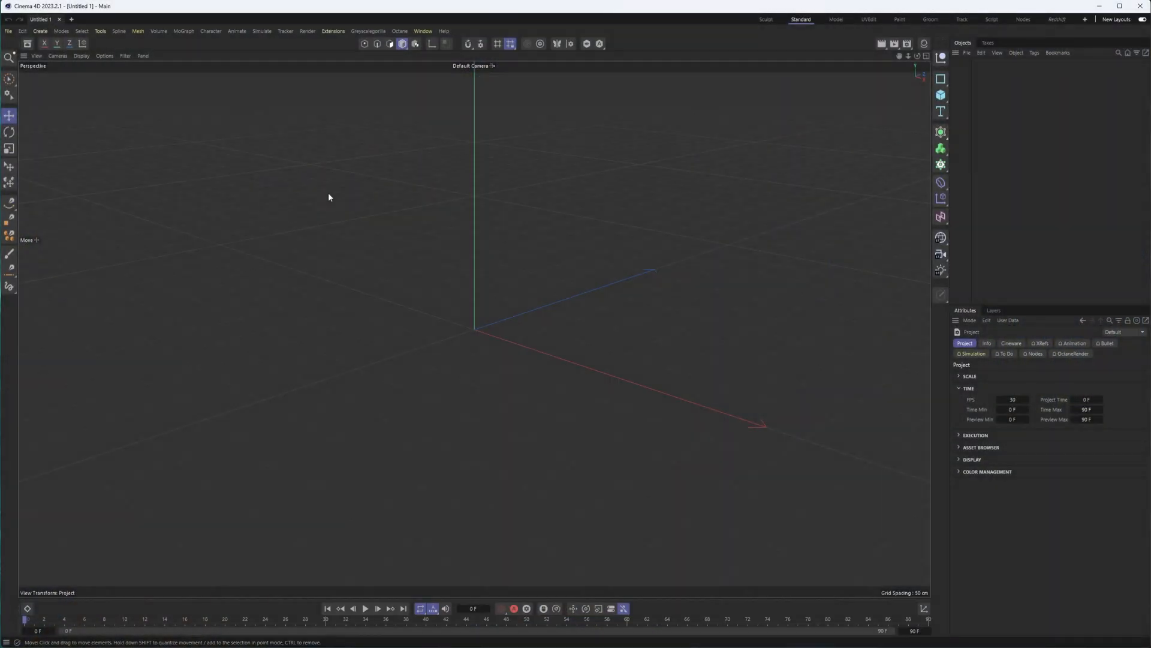
{"action": "mouse_move", "coordinate": [277, 172]}
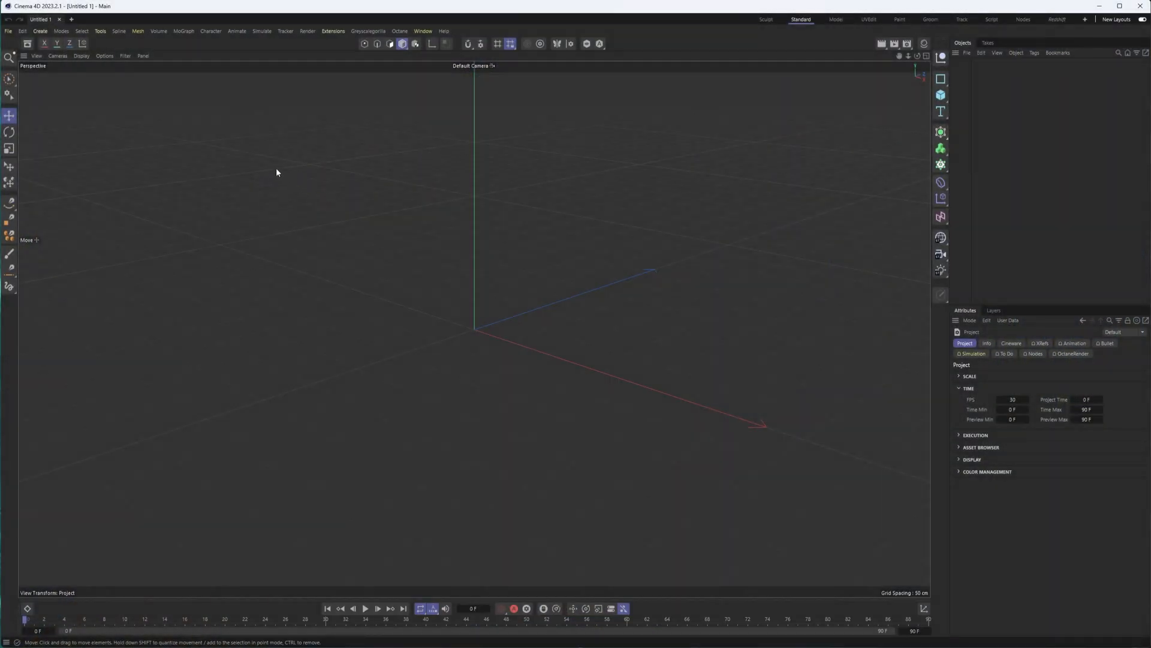
{"action": "mouse_move", "coordinate": [27, 44]}
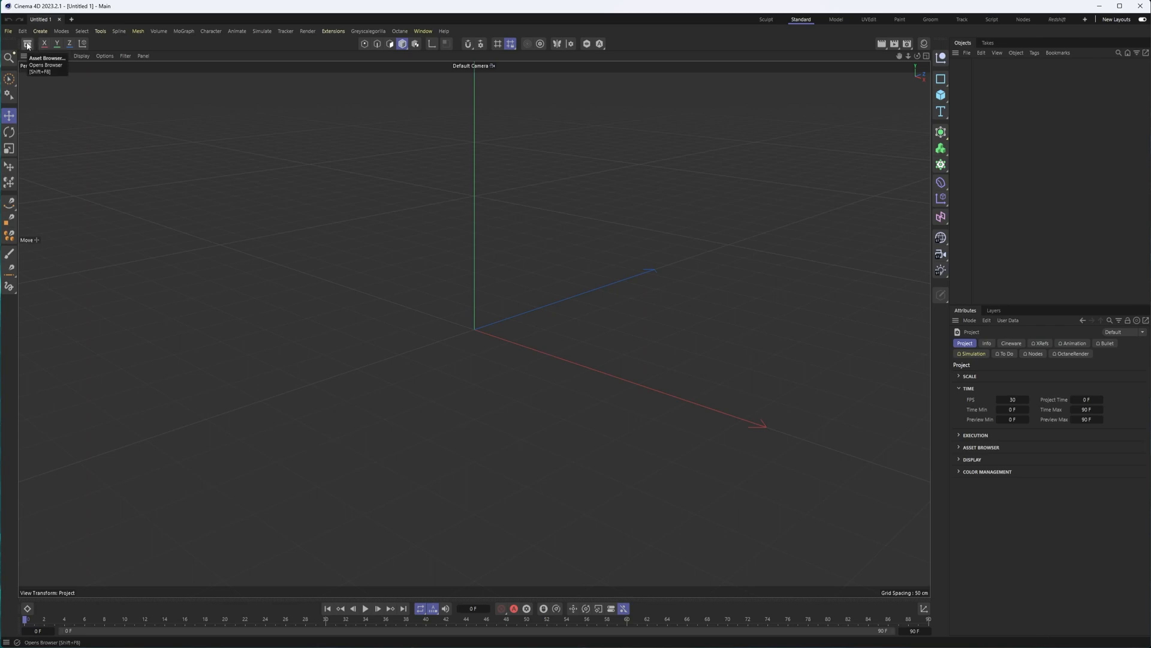
- Show the Asset Browser panel beside the empty scene viewport
{"action": "left_click", "coordinate": [27, 44]}
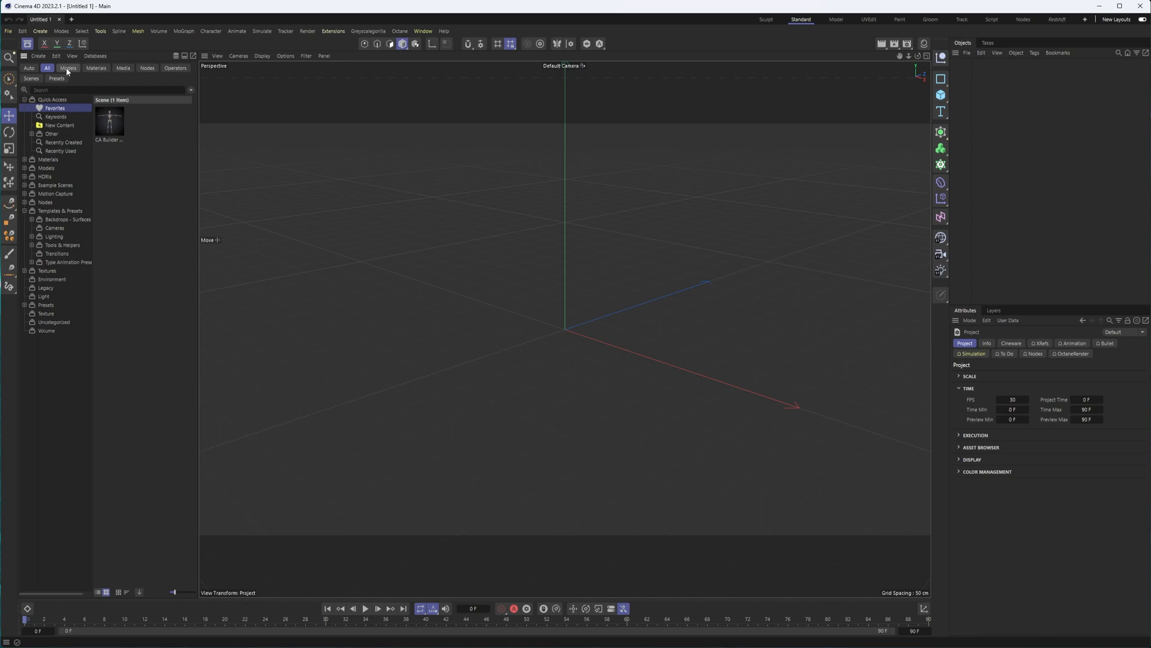
- Filter to model assets and browse Motion Capture then the Cameras templates with ten rig presets
{"action": "left_click", "coordinate": [67, 67]}
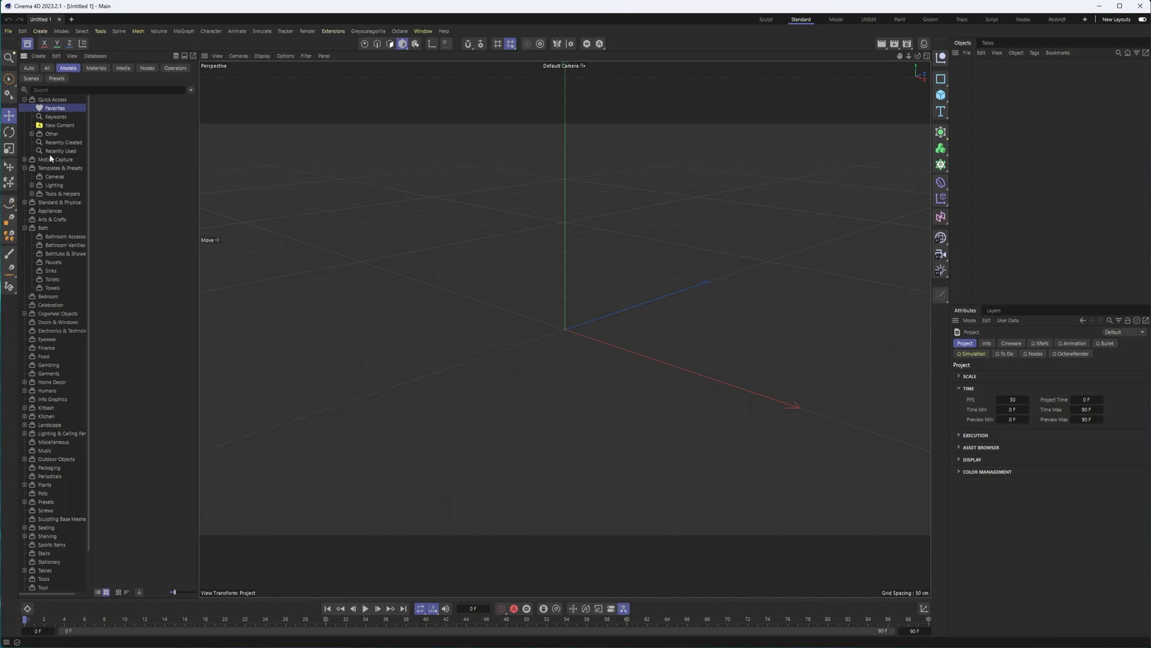
{"action": "left_click", "coordinate": [51, 133]}
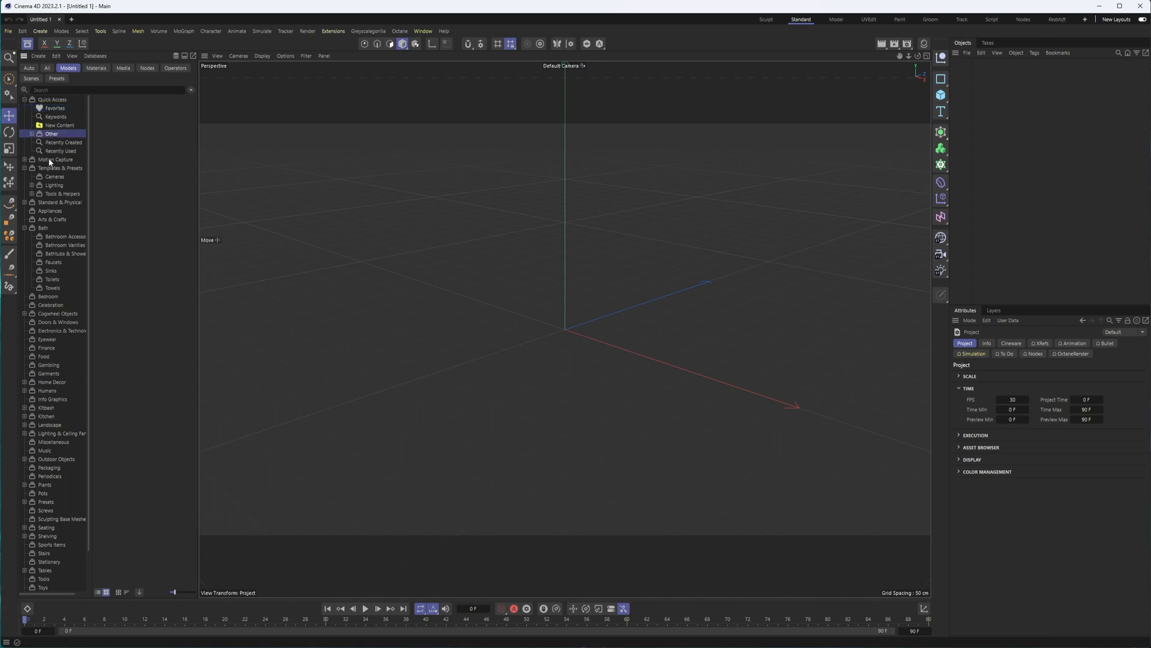
{"action": "left_click", "coordinate": [53, 168]}
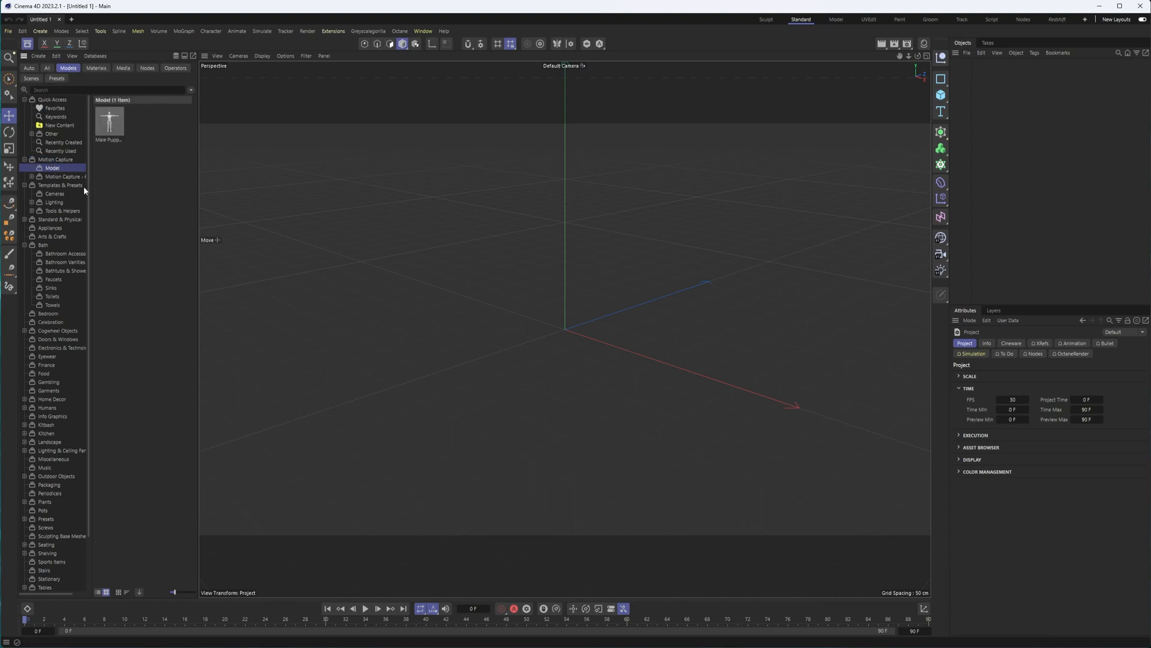
{"action": "left_click", "coordinate": [55, 194]}
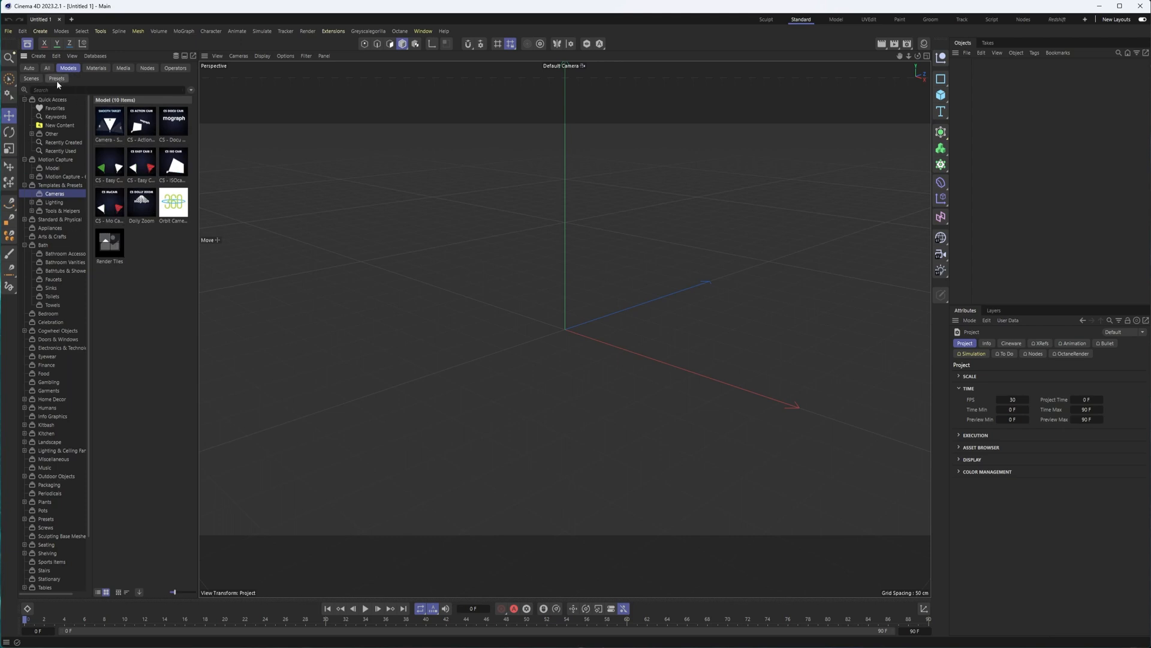
{"action": "mouse_move", "coordinate": [58, 213]}
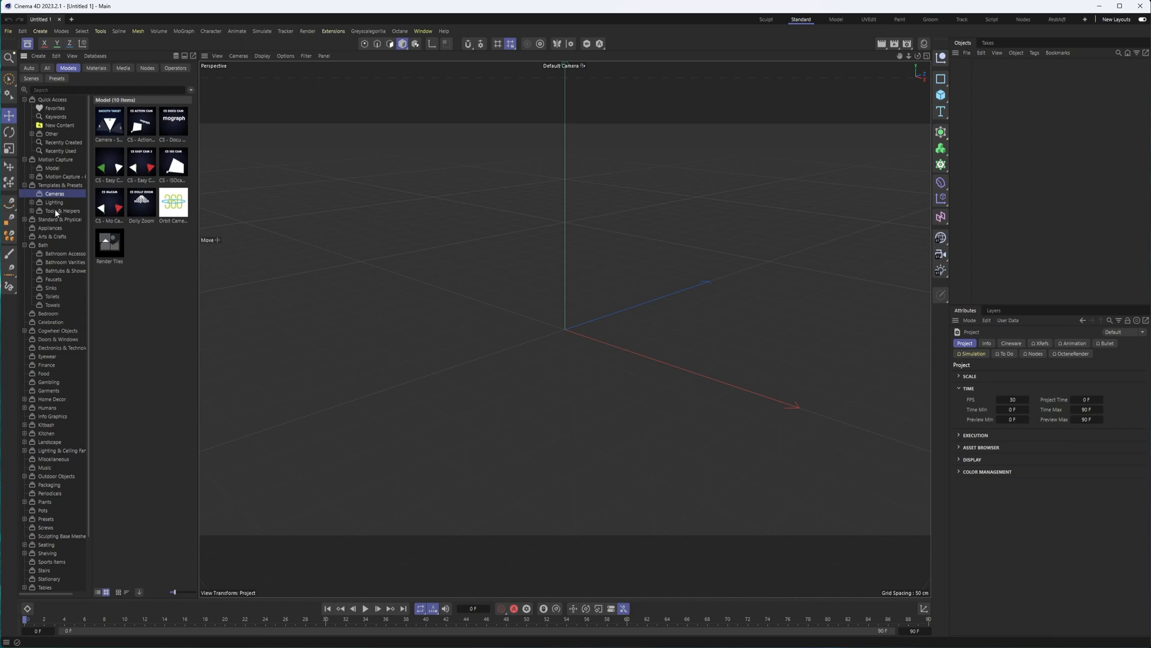
- Browse the Appliances models and select the Heating Unit and Toaster 02 thumbnails
{"action": "left_click", "coordinate": [51, 228]}
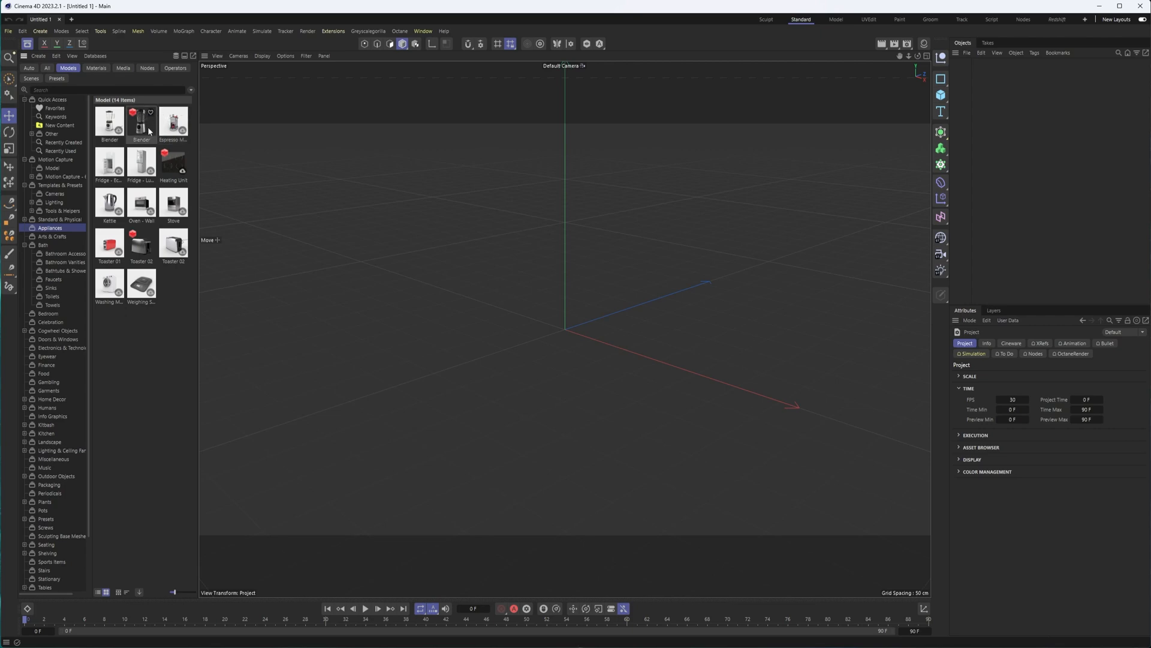
{"action": "mouse_move", "coordinate": [146, 117]}
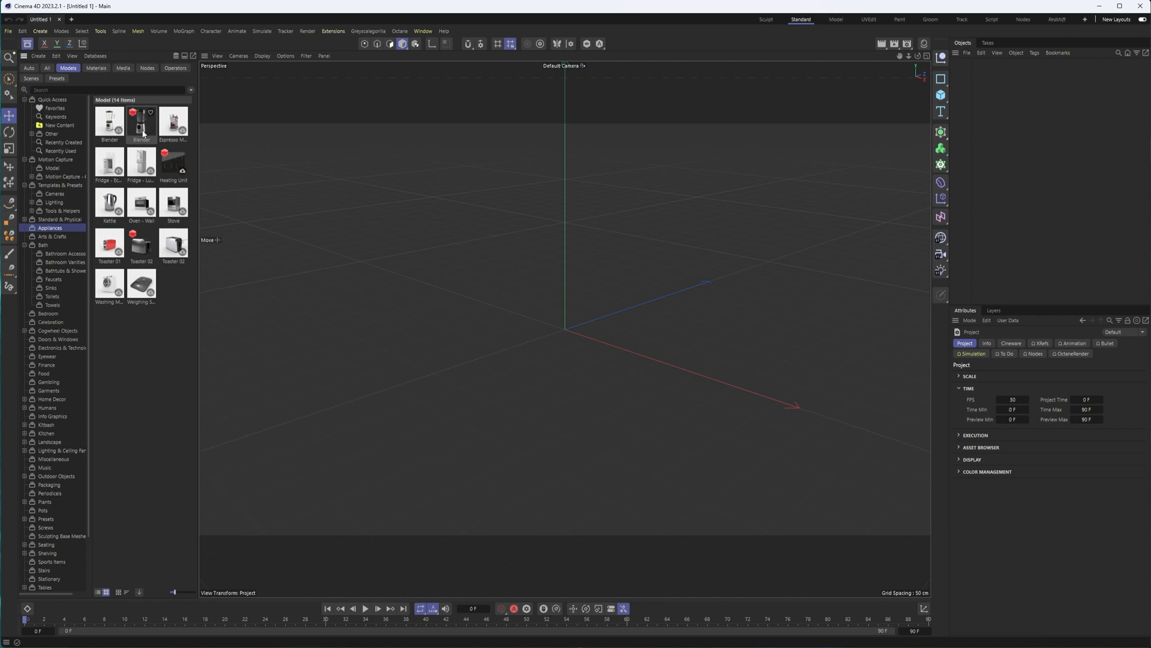
{"action": "left_click", "coordinate": [172, 162]}
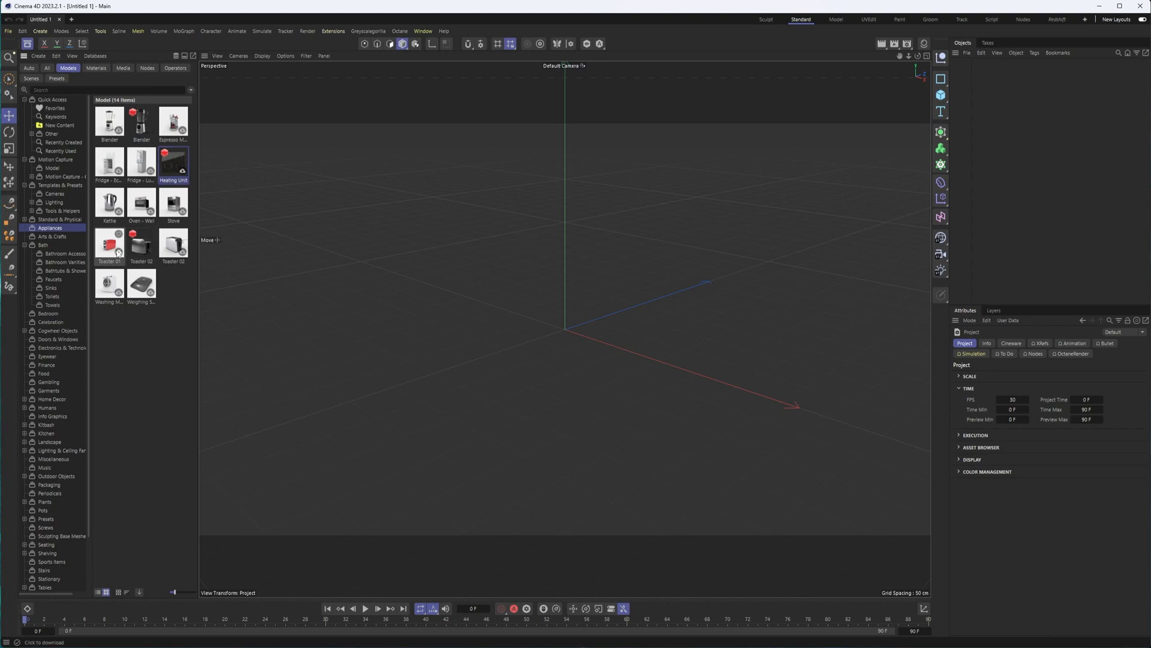
{"action": "left_click", "coordinate": [142, 244]}
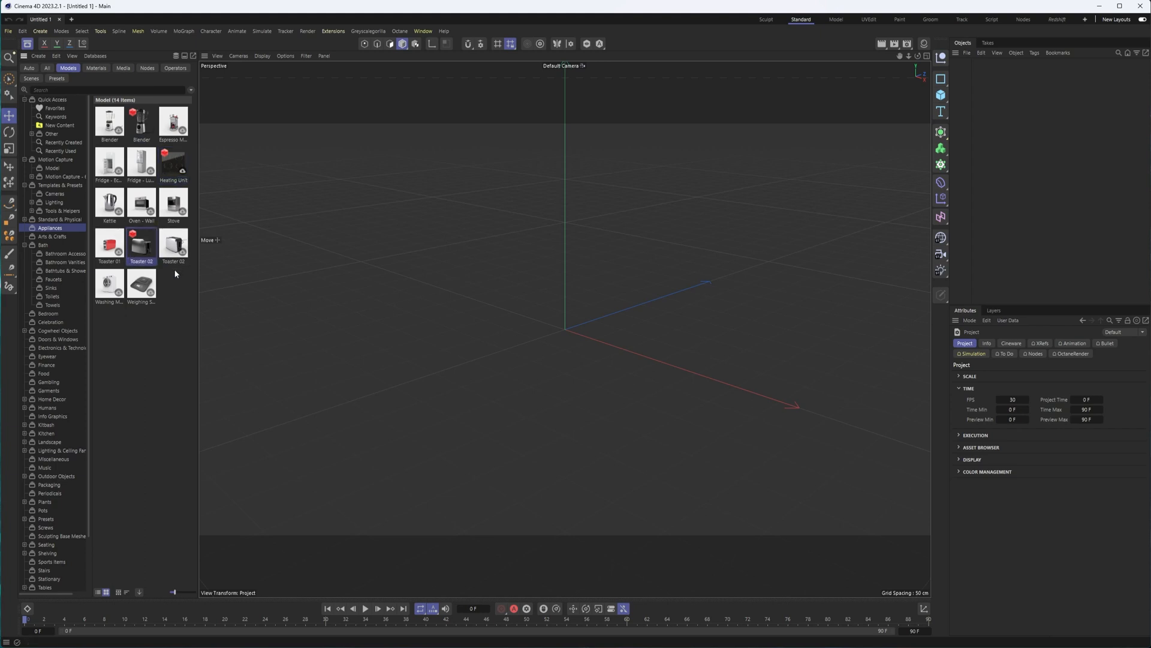
{"action": "mouse_move", "coordinate": [158, 271]}
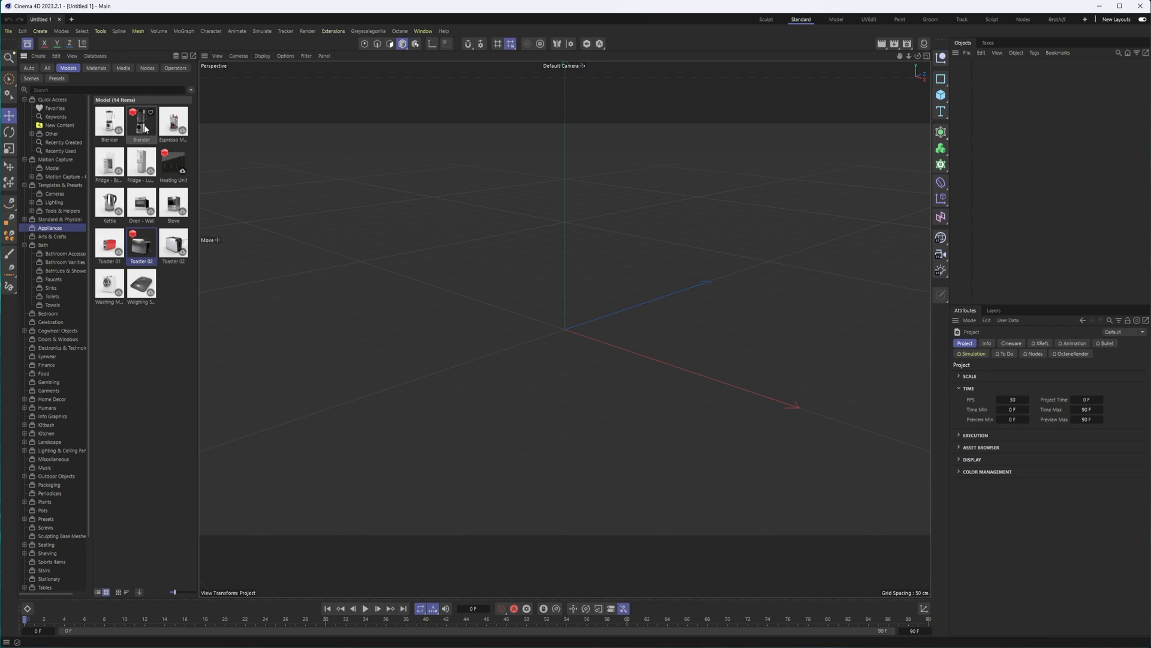
{"action": "mouse_move", "coordinate": [139, 122]}
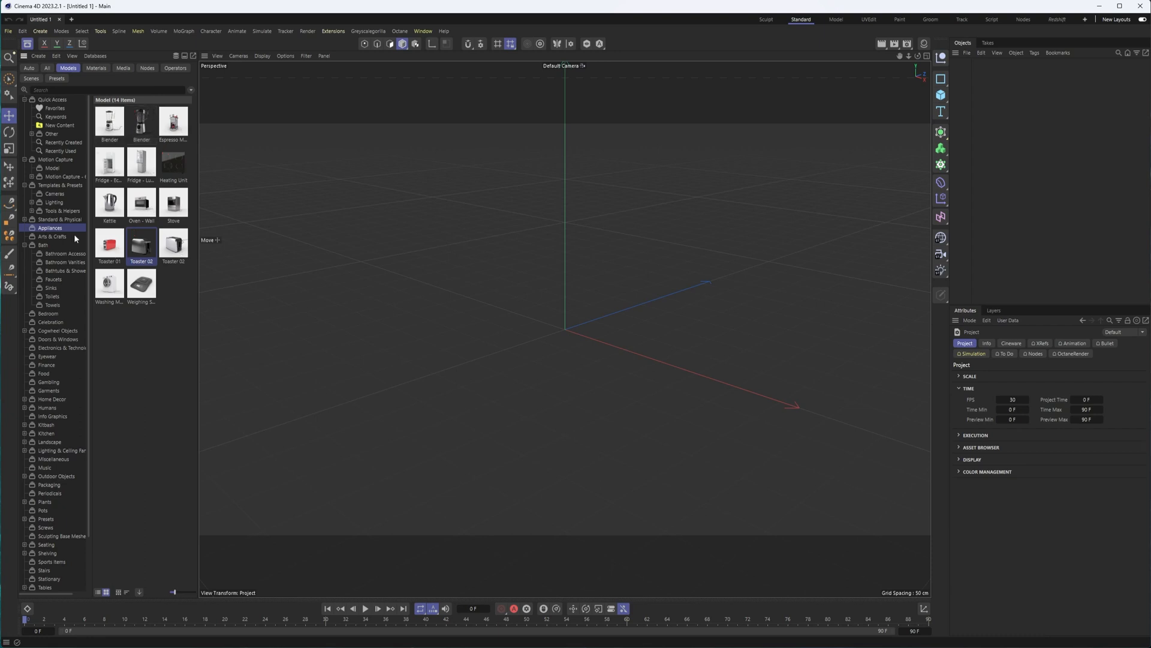
- Browse the Bath category: bathroom accessories and bathtubs & showers models
{"action": "left_click", "coordinate": [44, 245]}
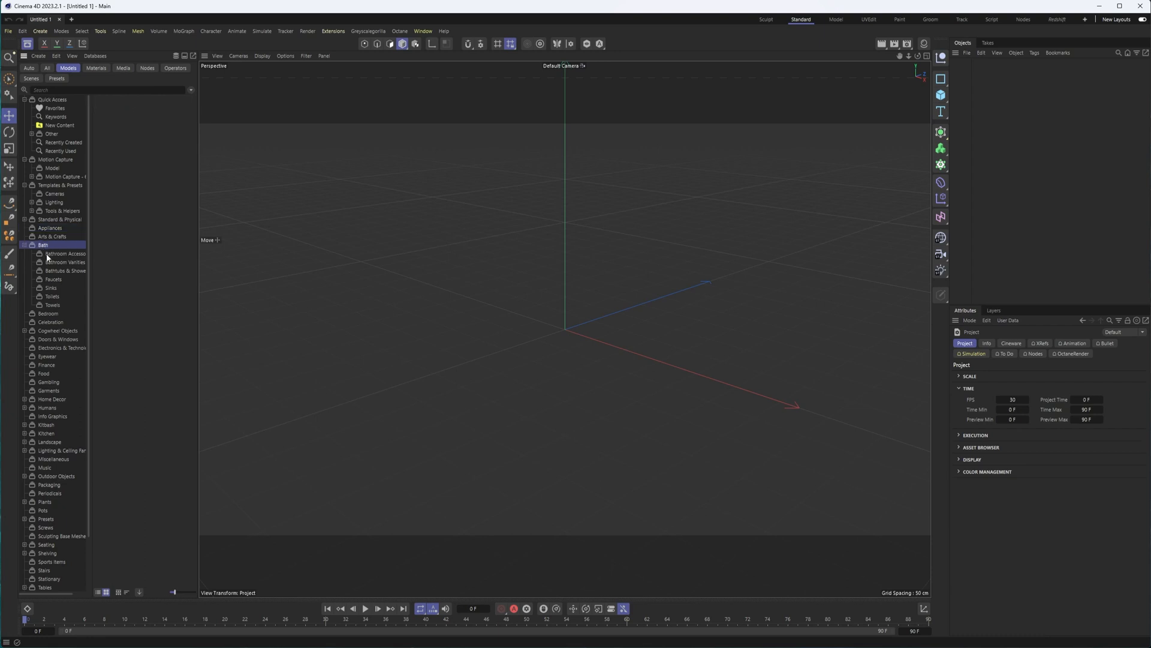
{"action": "left_click", "coordinate": [65, 253]}
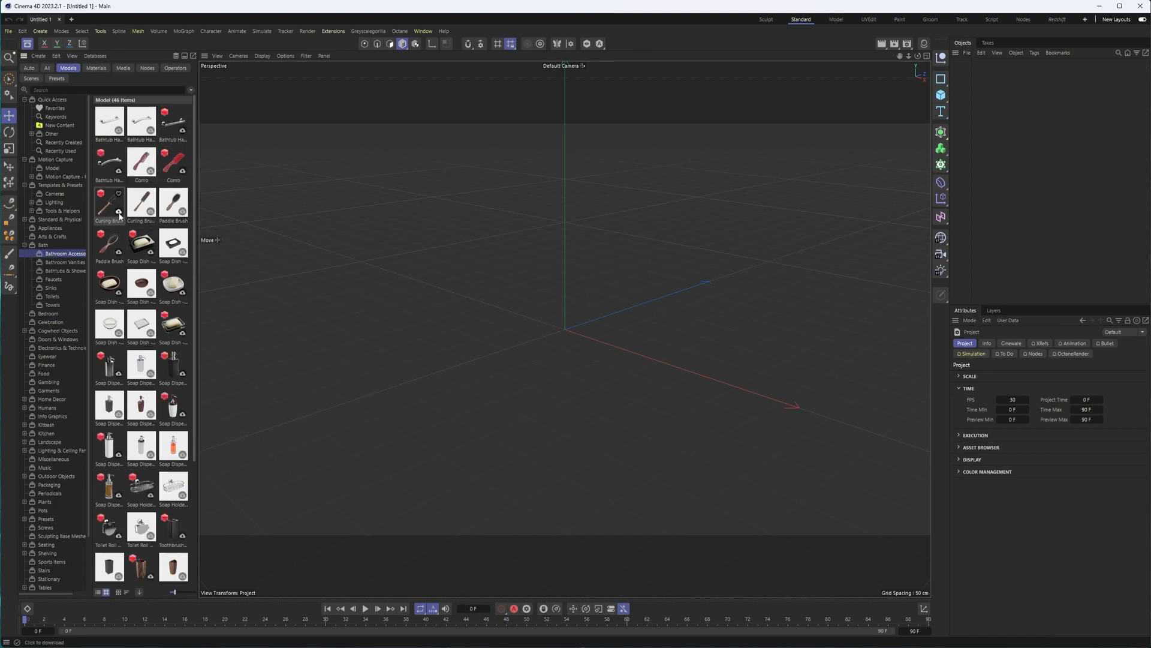
{"action": "mouse_move", "coordinate": [120, 213]}
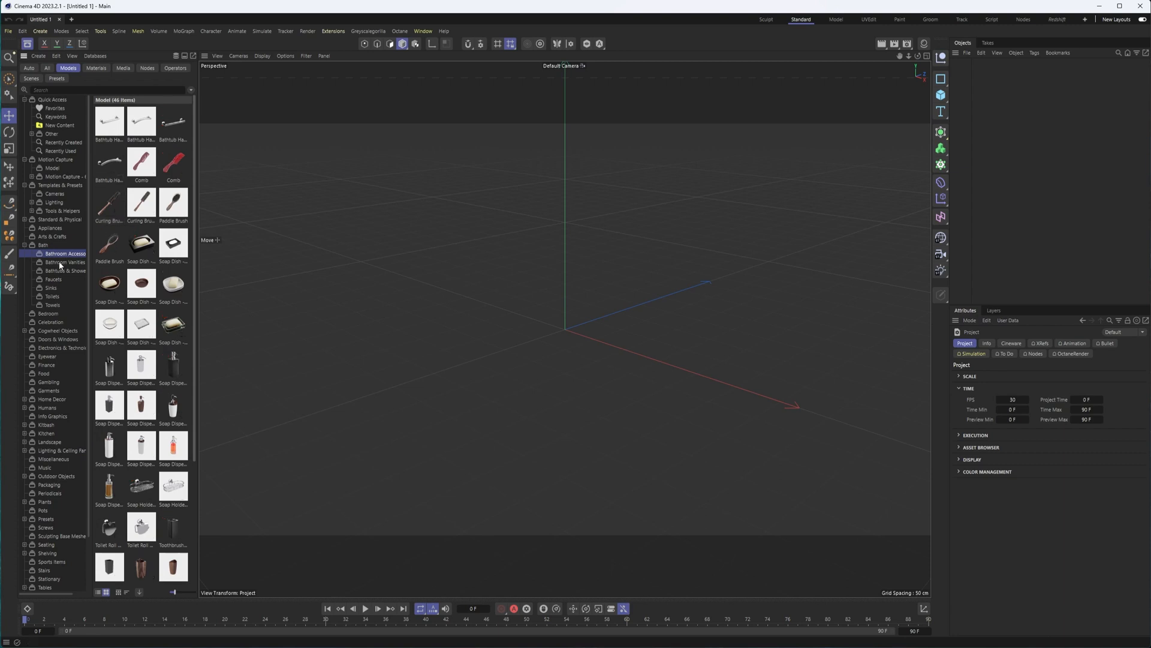
{"action": "left_click", "coordinate": [65, 270]}
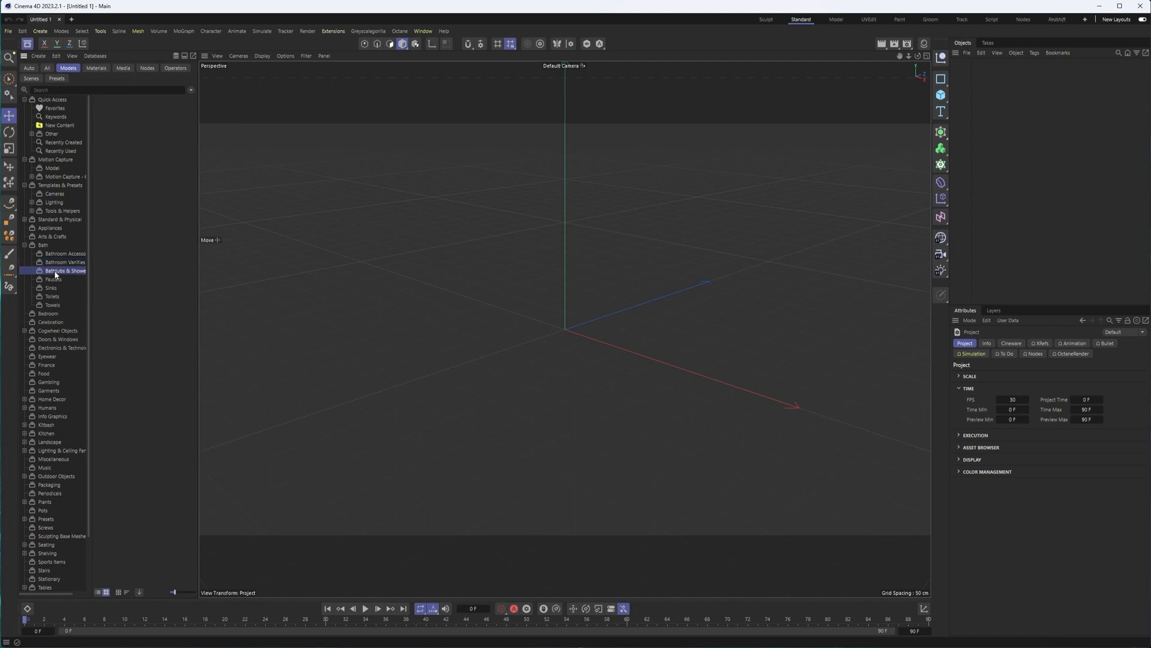
{"action": "left_click", "coordinate": [65, 270]}
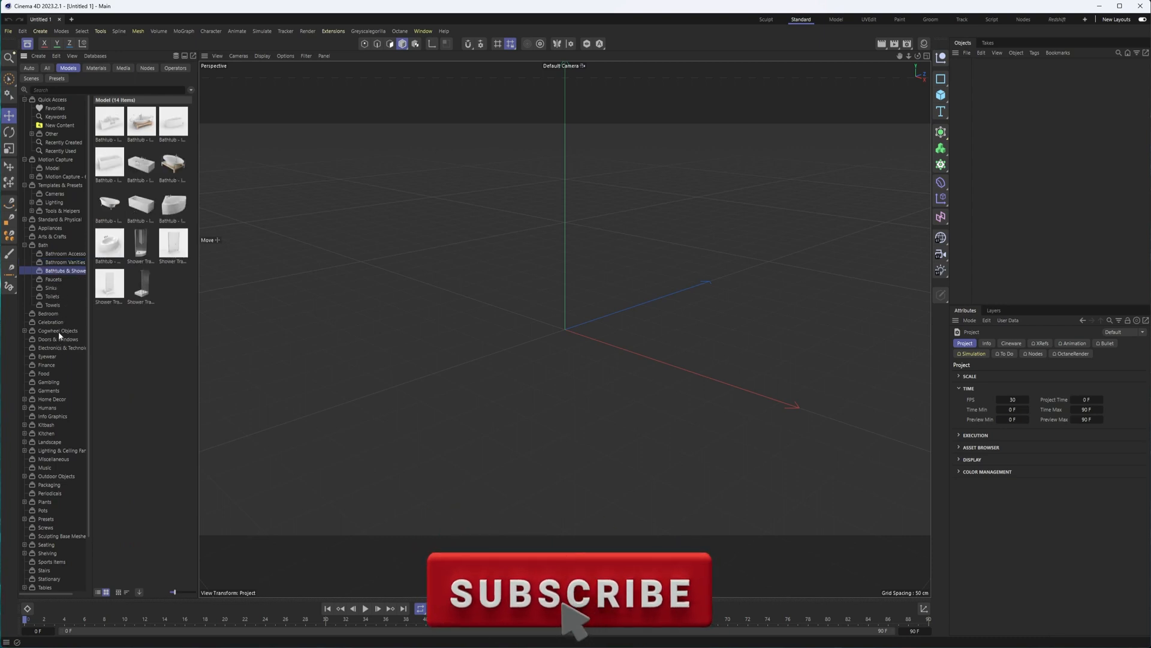
- Browse the Bedroom, Celebration, Doors & Windows and Finance model categories
{"action": "left_click", "coordinate": [47, 313]}
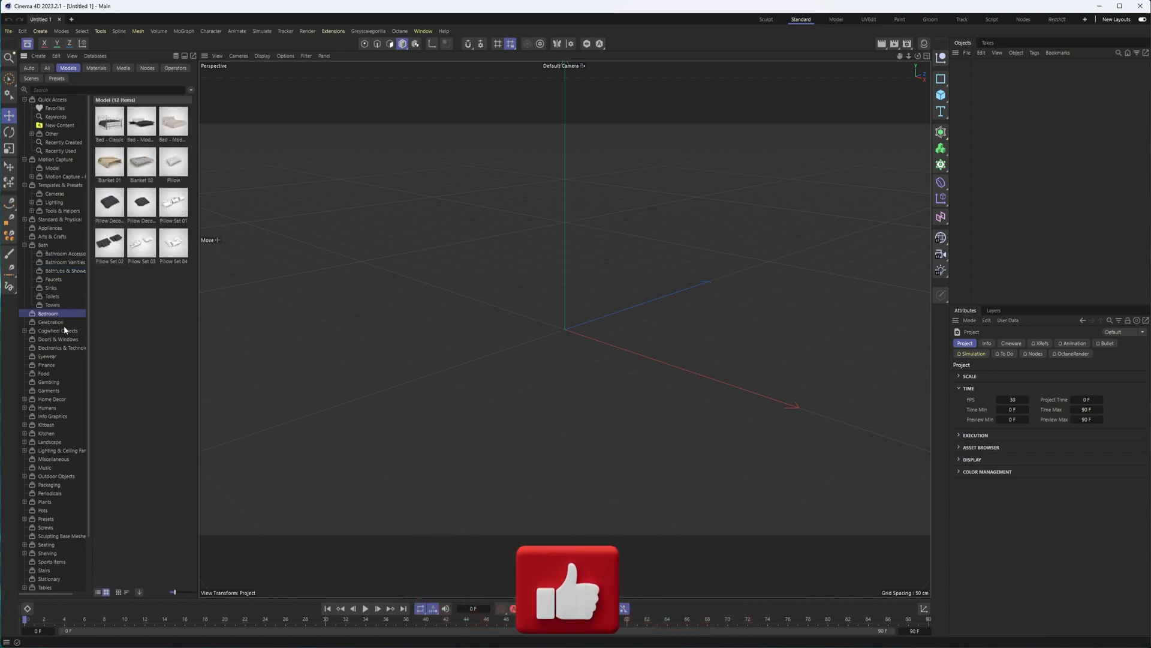
{"action": "left_click", "coordinate": [48, 321]}
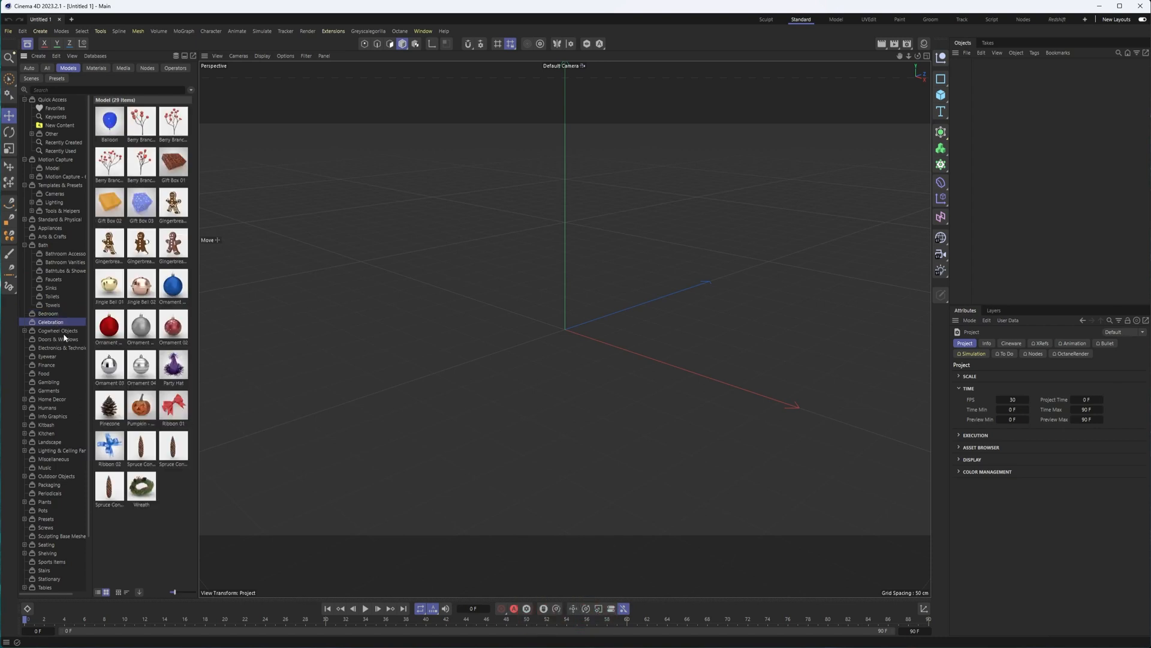
{"action": "mouse_move", "coordinate": [70, 342]}
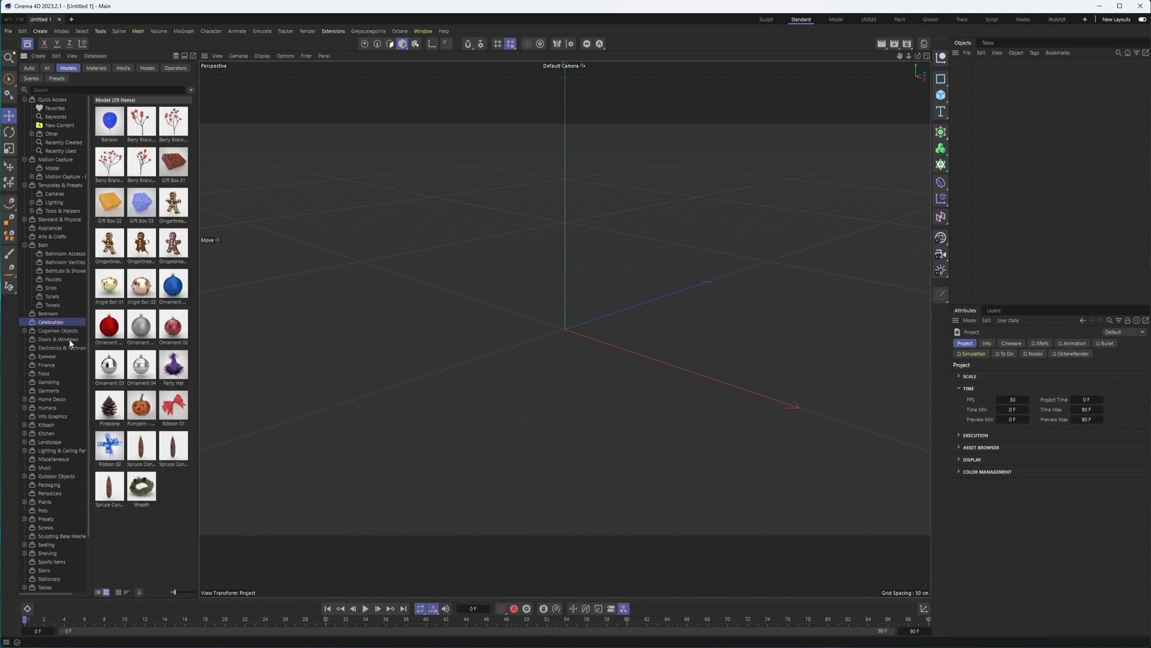
{"action": "left_click", "coordinate": [57, 339]}
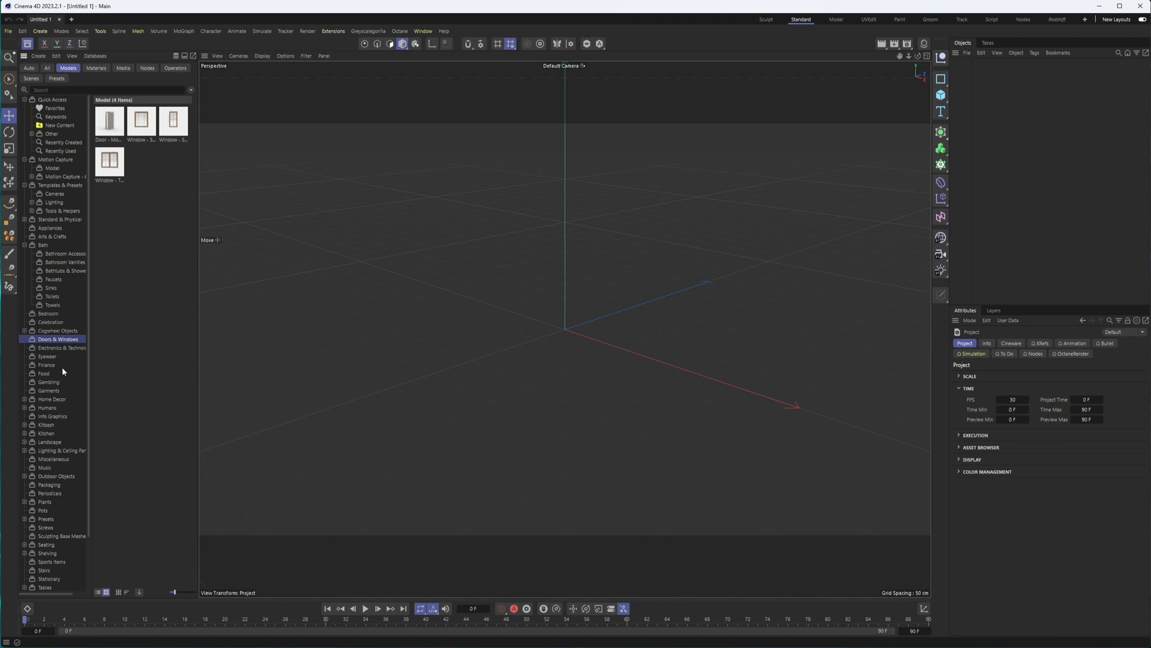
{"action": "left_click", "coordinate": [47, 365]}
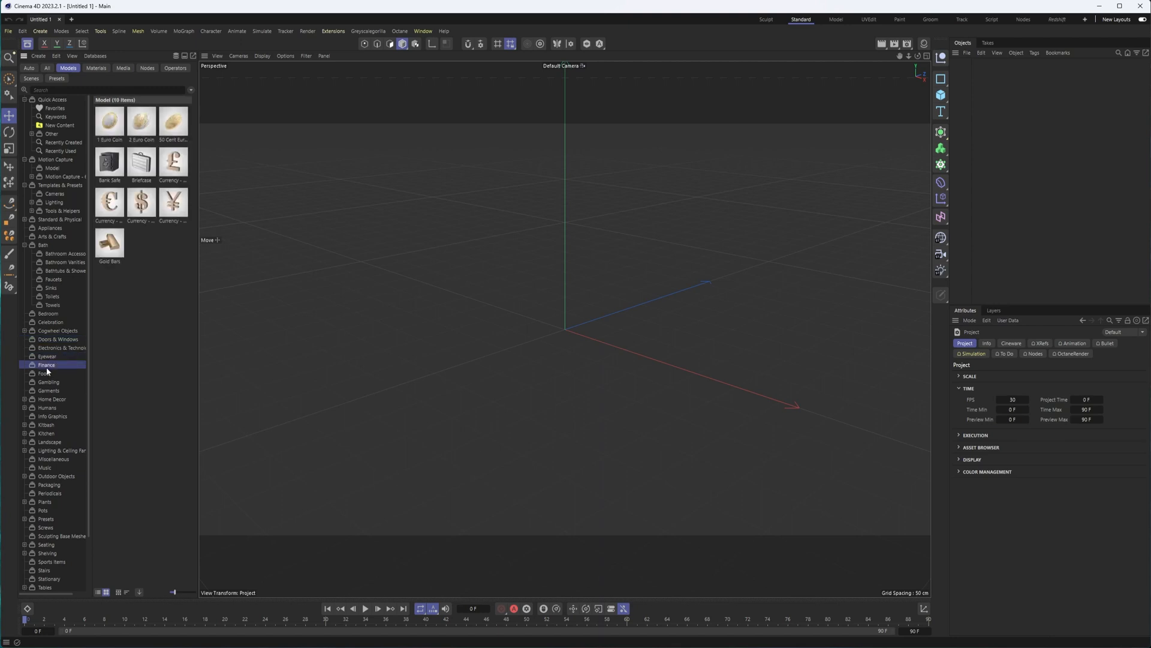
- Browse the Food models, then show the Kitbash Connectors subcategory
{"action": "left_click", "coordinate": [45, 373]}
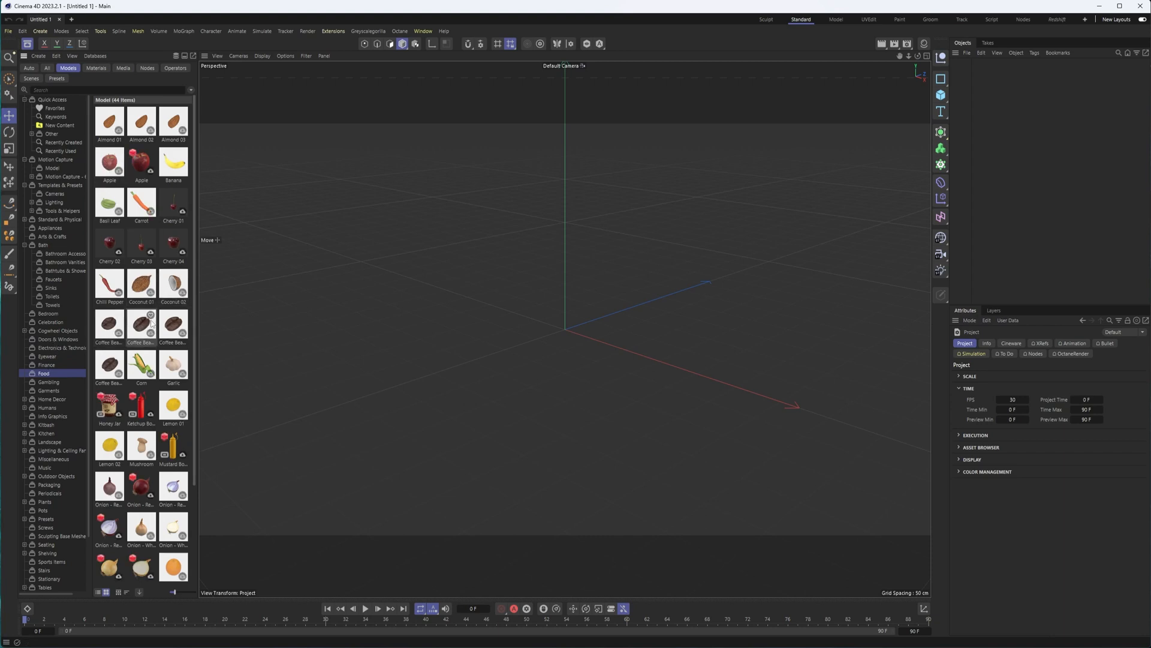
{"action": "mouse_move", "coordinate": [142, 204]}
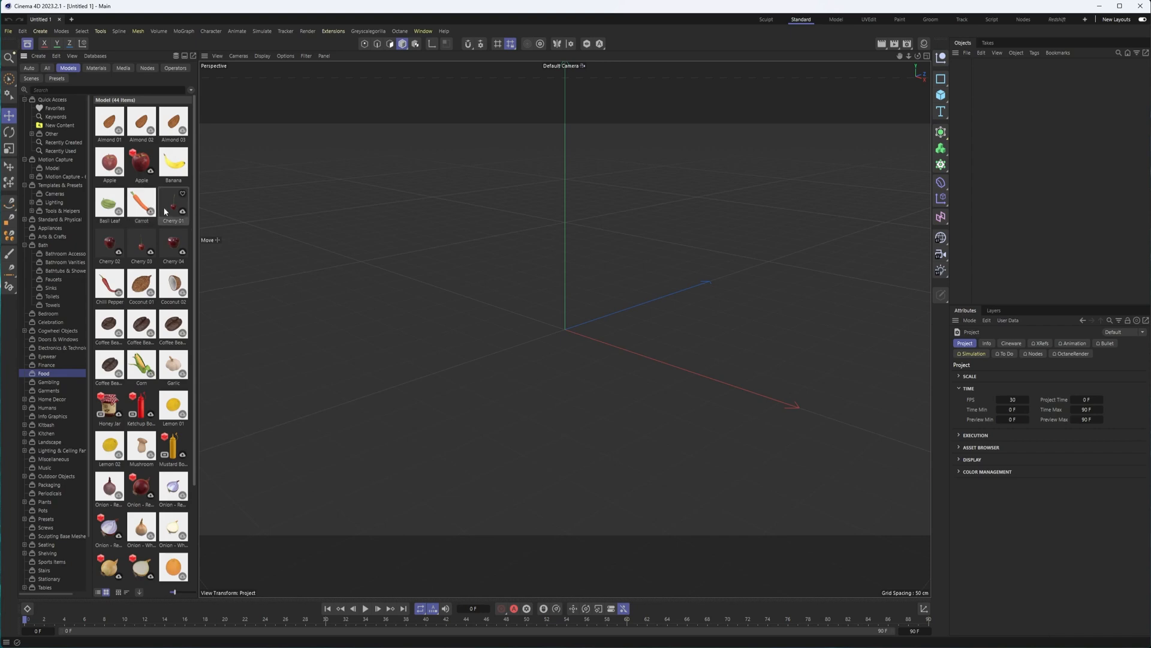
{"action": "mouse_move", "coordinate": [141, 323]}
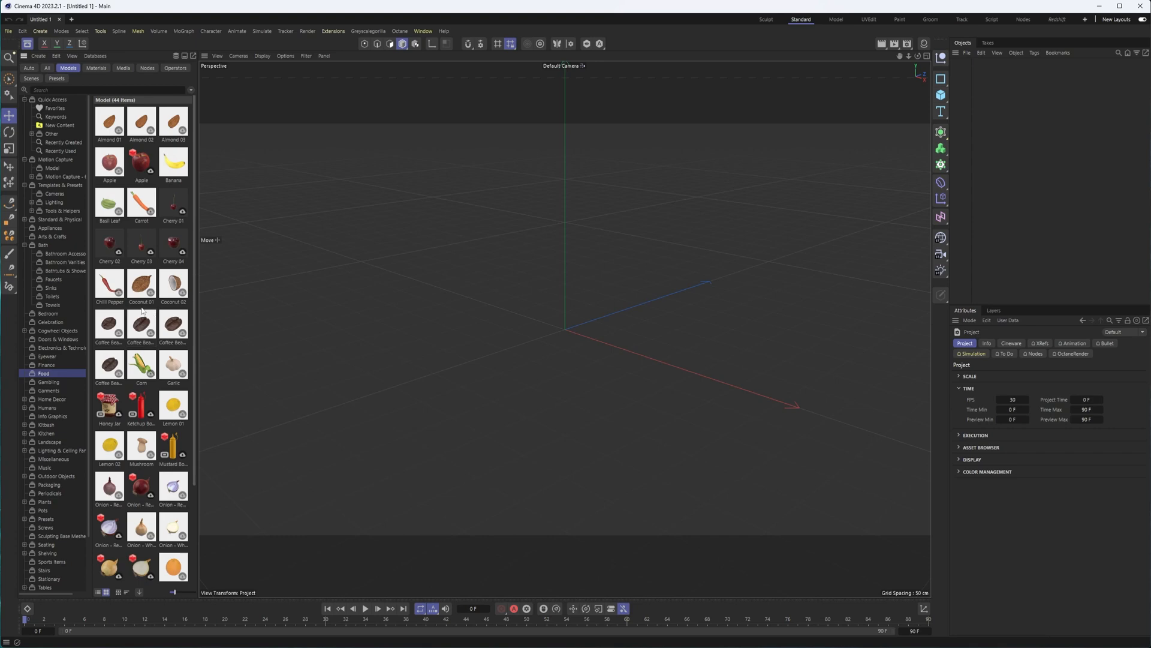
{"action": "scroll", "scroll_direction": "down", "scroll_amount": 3}
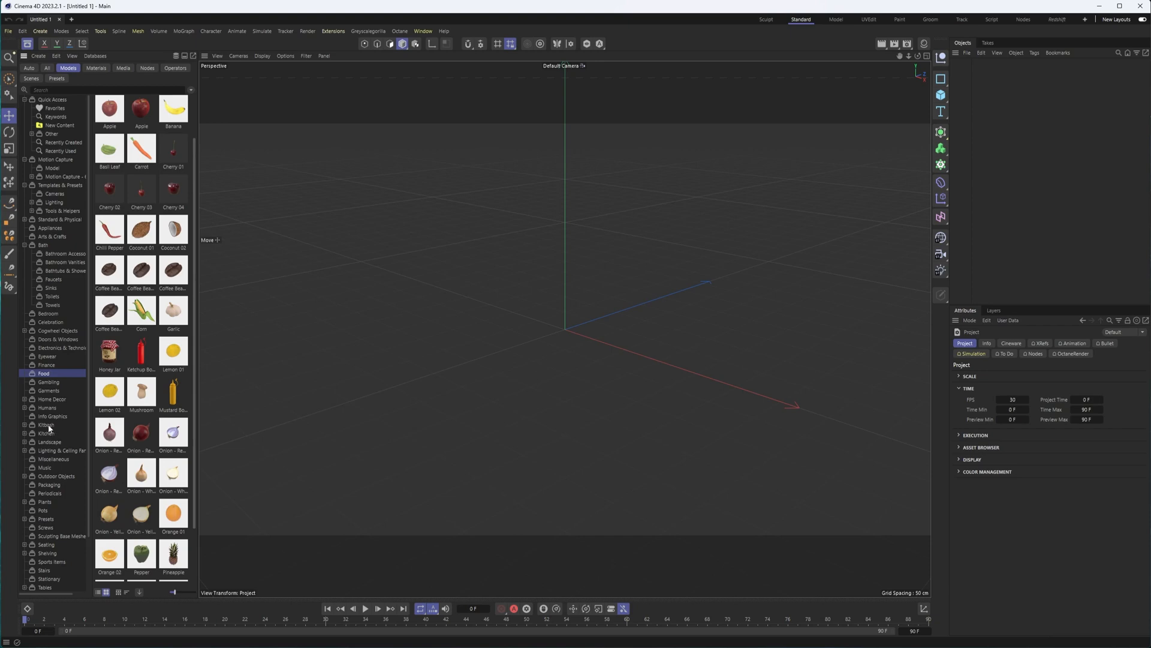
{"action": "left_click", "coordinate": [58, 433]}
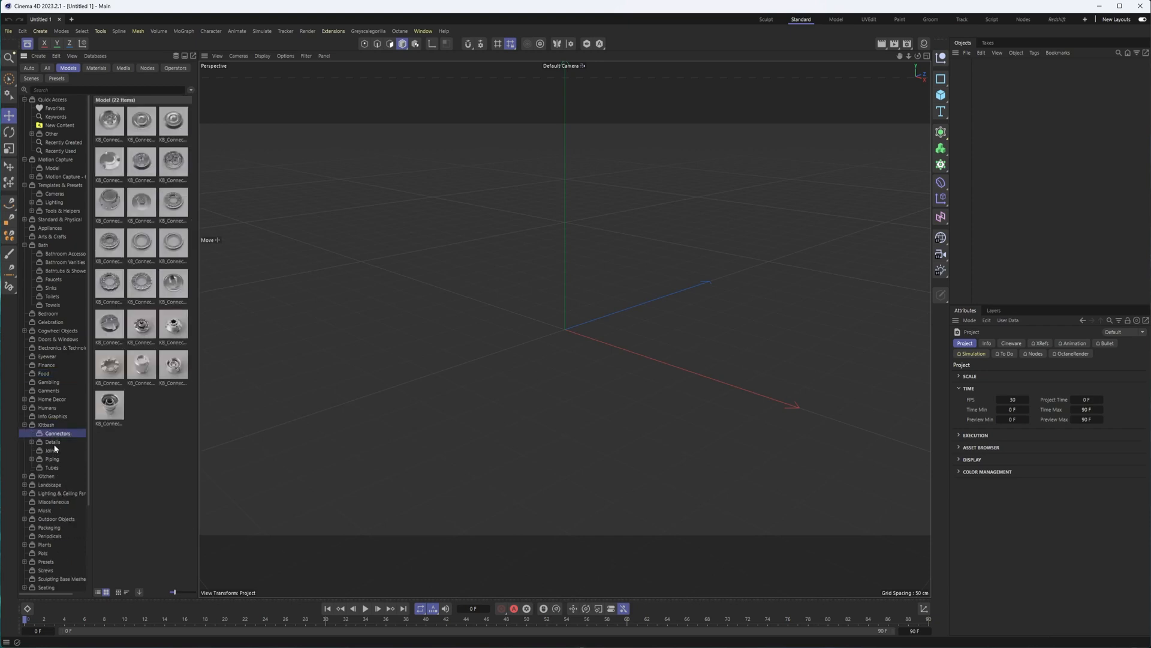
- Browse Kitbash Details Hexagons, then Kitchen Cutlery, Dinnerware and Kitchen Accessories models
{"action": "left_click", "coordinate": [51, 442]}
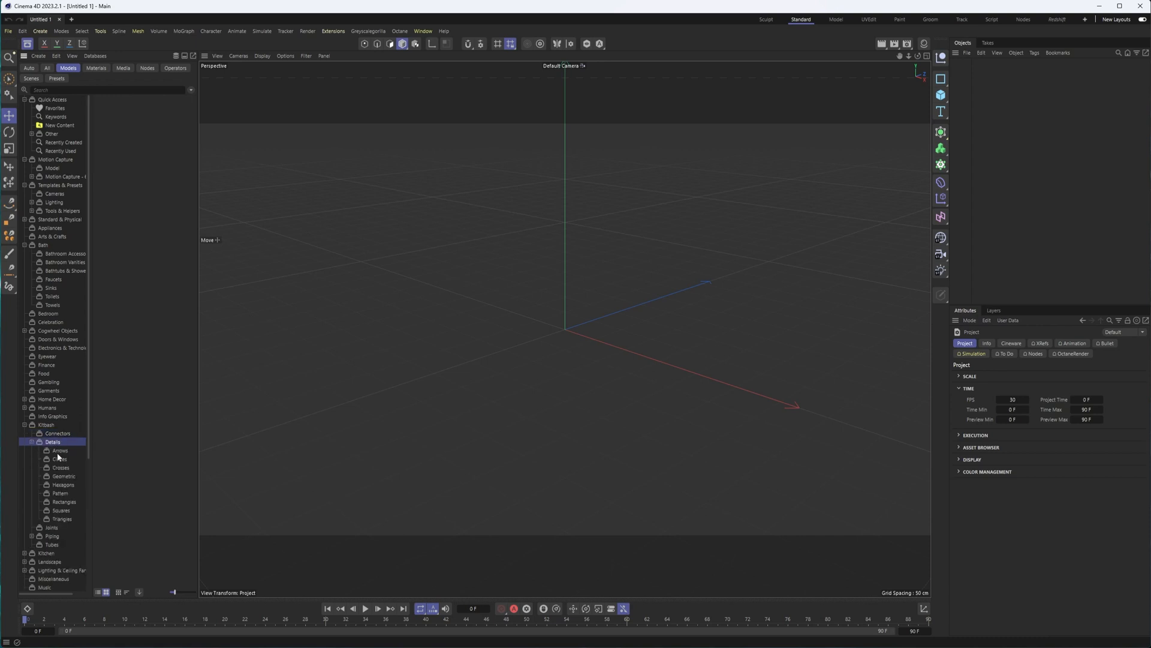
{"action": "left_click", "coordinate": [63, 485]}
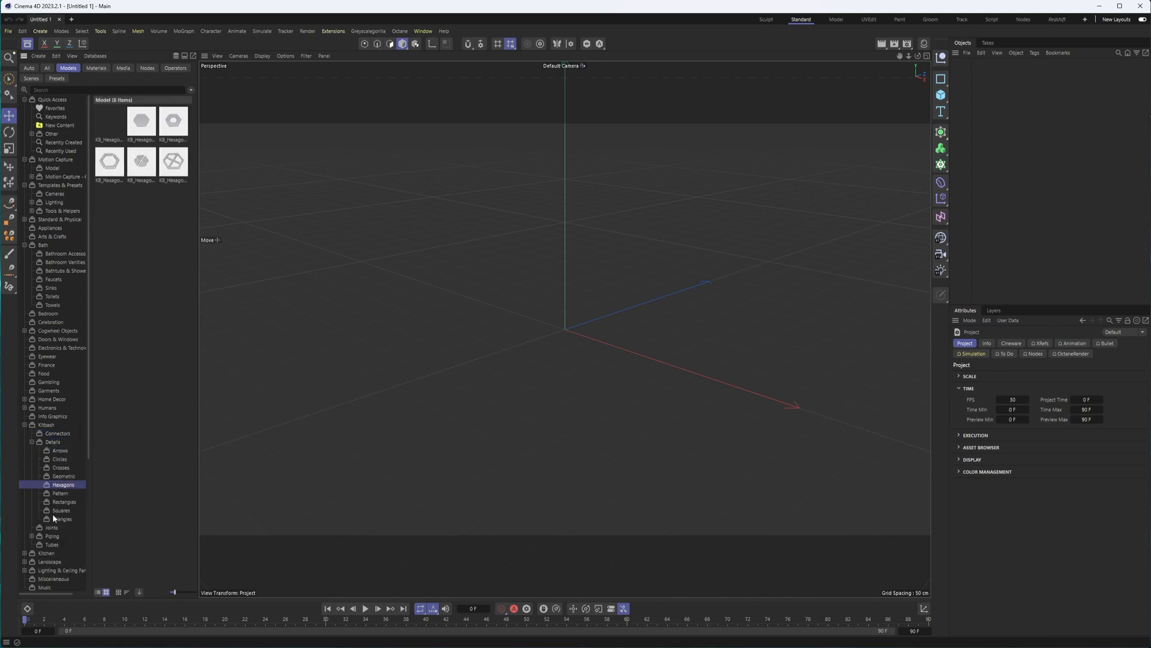
{"action": "left_click", "coordinate": [65, 501]}
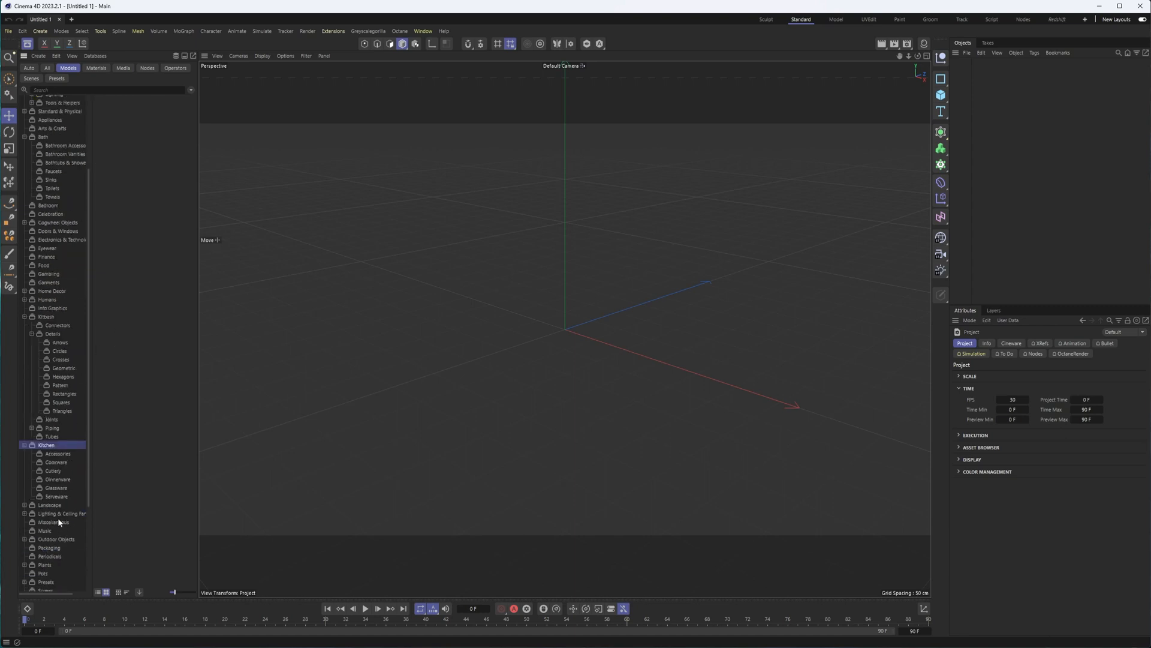
{"action": "left_click", "coordinate": [53, 470]}
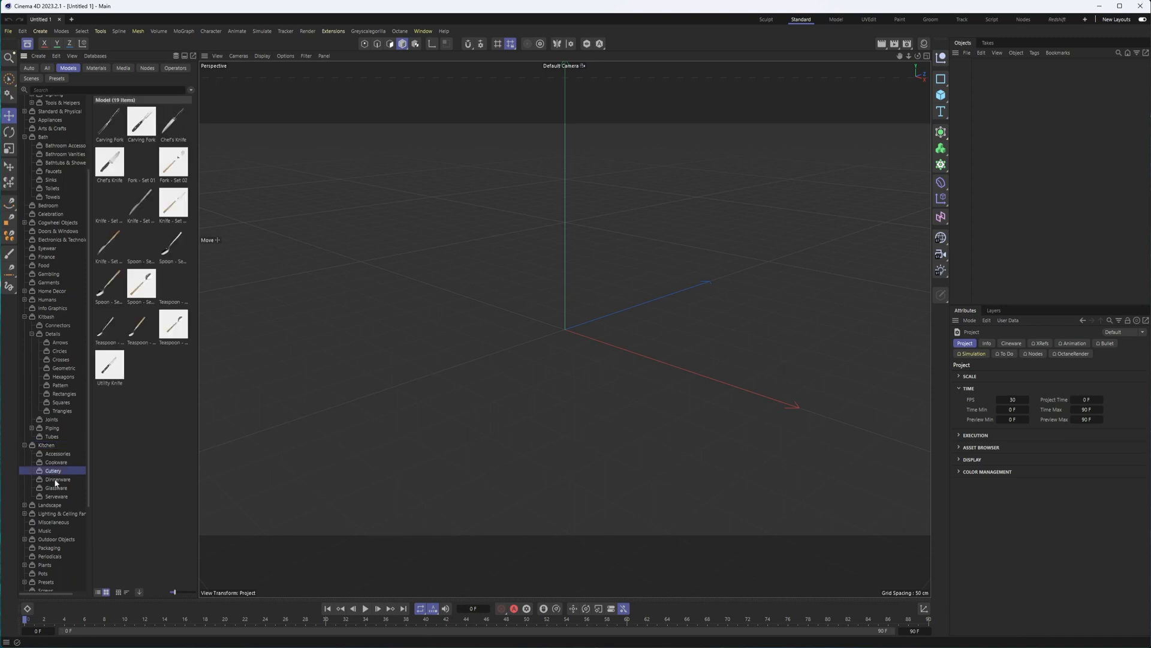
{"action": "left_click", "coordinate": [58, 479]}
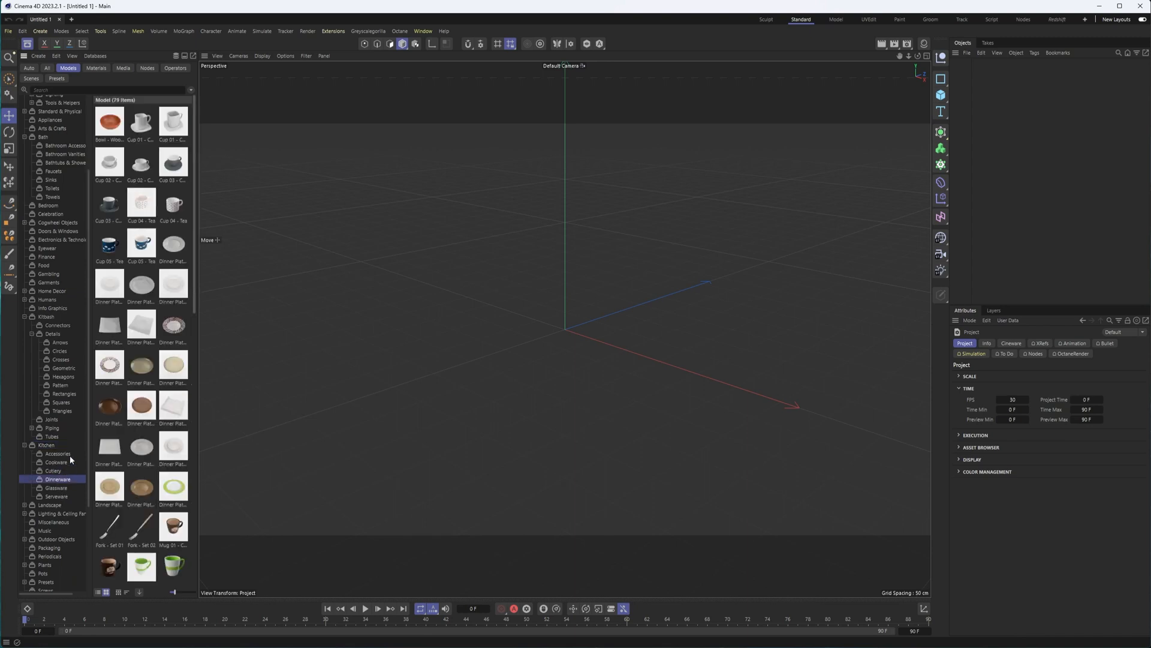
{"action": "mouse_move", "coordinate": [69, 491]}
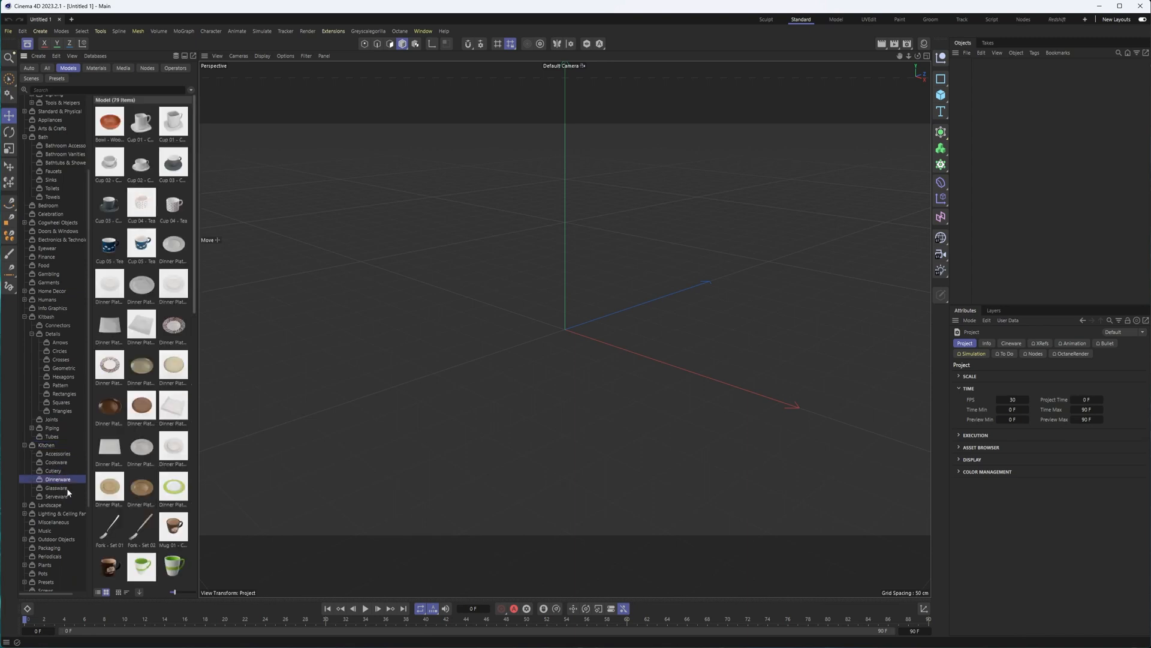
{"action": "left_click", "coordinate": [58, 453]}
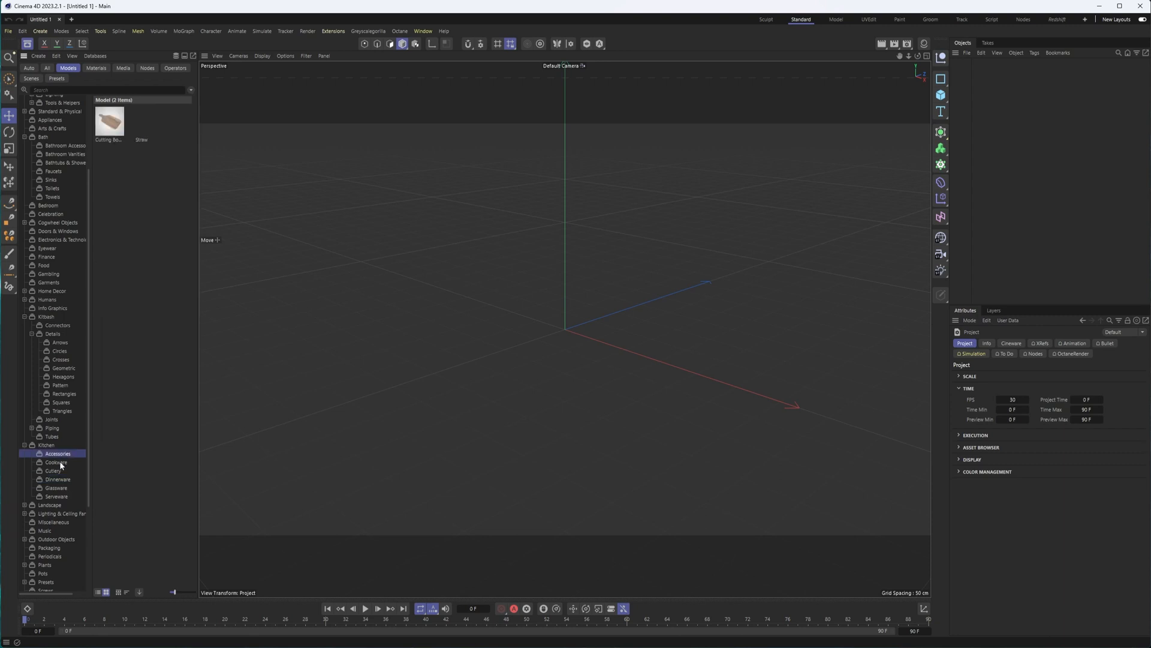
- Browse Landscape Stones and Wood, then Shelving subcategories ending on Modular Cabinets
{"action": "left_click", "coordinate": [54, 470]}
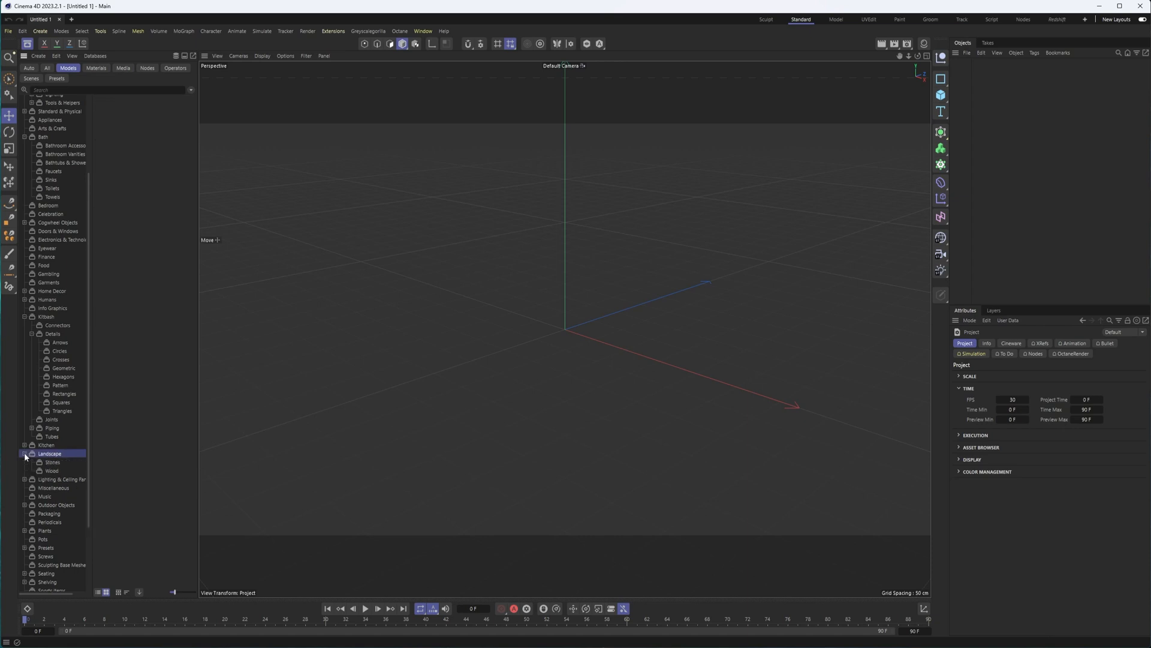
{"action": "left_click", "coordinate": [51, 461]}
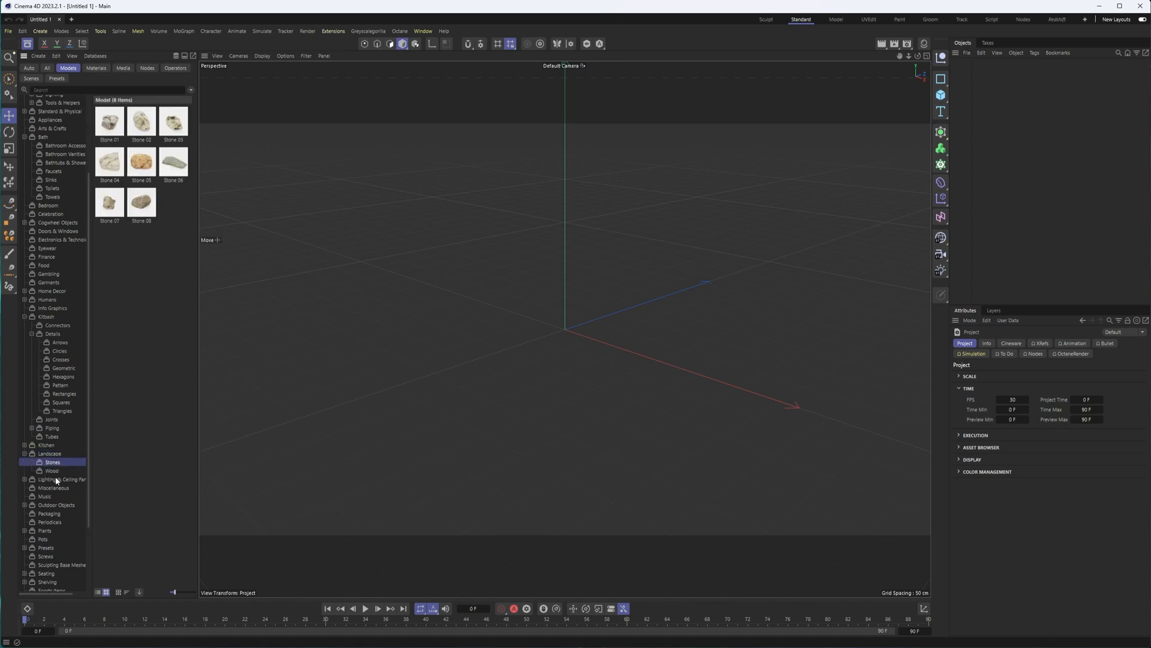
{"action": "left_click", "coordinate": [52, 470]}
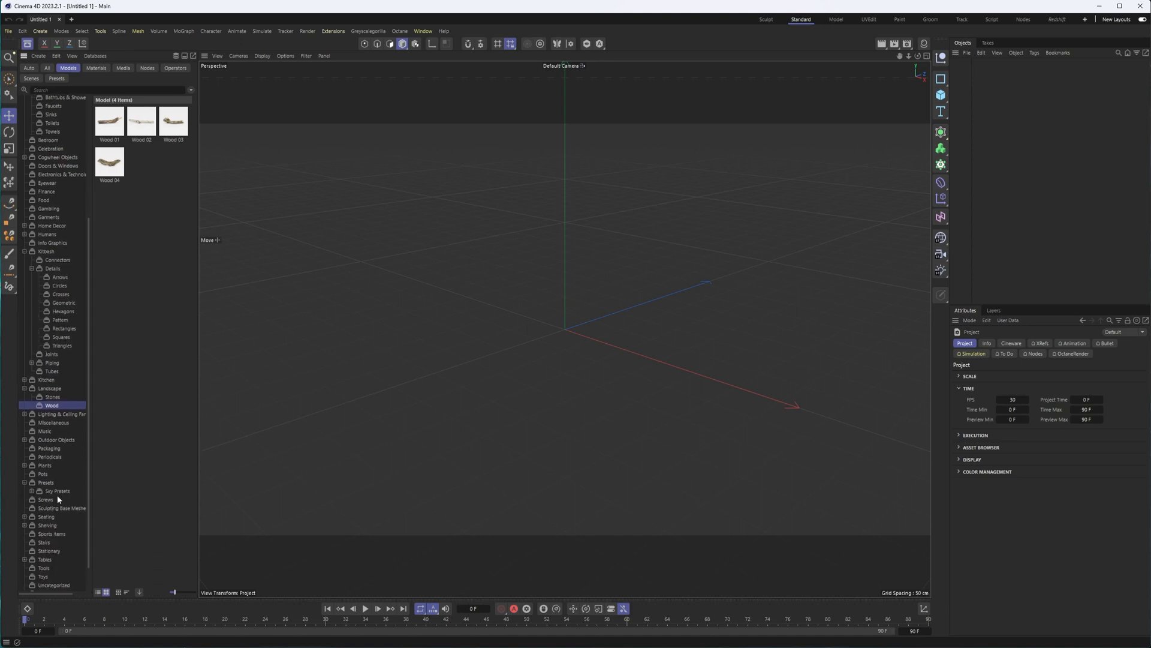
{"action": "left_click", "coordinate": [48, 525]}
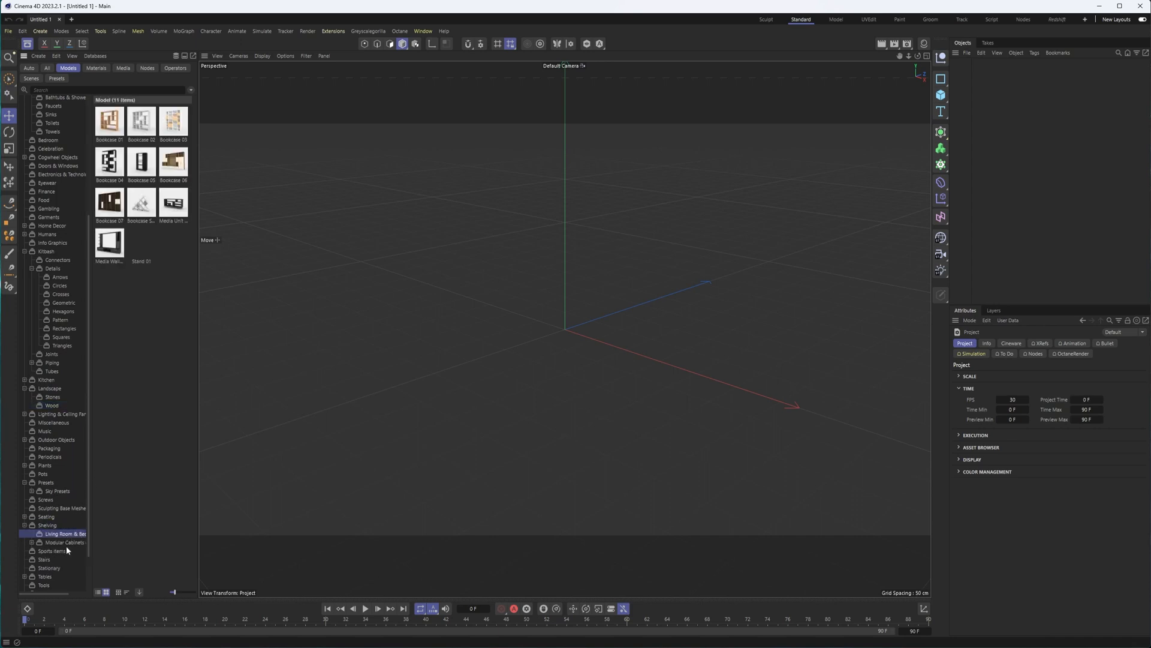
{"action": "left_click", "coordinate": [64, 542]}
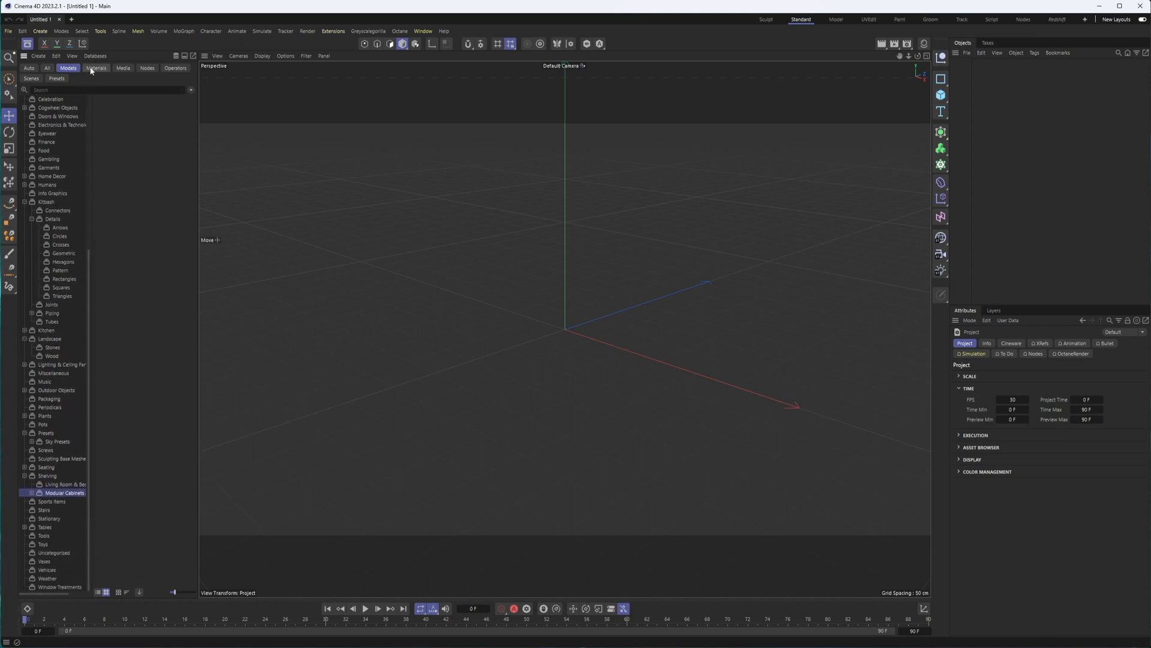
- Switch the browser to Materials and set the project renderer to Redshift in Render Settings
{"action": "left_click", "coordinate": [96, 67]}
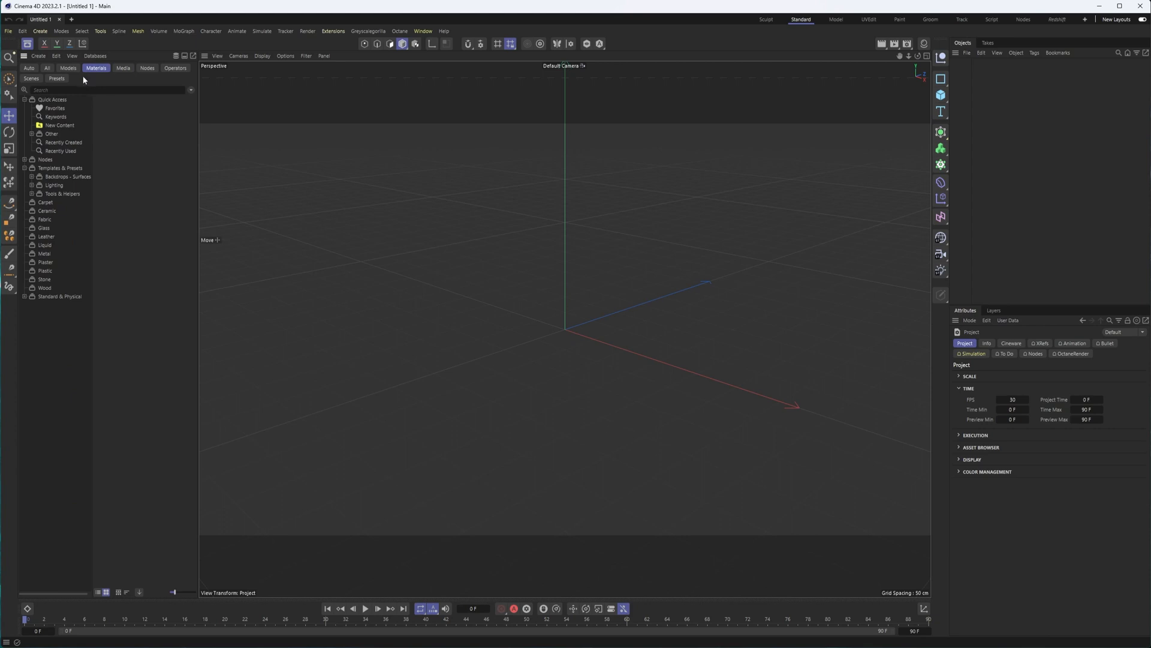
{"action": "mouse_move", "coordinate": [927, 38]}
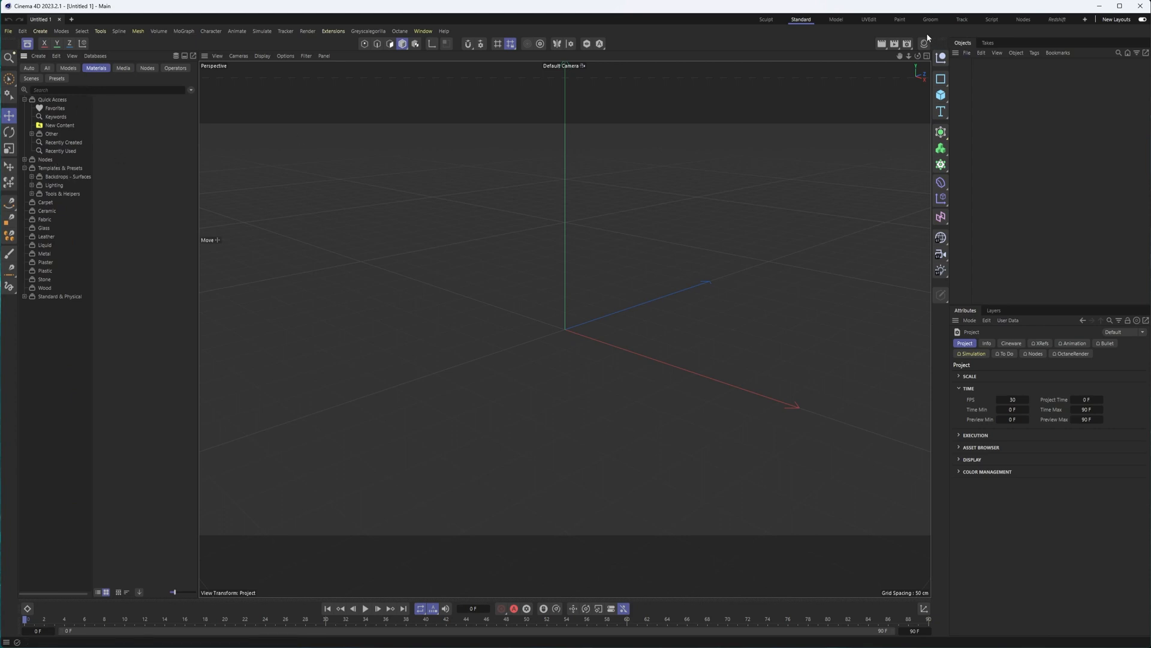
{"action": "left_click", "coordinate": [568, 45]}
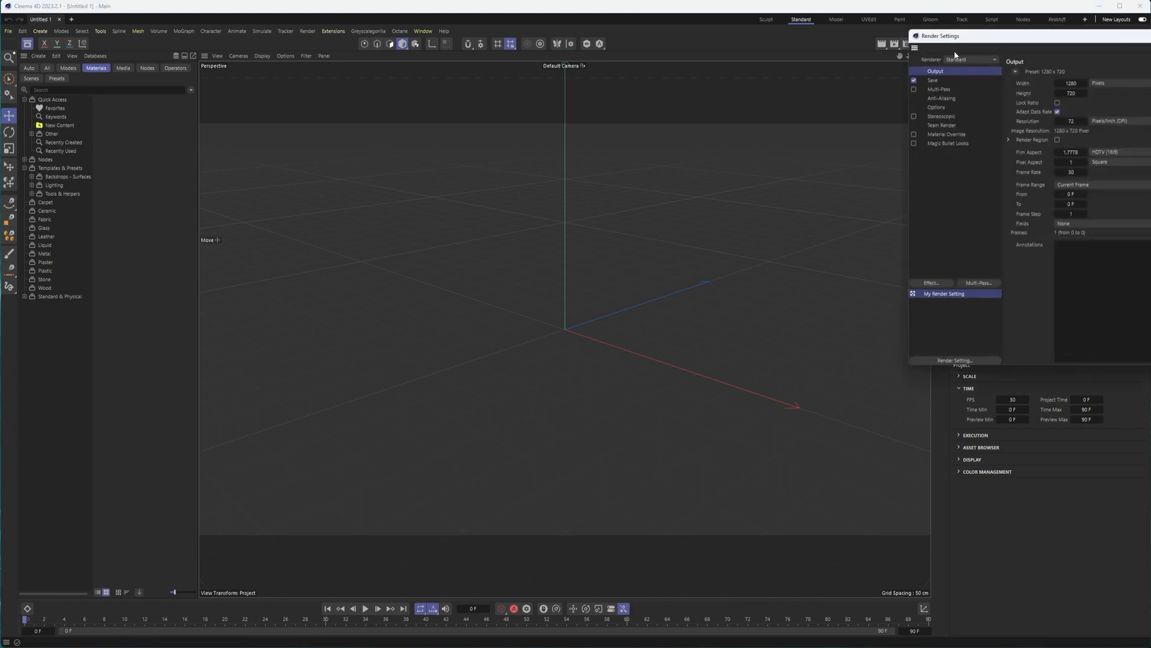
{"action": "left_click", "coordinate": [993, 60]}
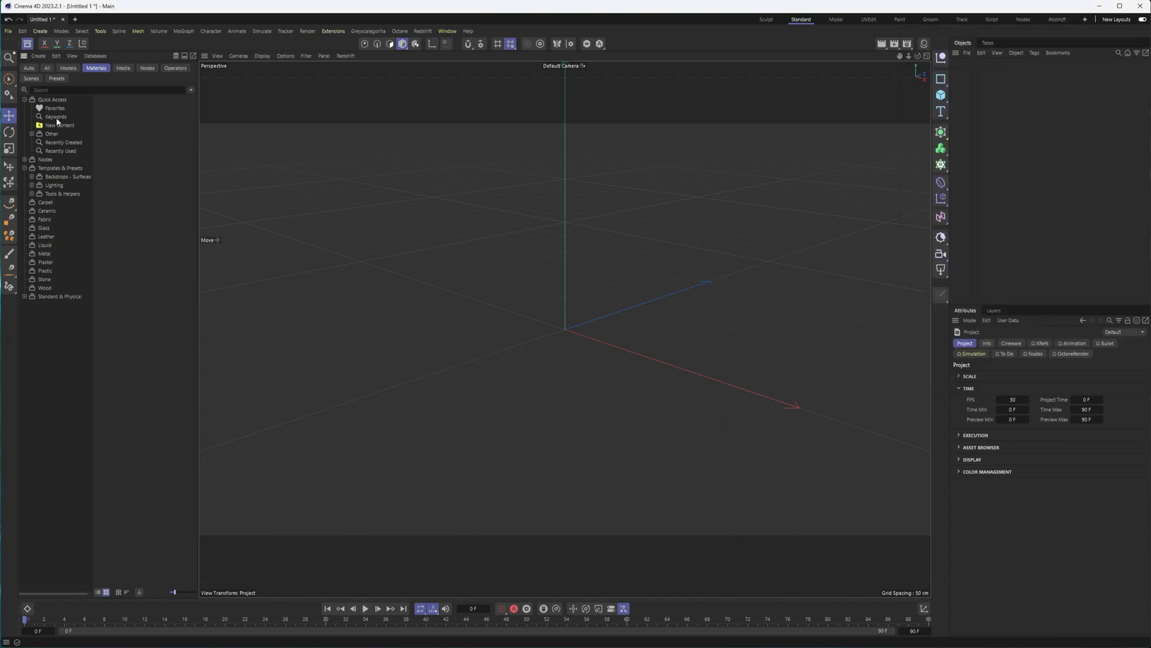
- Browse the node-based material presets, Carpet and Ceramic materials
{"action": "left_click", "coordinate": [46, 160]}
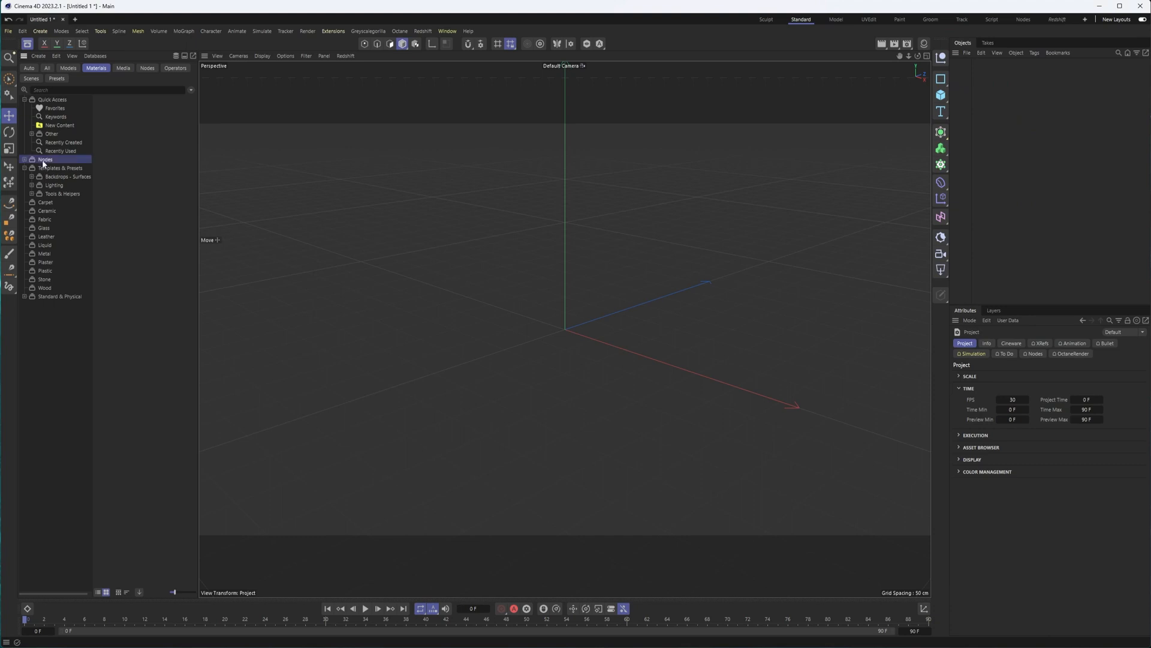
{"action": "left_click", "coordinate": [44, 159]}
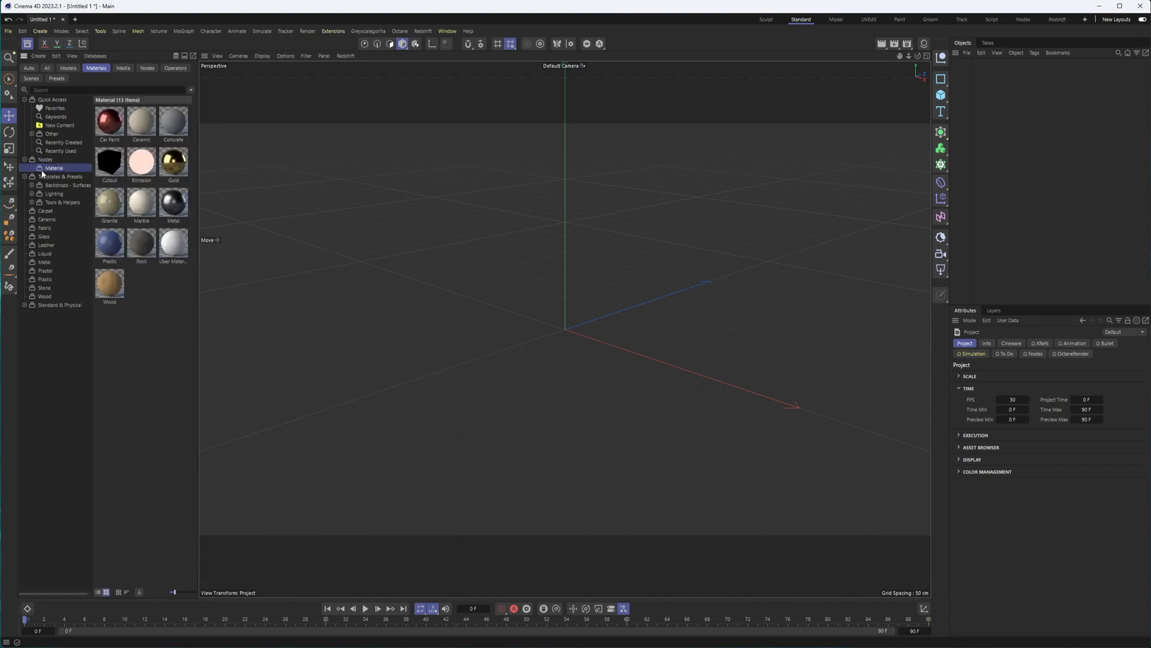
{"action": "mouse_move", "coordinate": [141, 121]}
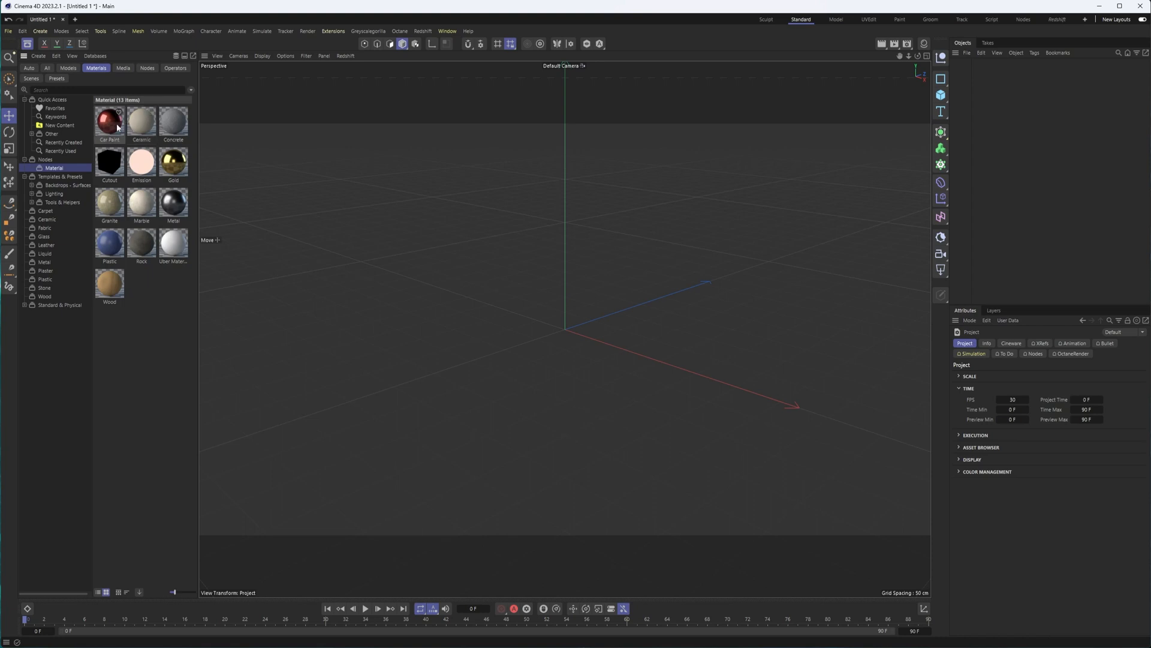
{"action": "left_click", "coordinate": [44, 211]}
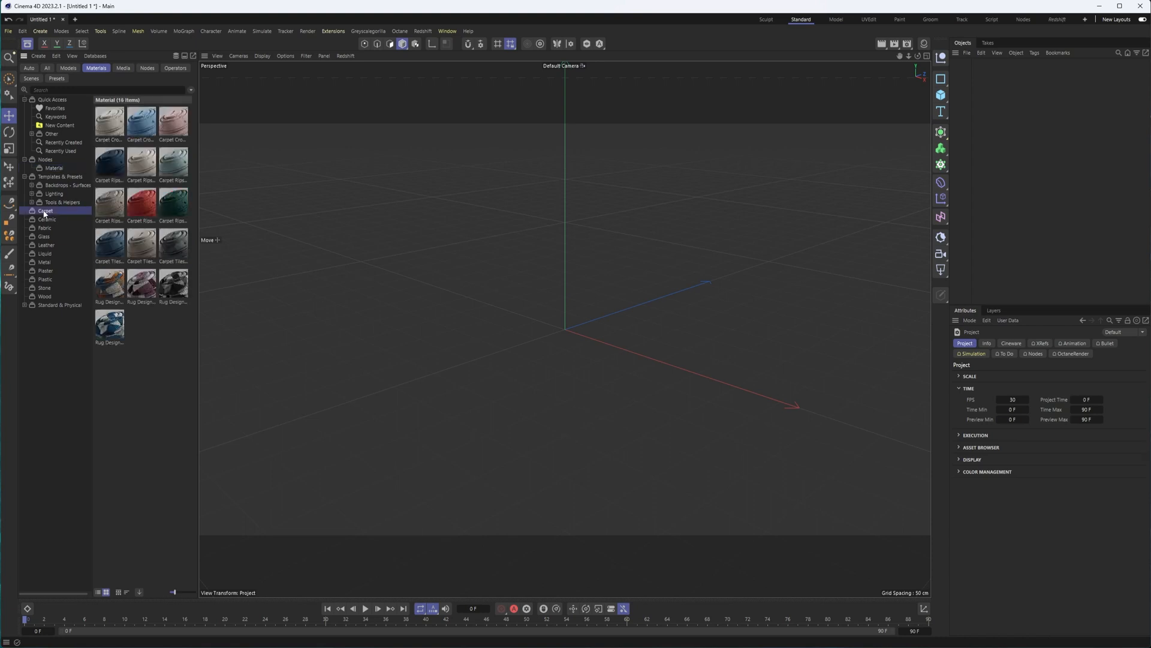
{"action": "mouse_move", "coordinate": [52, 221]}
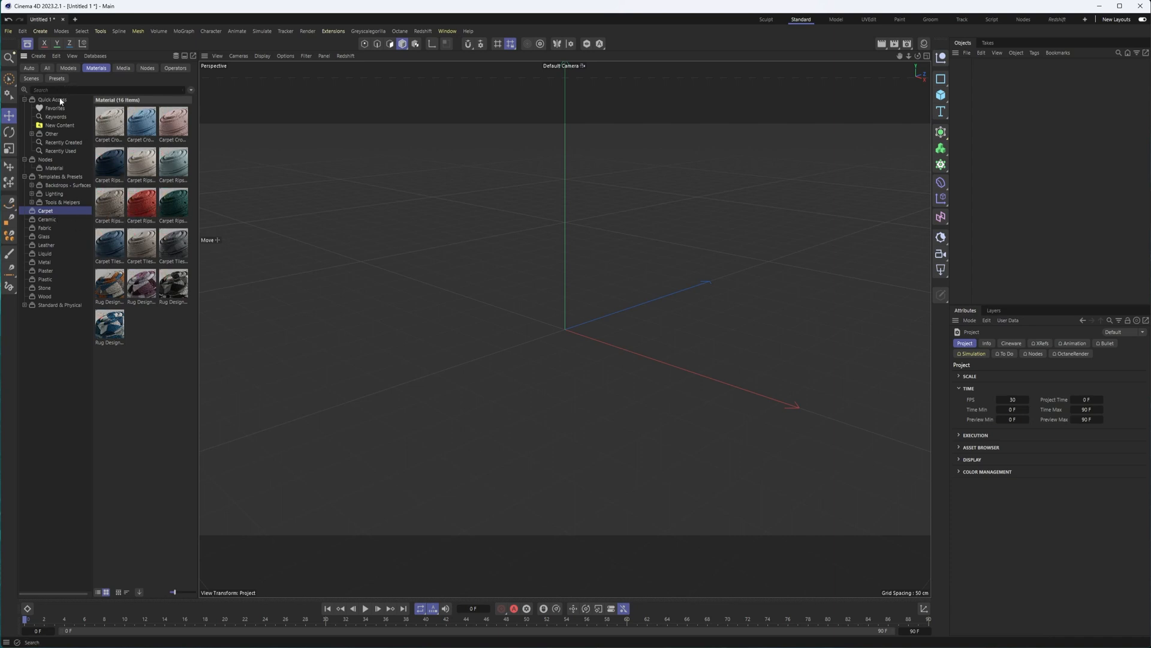
{"action": "left_click", "coordinate": [103, 90]}
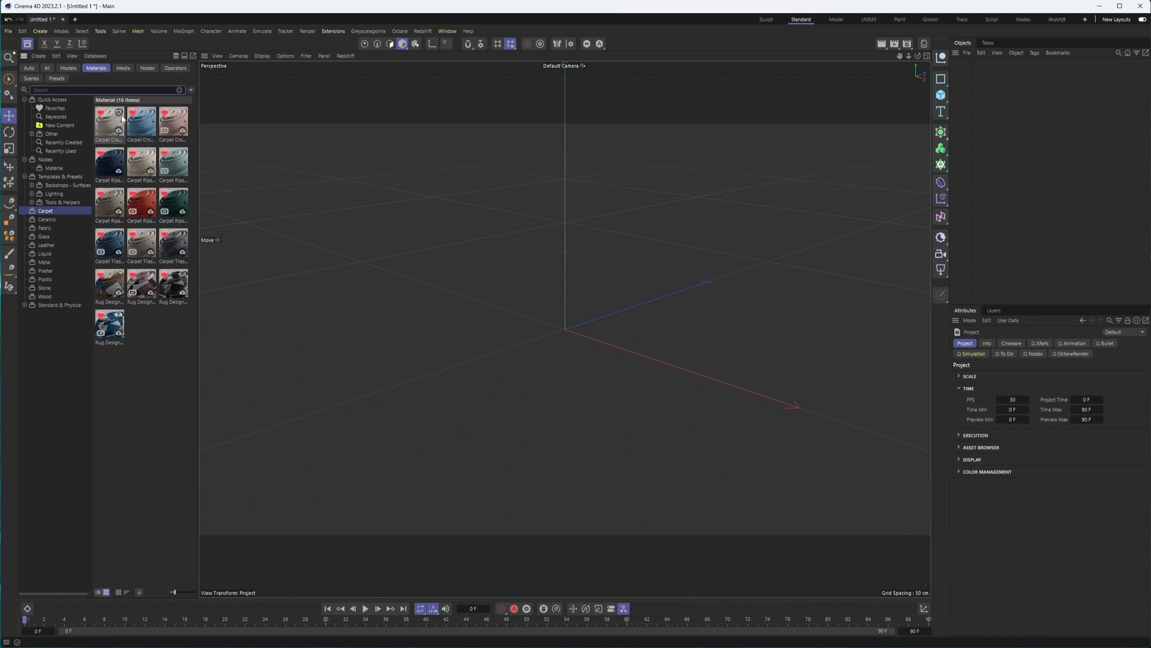
{"action": "left_click", "coordinate": [103, 90]}
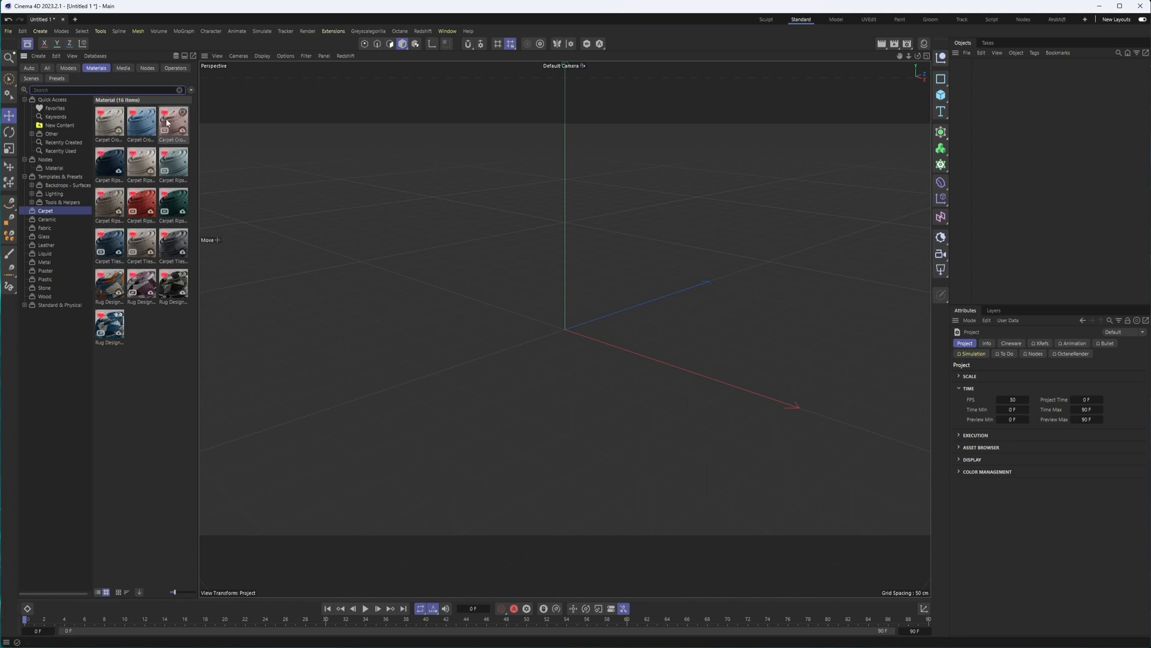
{"action": "left_click", "coordinate": [47, 218]}
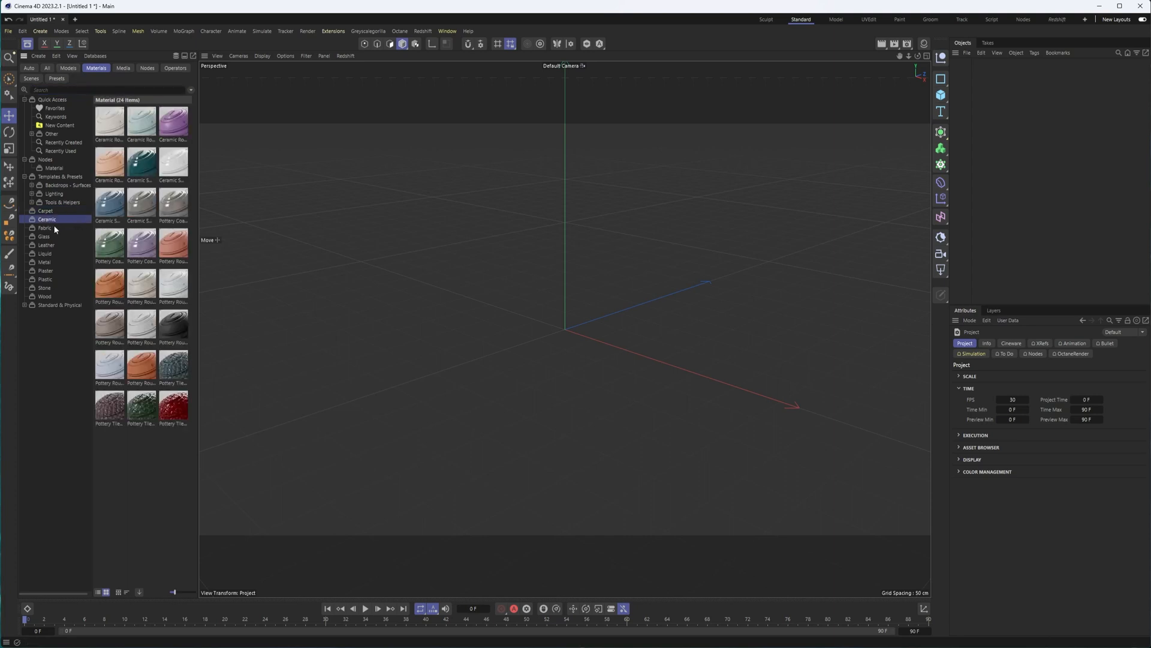
- Browse Fabric, Metal and Plastic presets, ending on the empty Standard & Physical folder
{"action": "left_click", "coordinate": [44, 228]}
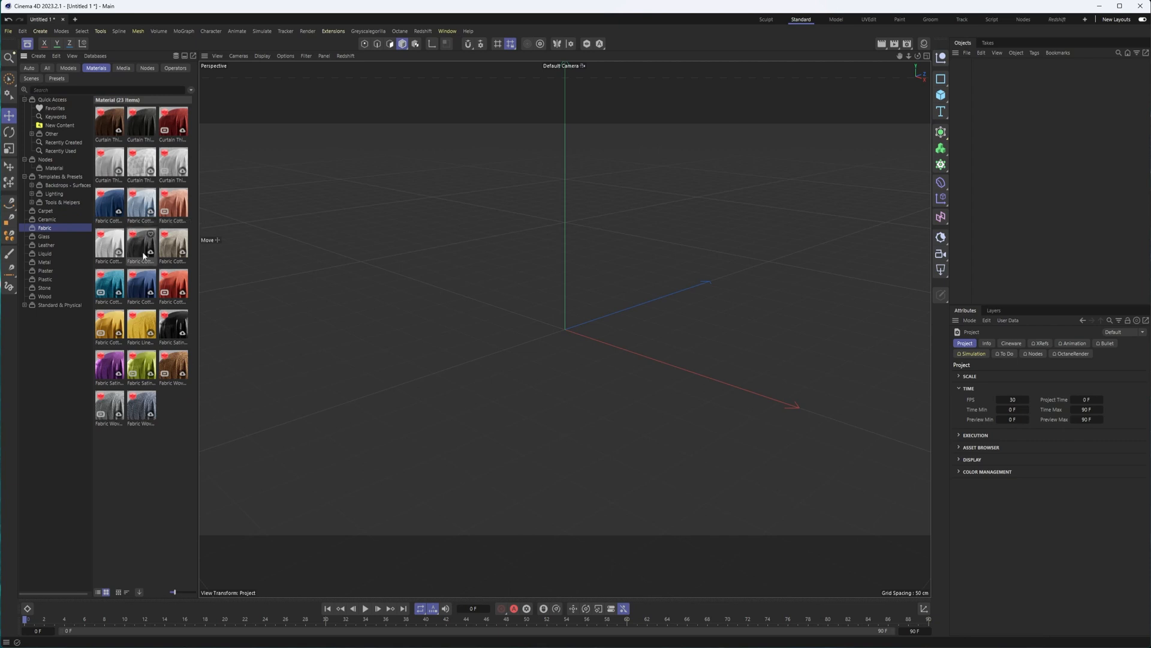
{"action": "left_click", "coordinate": [44, 262]}
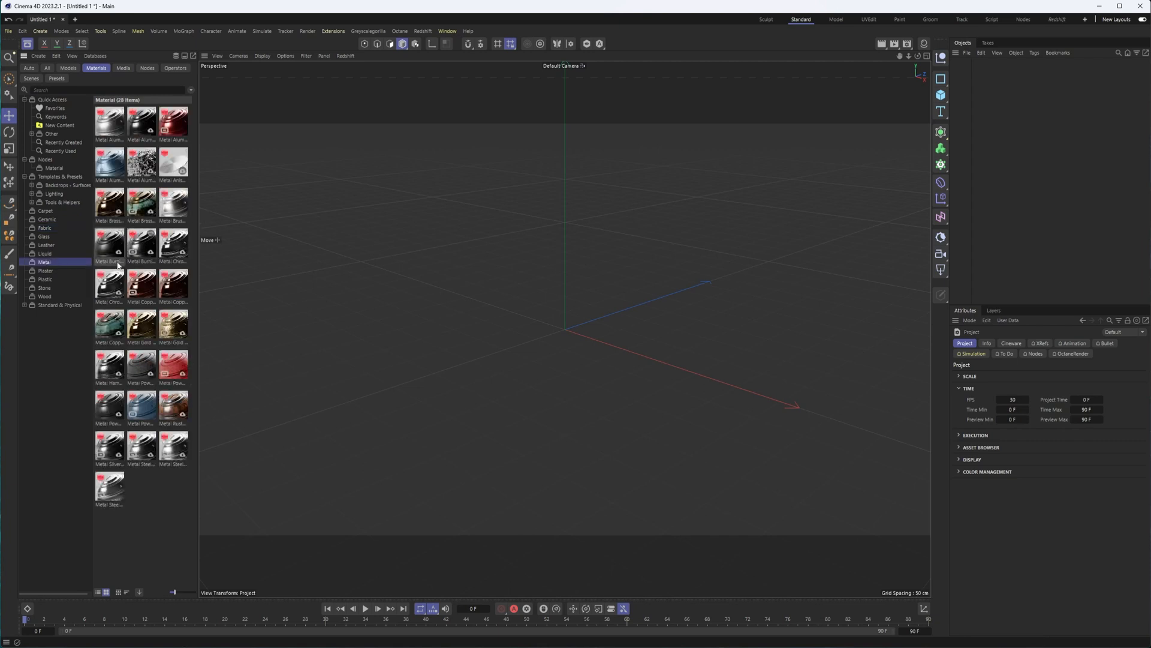
{"action": "left_click", "coordinate": [46, 280]}
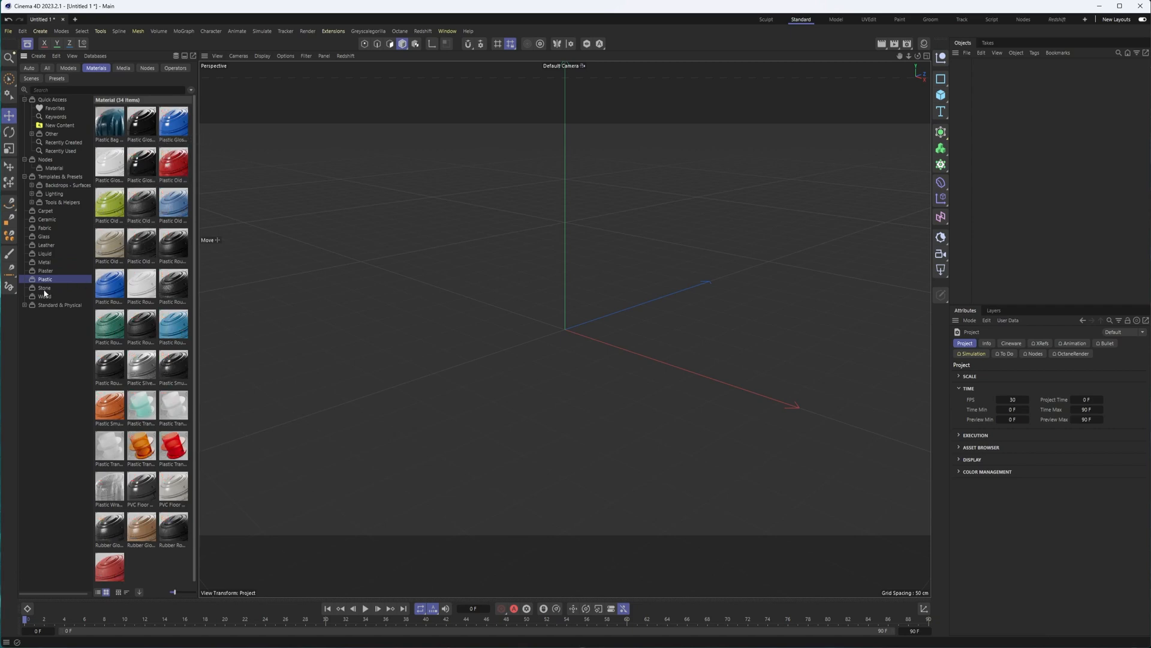
{"action": "left_click", "coordinate": [45, 286]}
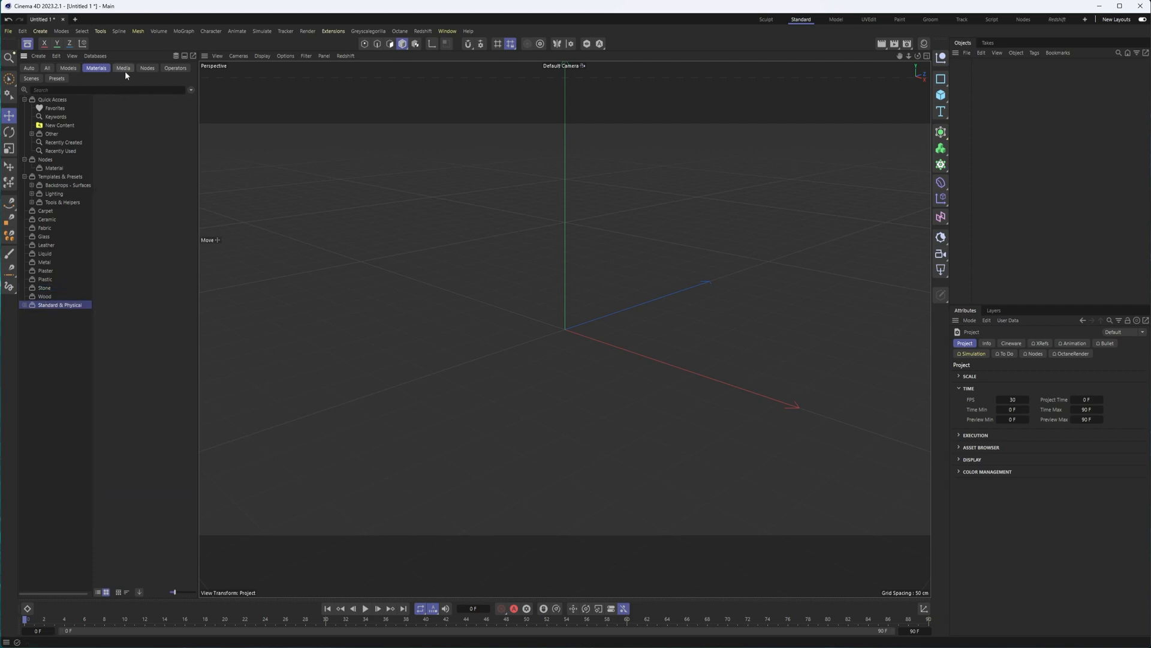
- Switch to Media and browse Imperfections, Miscellaneous and Movies textures, then expand Surfaces
{"action": "left_click", "coordinate": [122, 67]}
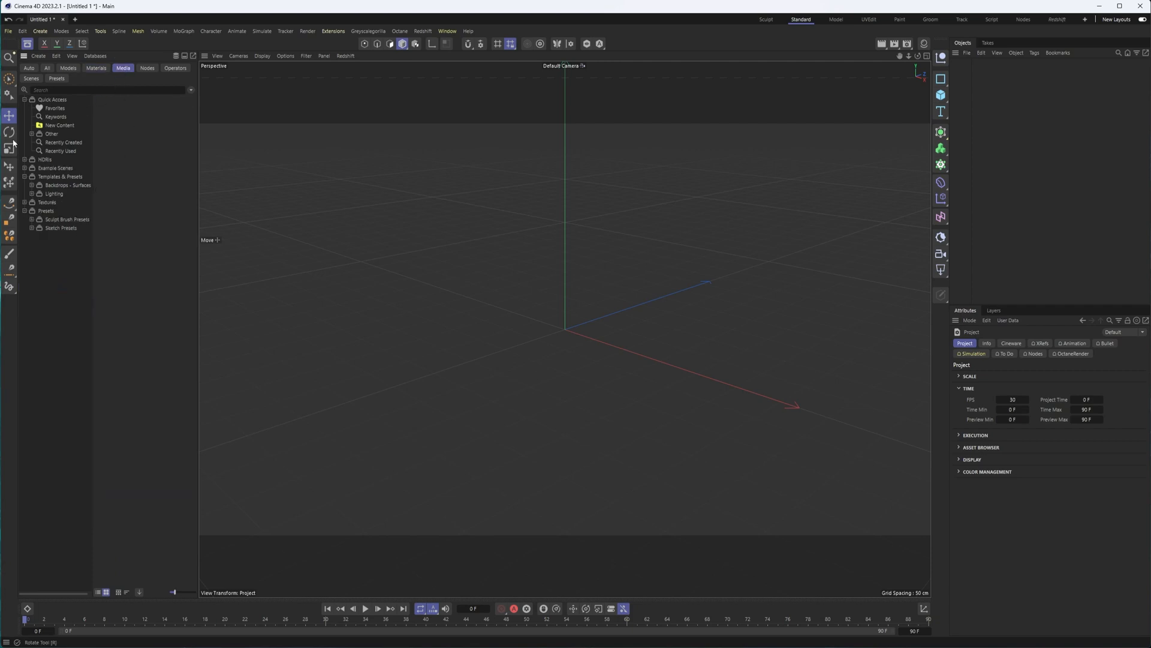
{"action": "left_click", "coordinate": [25, 202]}
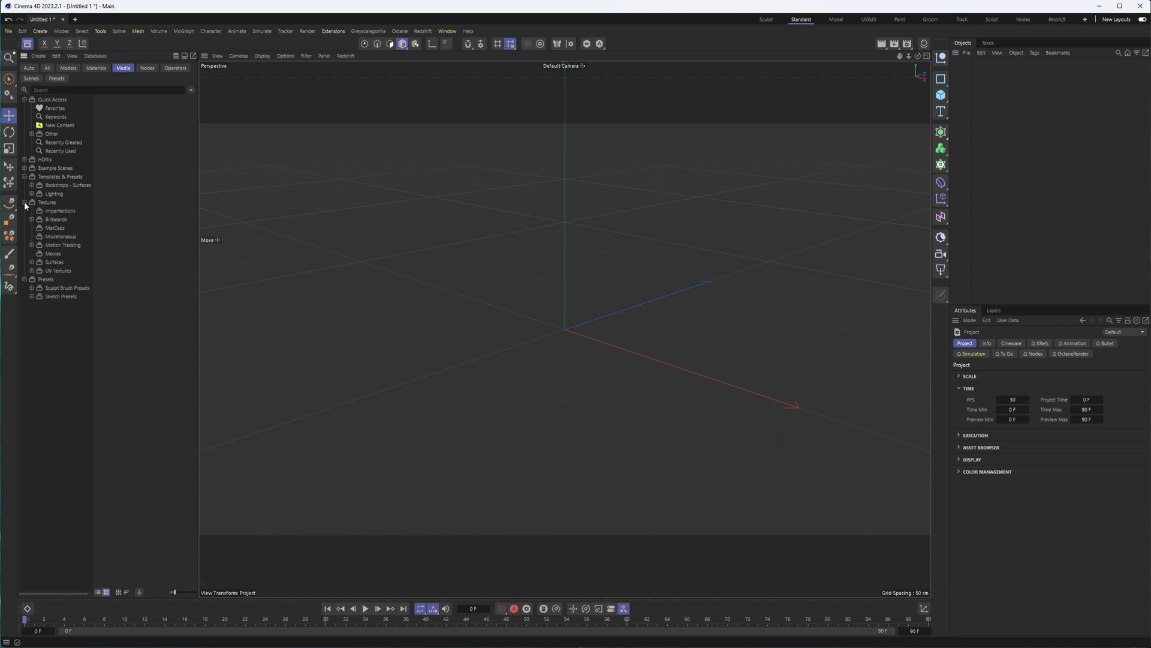
{"action": "left_click", "coordinate": [60, 211]}
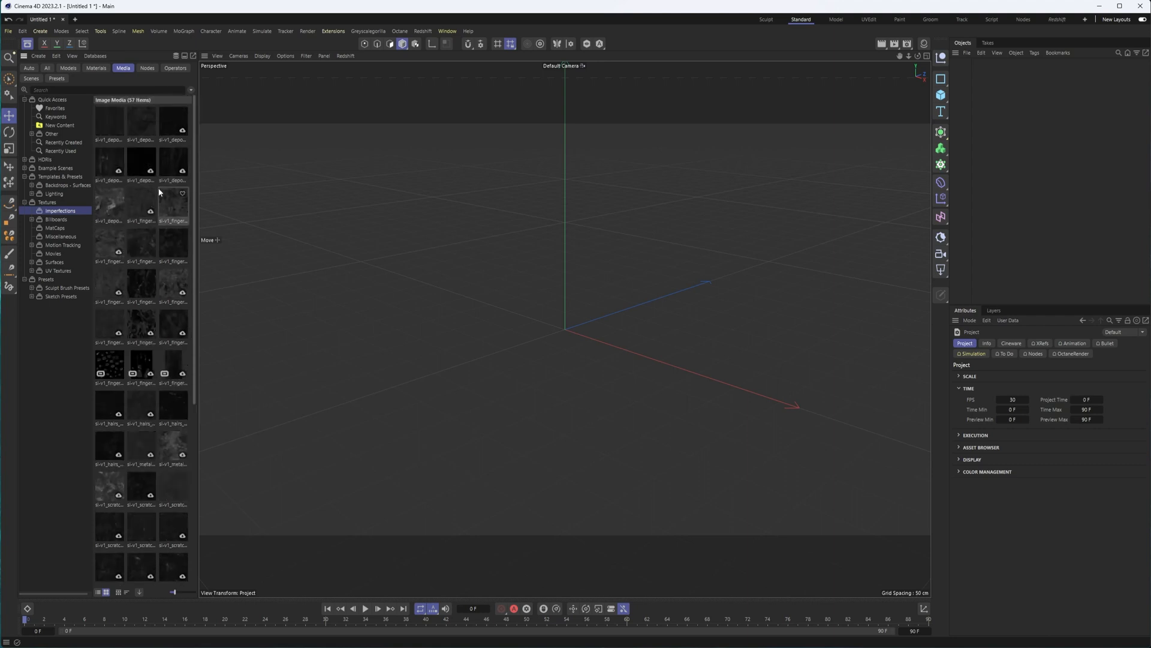
{"action": "scroll", "scroll_direction": "down", "scroll_amount": 3}
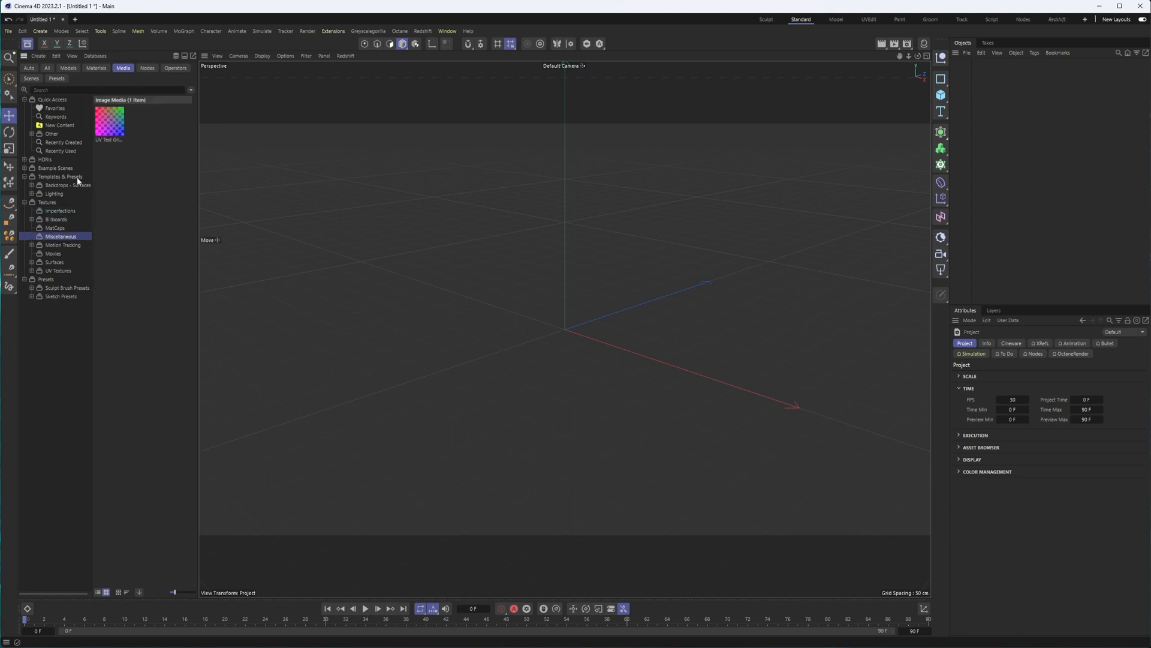
{"action": "left_click", "coordinate": [52, 253]}
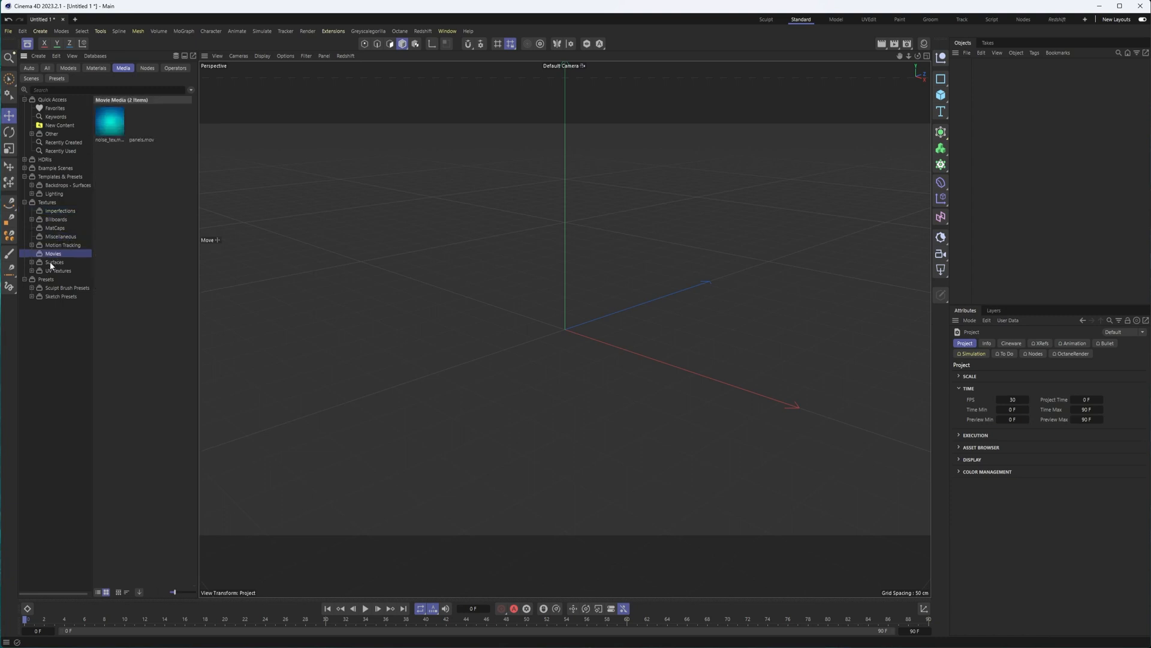
{"action": "left_click", "coordinate": [54, 263]}
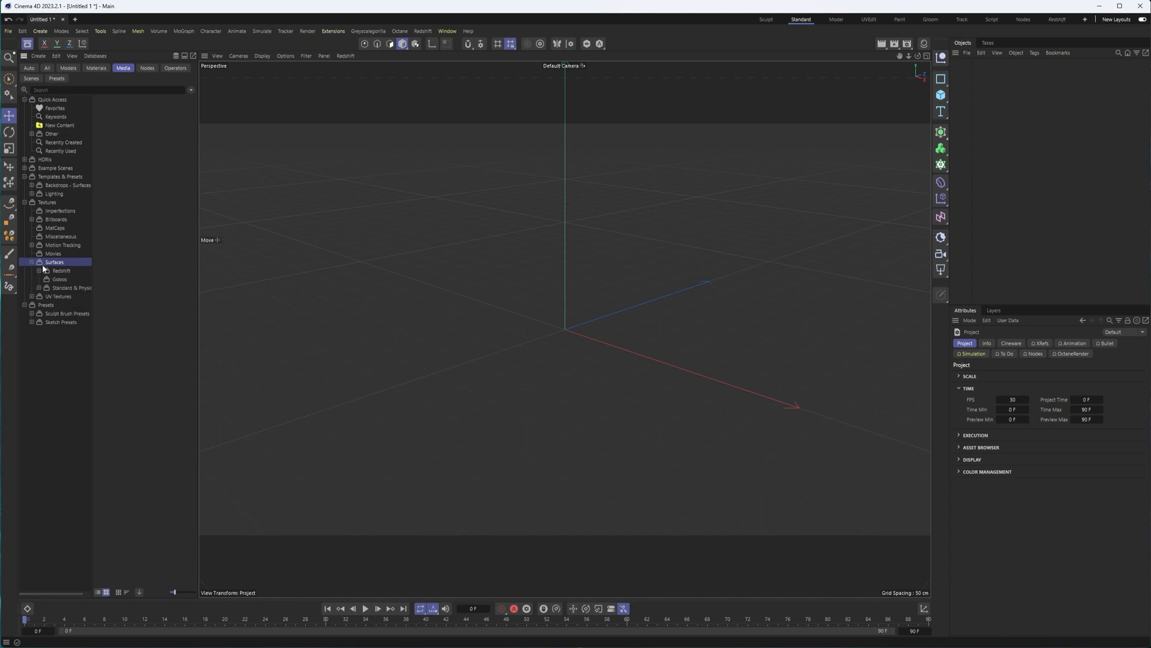
- Browse the Redshift surface textures: Carpet, Leather and Plaster's 44 images
{"action": "left_click", "coordinate": [67, 280]}
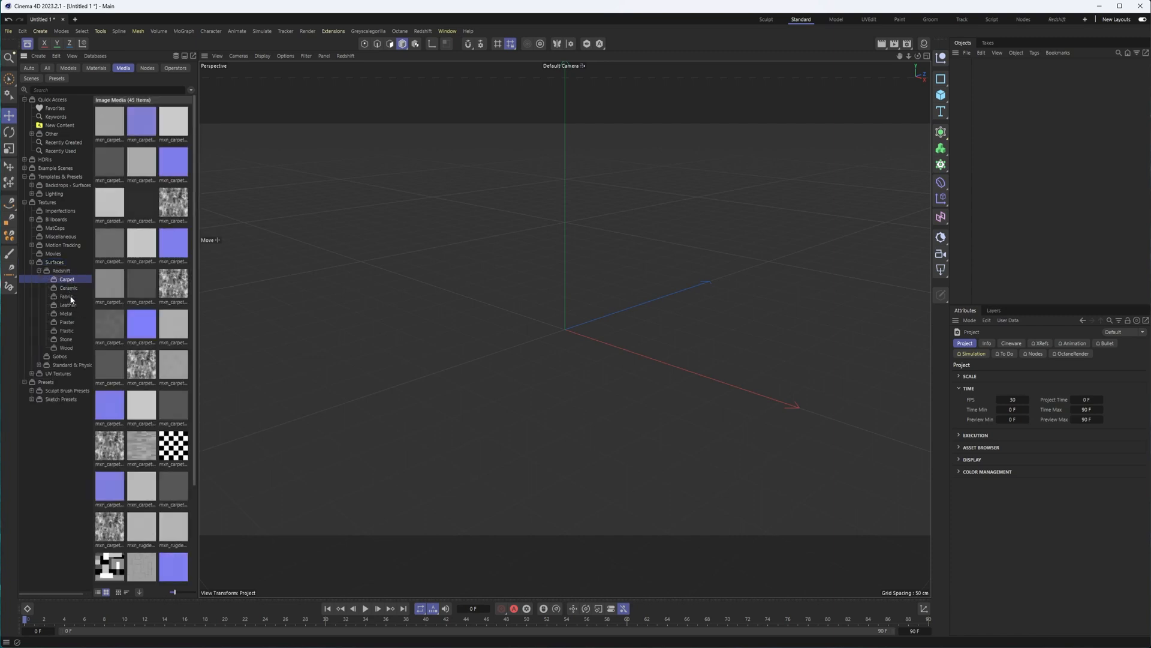
{"action": "left_click", "coordinate": [68, 304]}
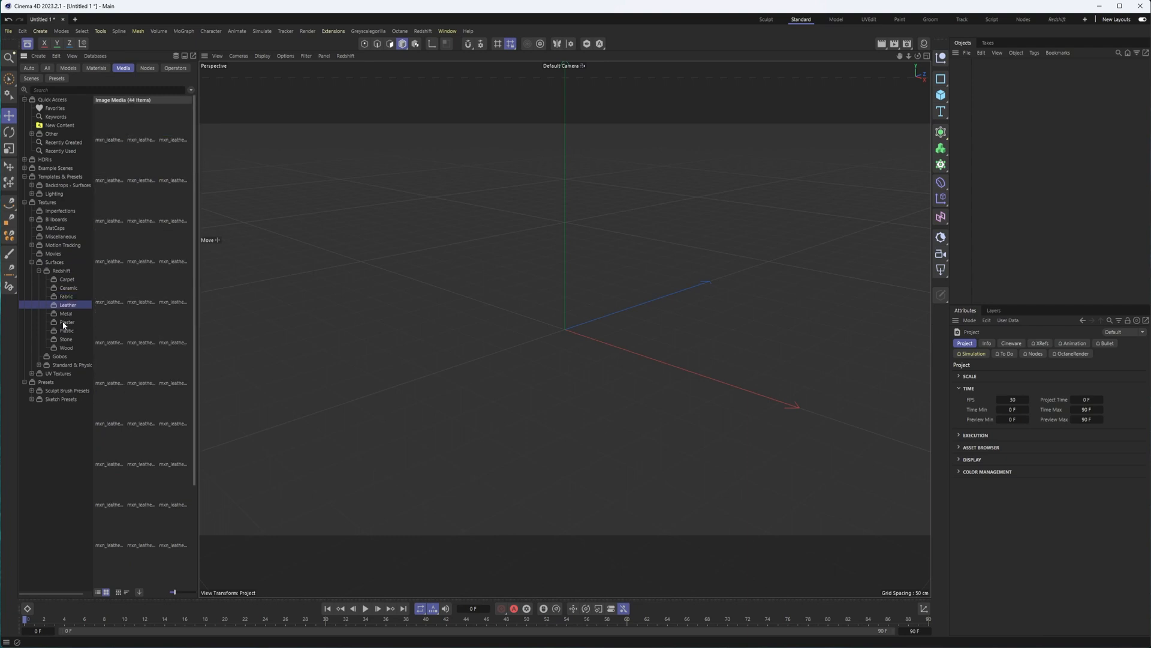
{"action": "left_click", "coordinate": [67, 321]}
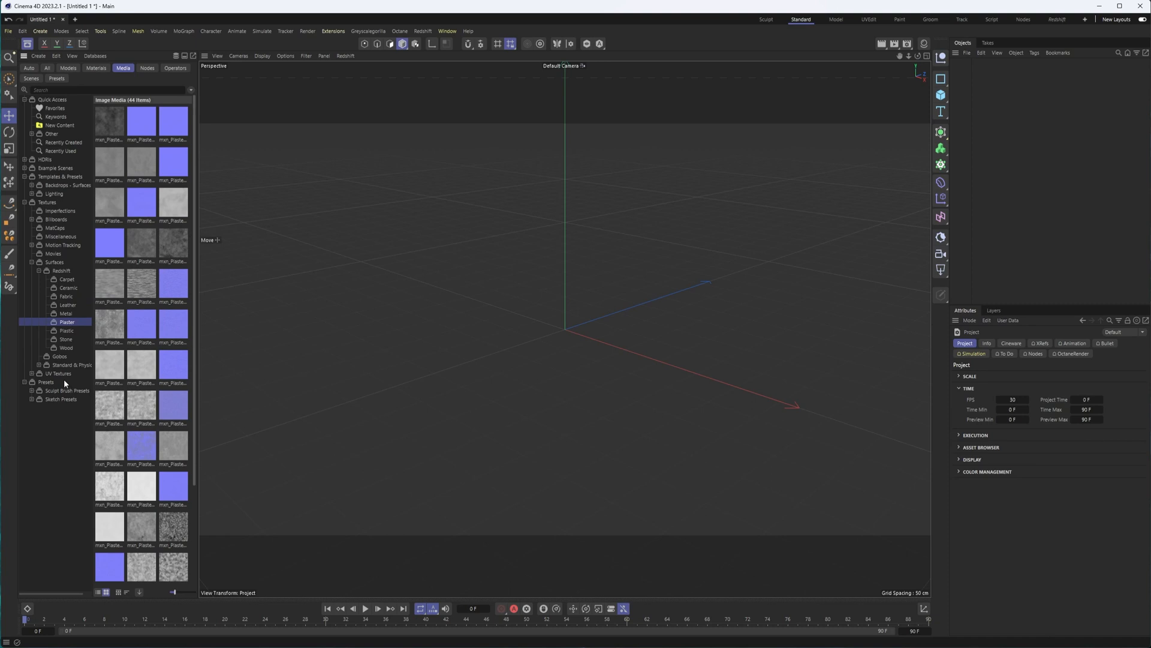
{"action": "mouse_move", "coordinate": [64, 375]}
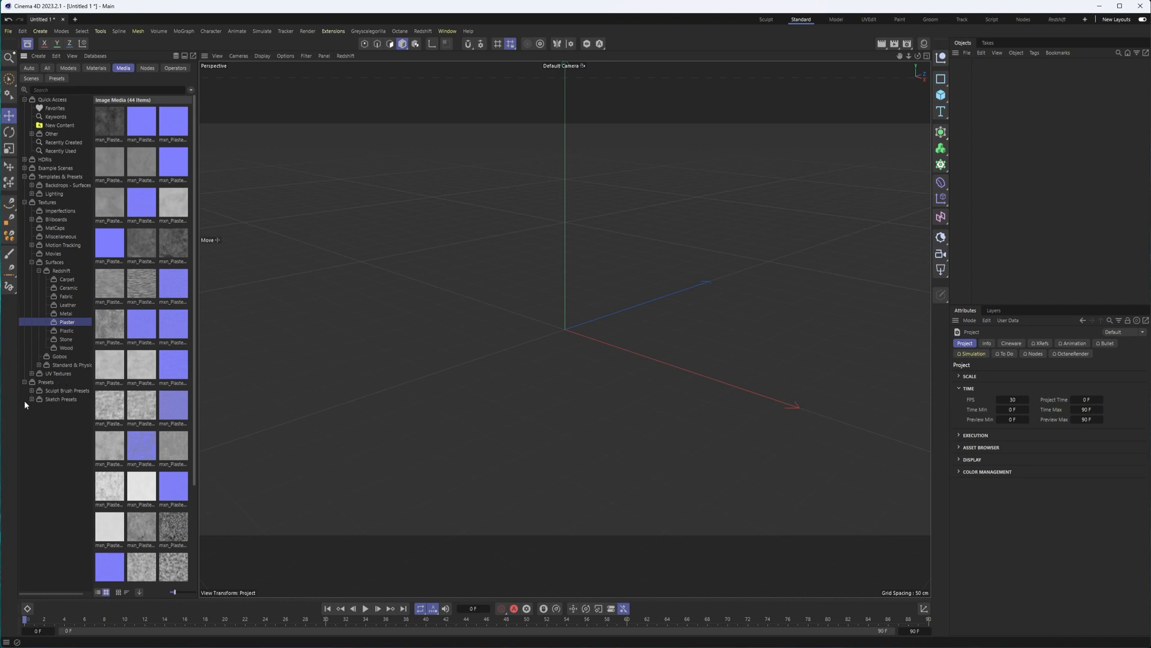
- Browse the Sculpt Brush Presets textures: Buttons, Fabrics and Organic folders
{"action": "left_click", "coordinate": [38, 390]}
{"action": "type", "text": "tex"}
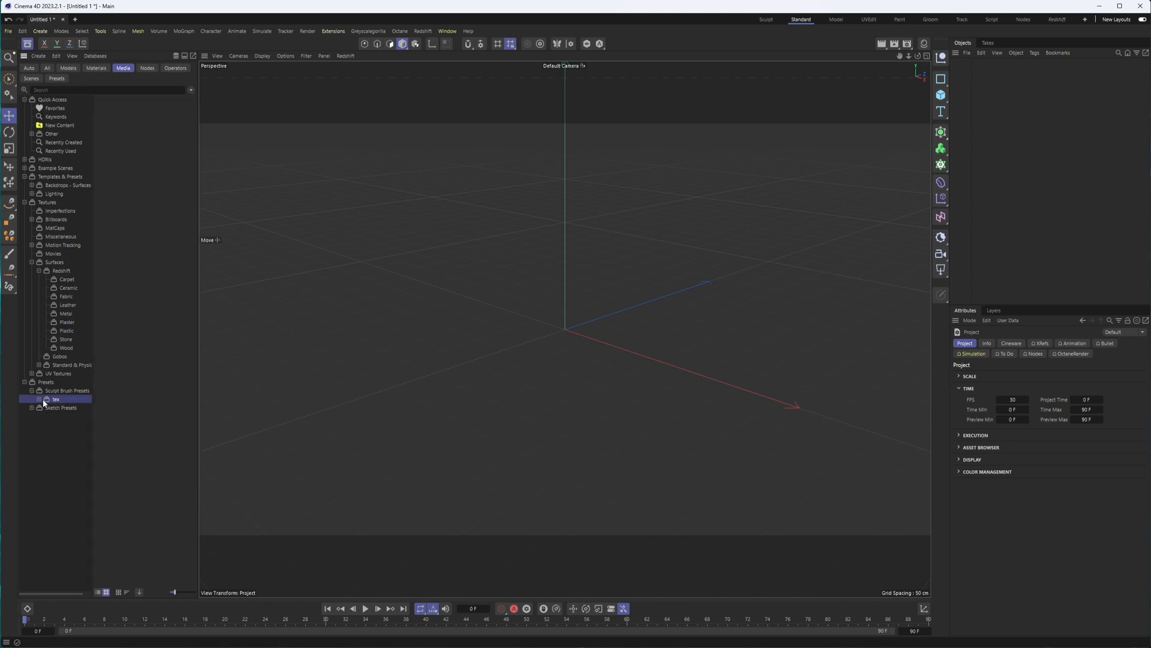
{"action": "left_click", "coordinate": [57, 399]}
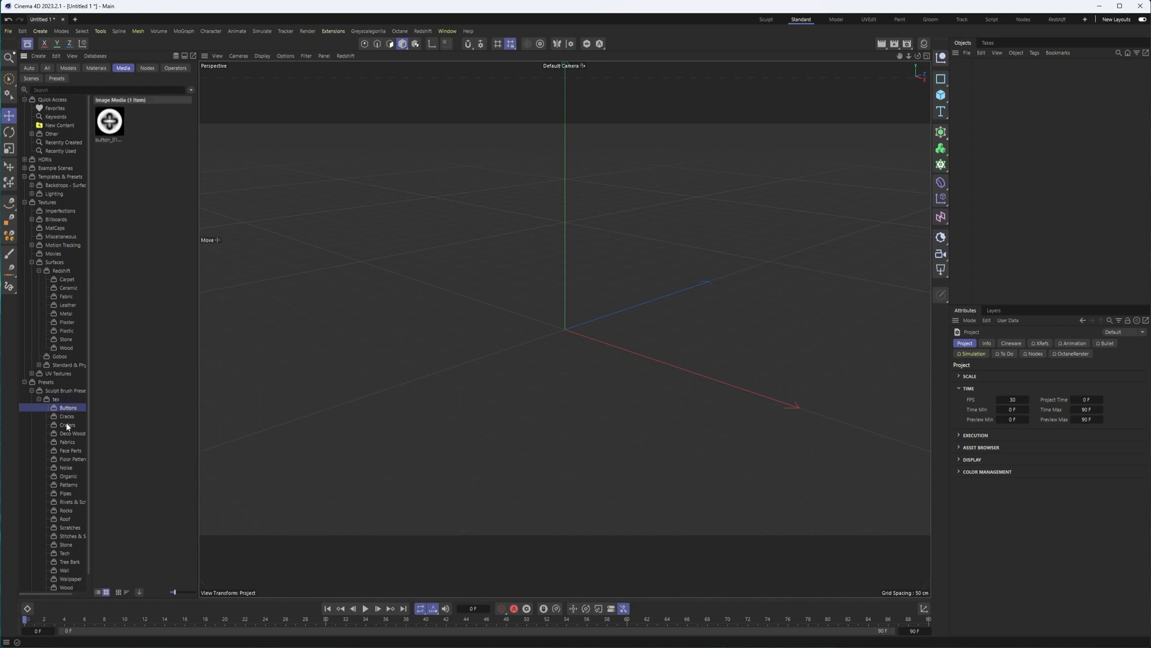
{"action": "left_click", "coordinate": [67, 441]}
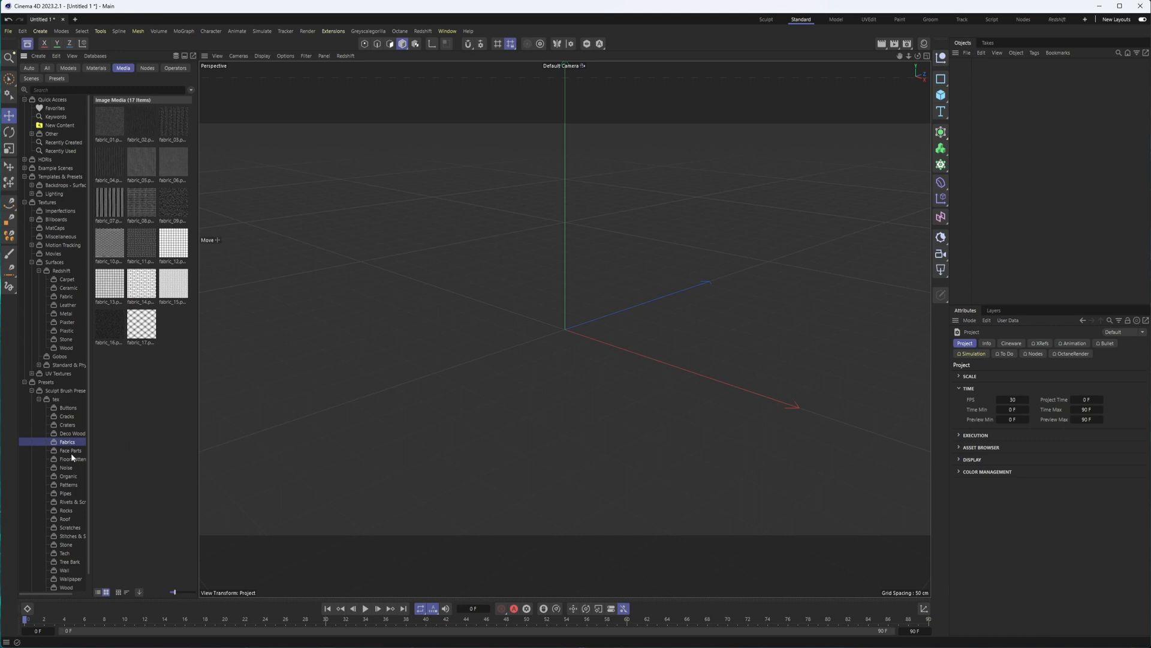
{"action": "left_click", "coordinate": [70, 476]}
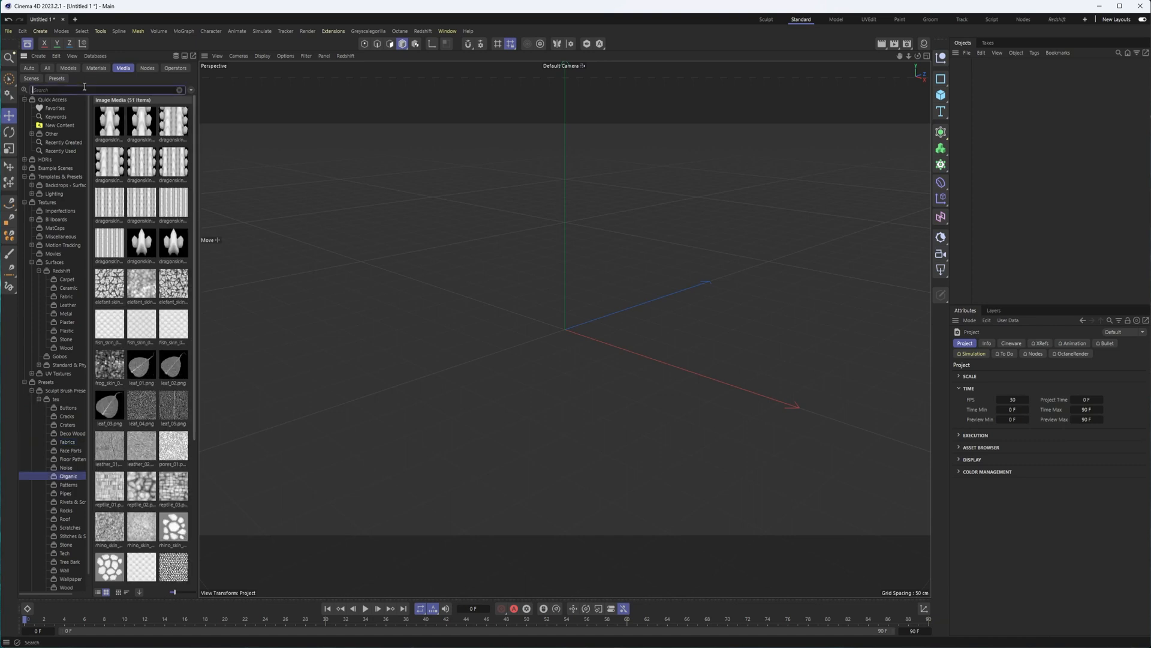
- Search 'brushes' across all asset types and scroll through the brush preset results
{"action": "type", "text": "brushes"}
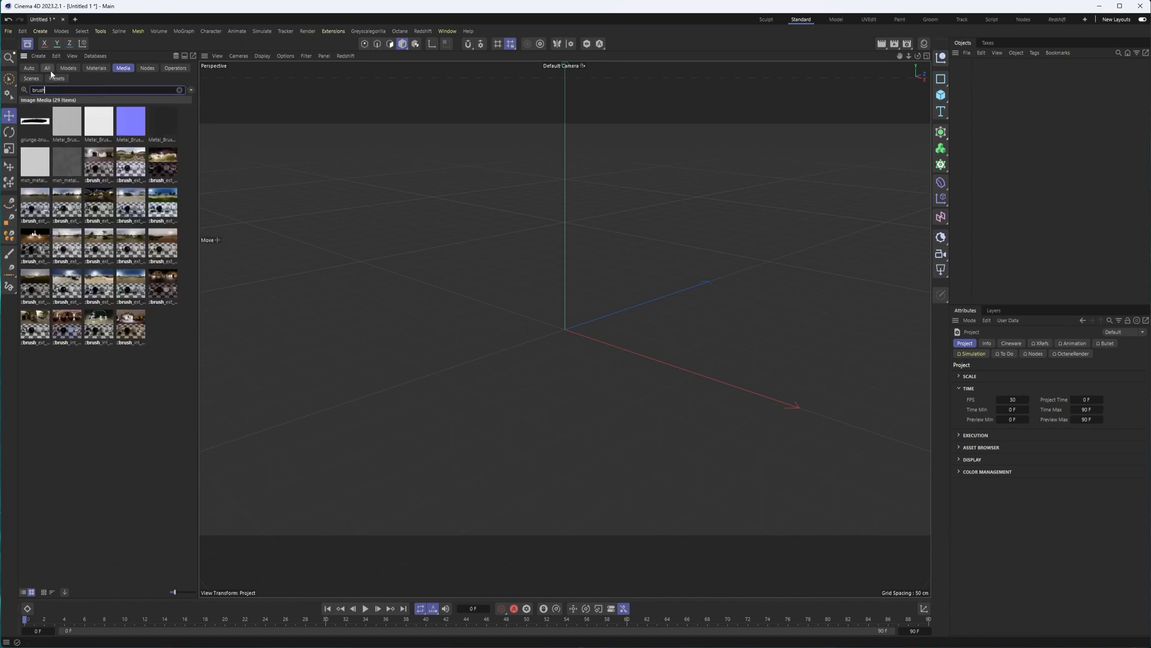
{"action": "left_click", "coordinate": [47, 67]}
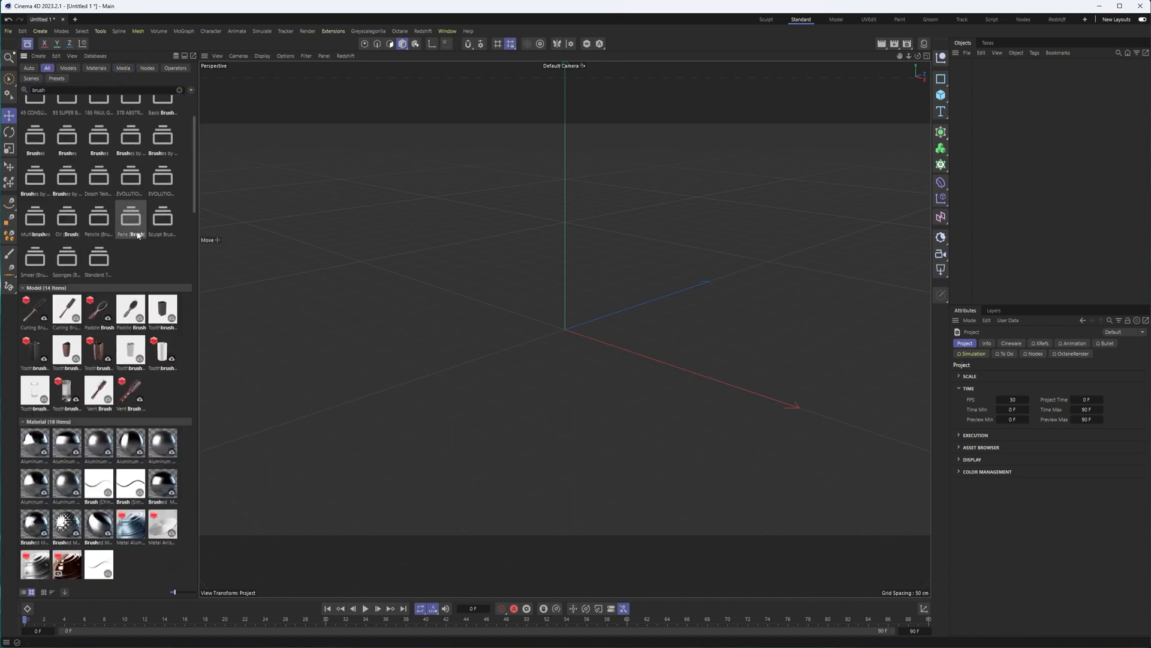
{"action": "scroll", "scroll_direction": "down", "scroll_amount": 3}
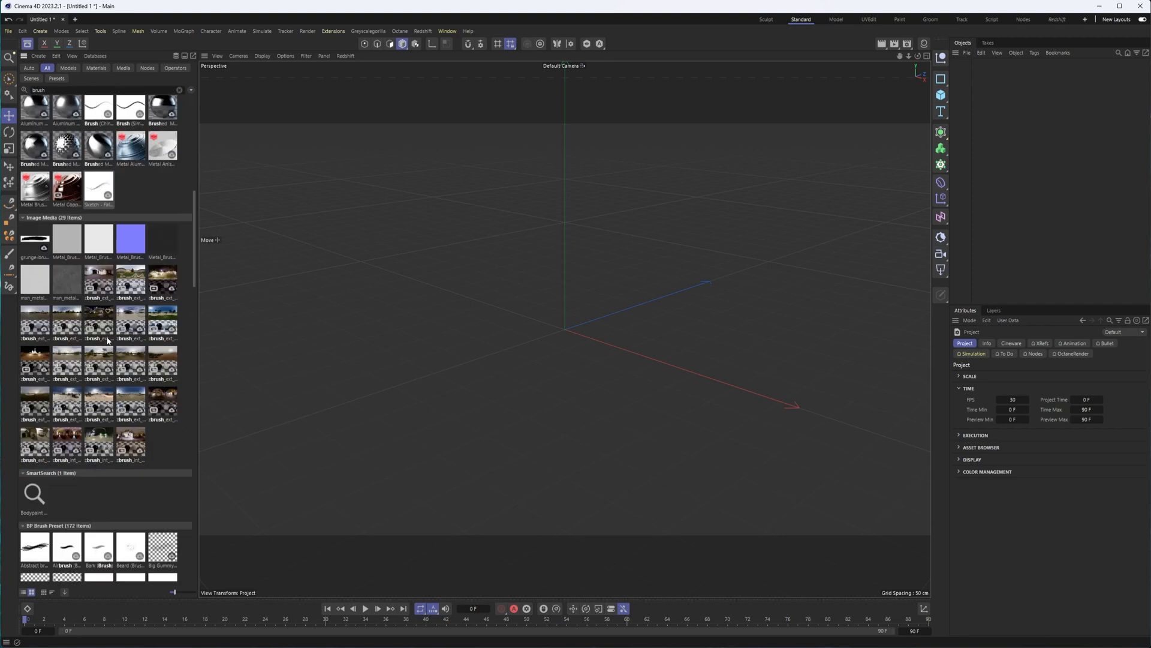
{"action": "scroll", "scroll_direction": "down", "scroll_amount": 3}
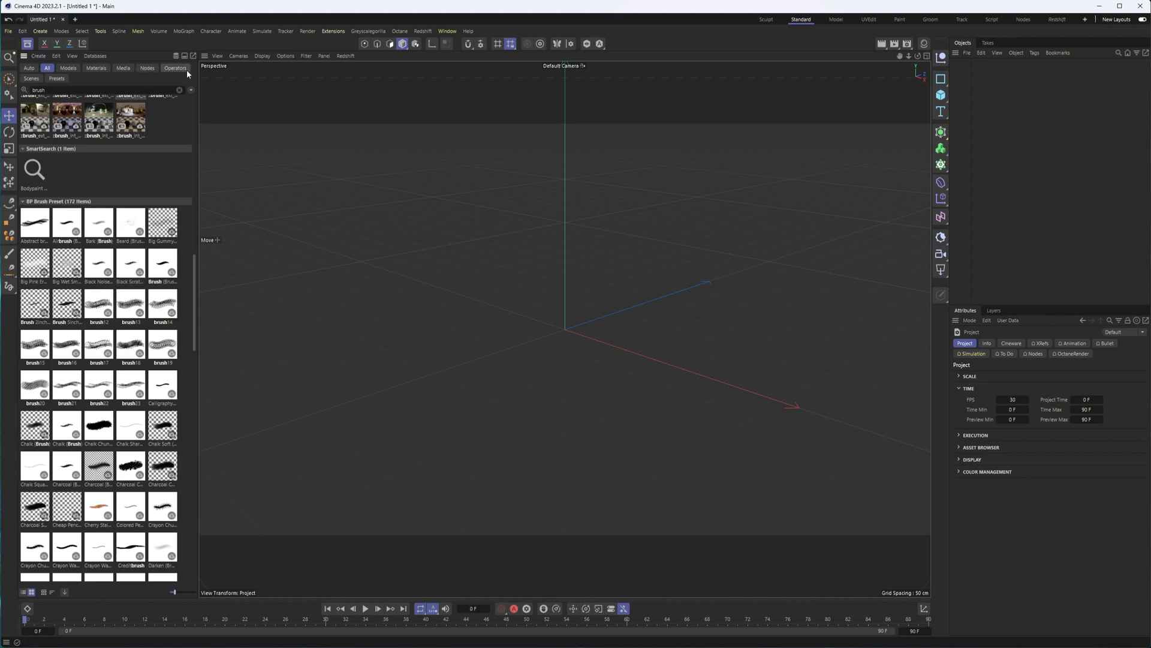
- View the Context node assets, then switch the browser to the Operators categories
{"action": "left_click", "coordinate": [147, 67]}
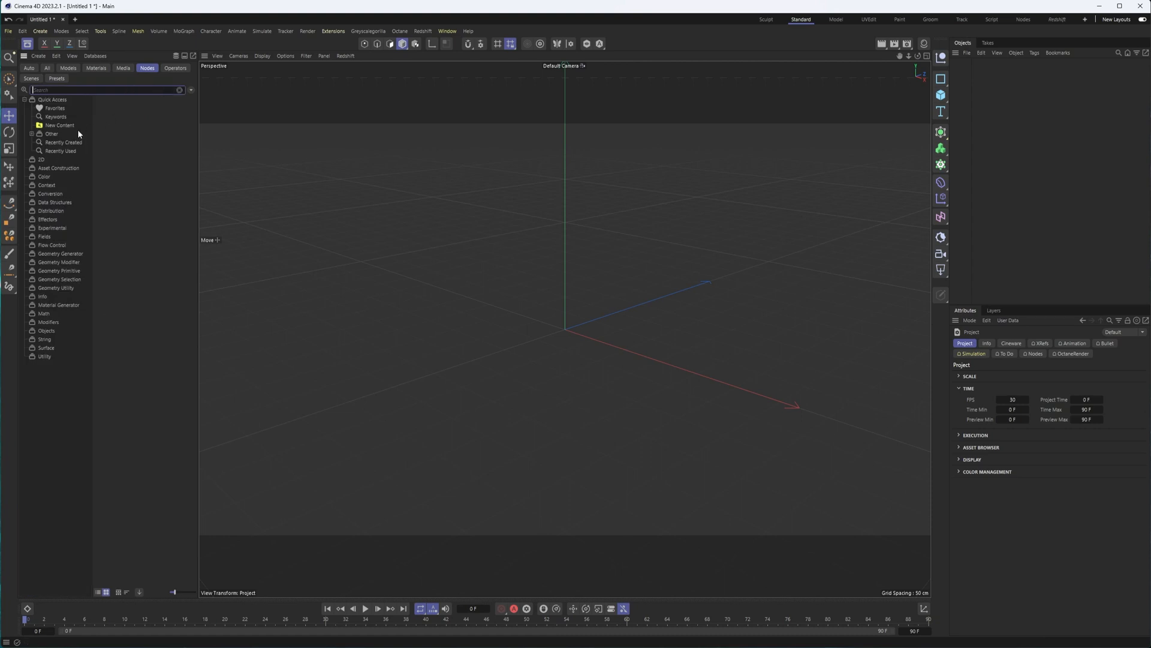
{"action": "left_click", "coordinate": [47, 185]}
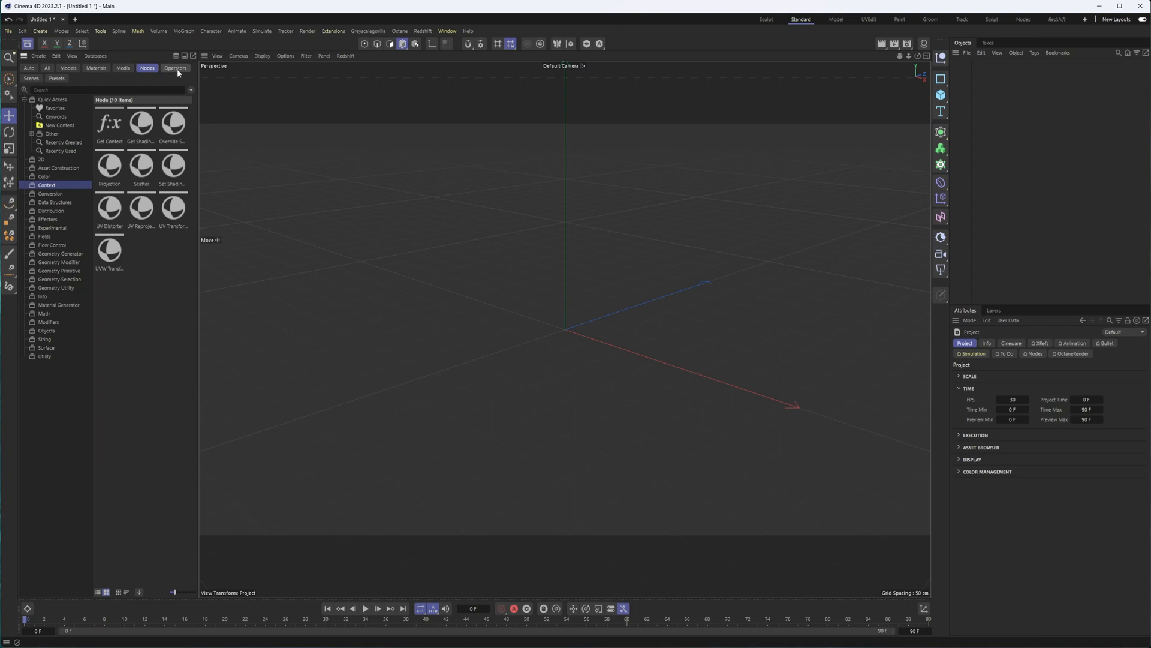
{"action": "left_click", "coordinate": [175, 69]}
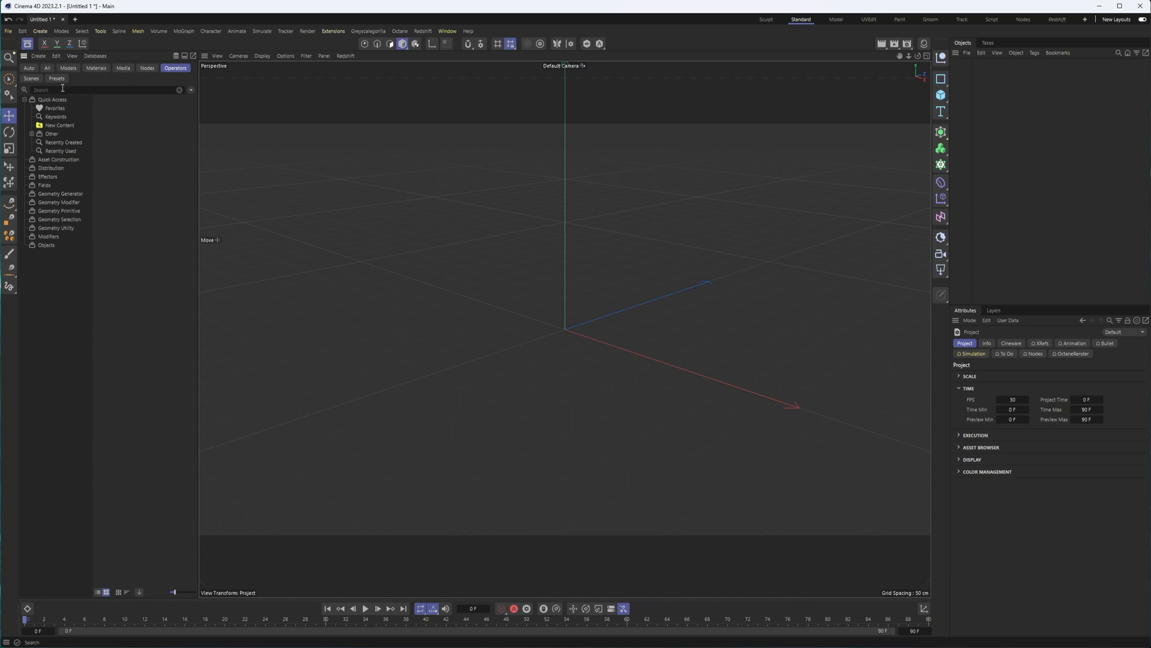
- Search the operators for 'extrude', filter to Operators only, then clear the search
{"action": "type", "text": "c"}
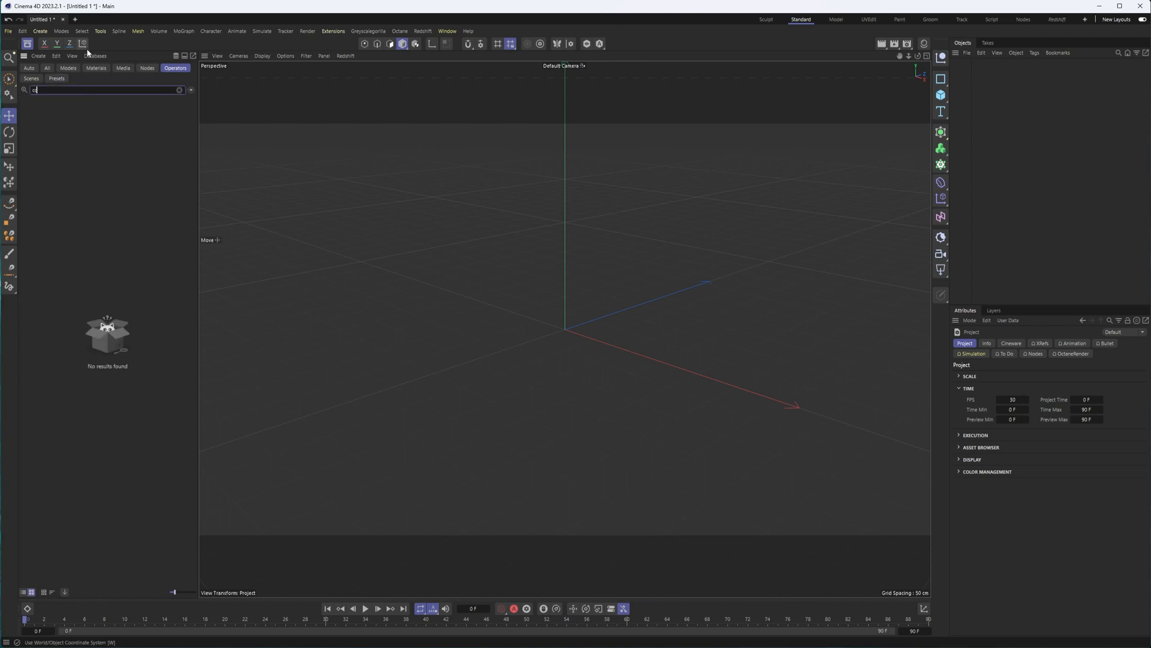
{"action": "type", "text": "ap"}
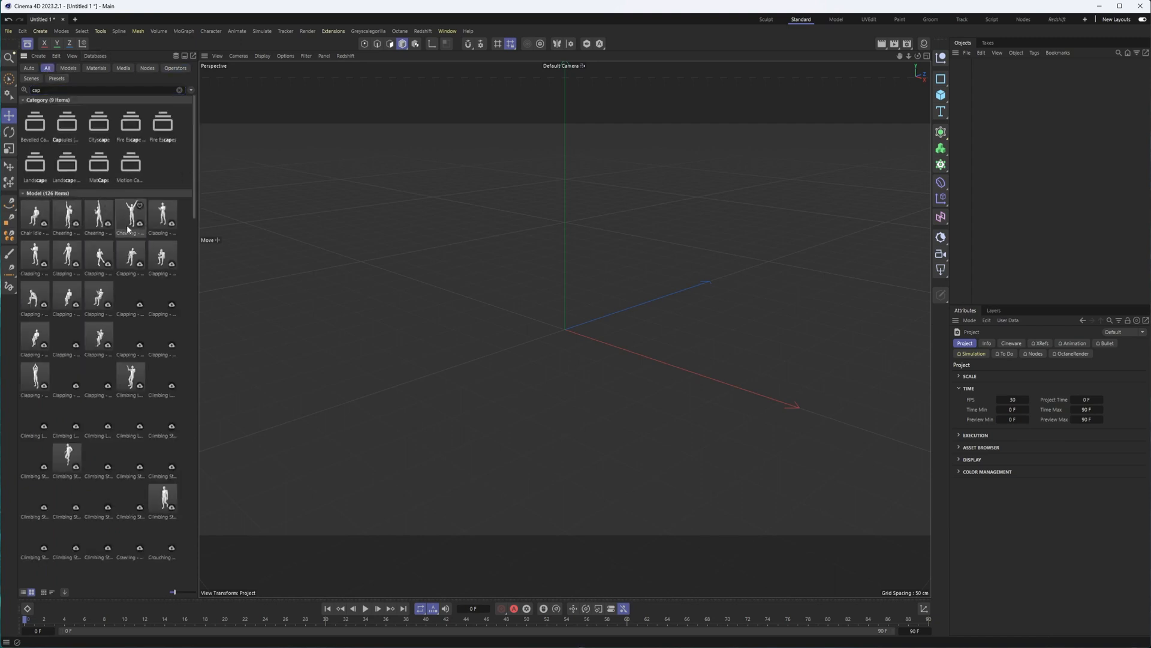
{"action": "left_click", "coordinate": [29, 69]}
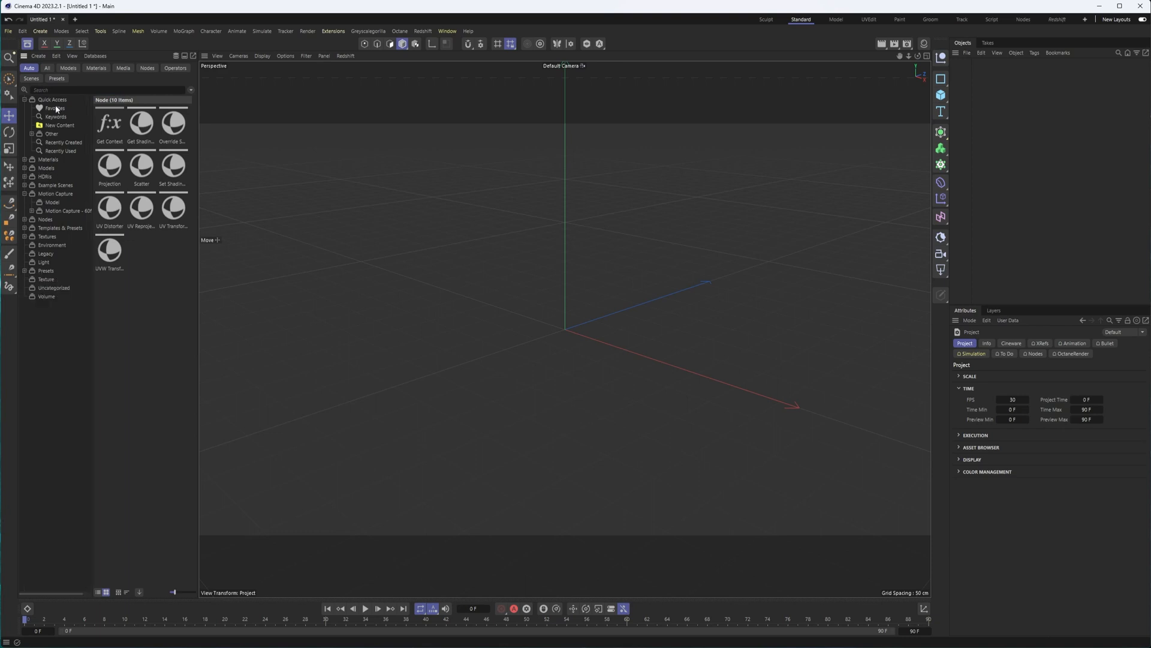
{"action": "type", "text": "extrud"}
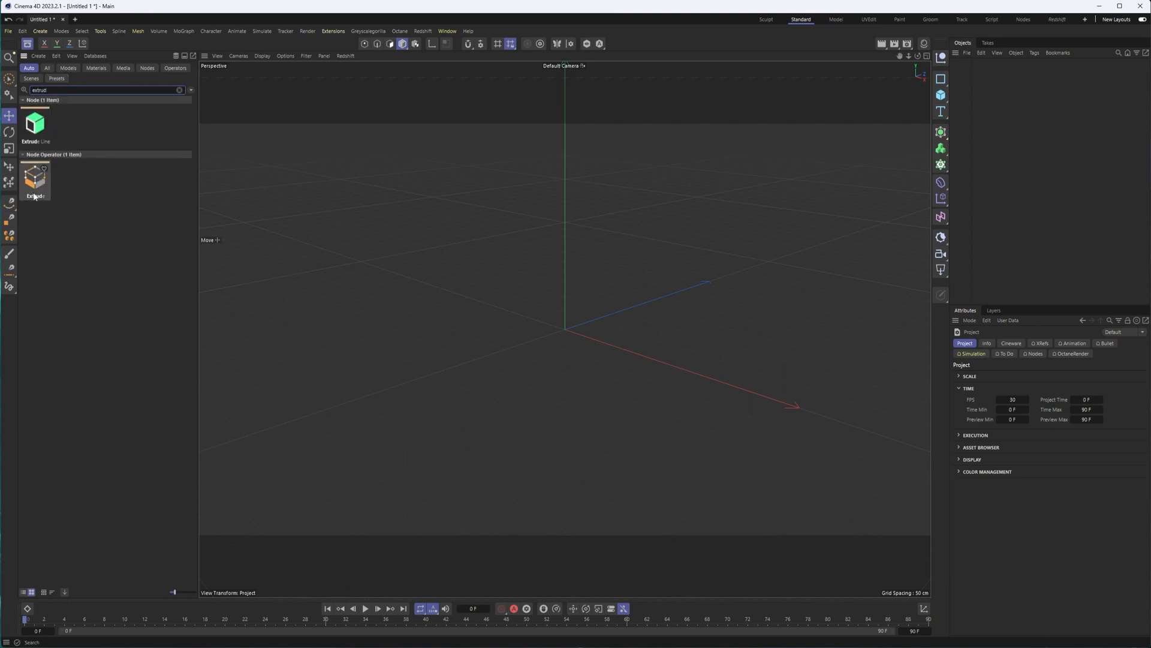
{"action": "left_click", "coordinate": [175, 67]}
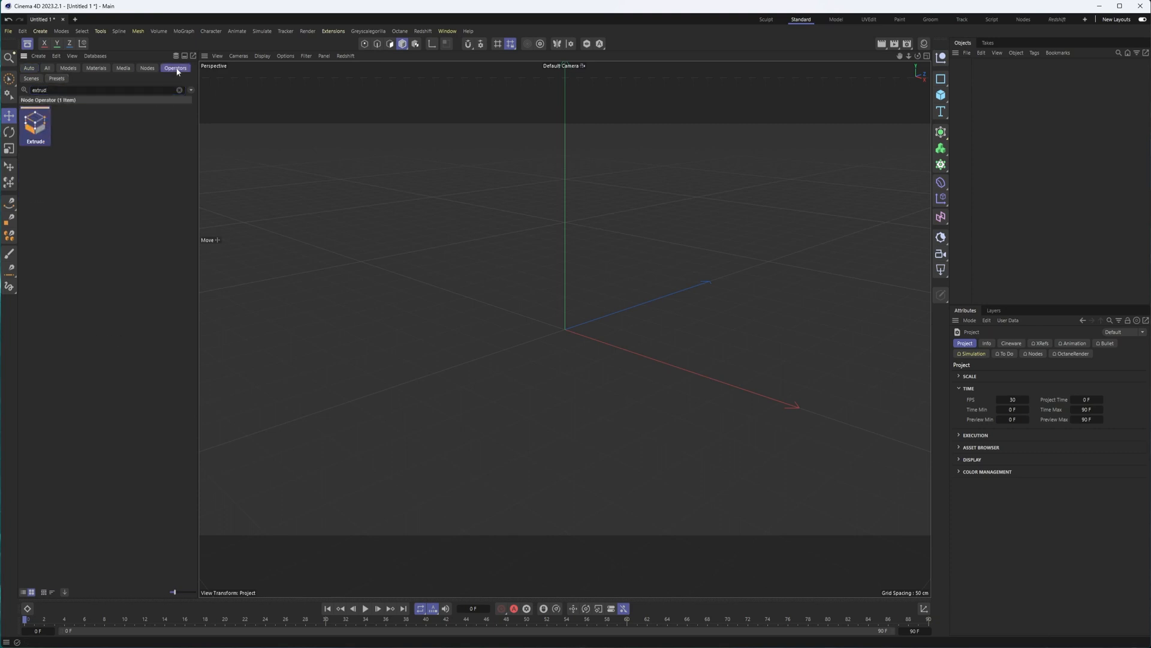
{"action": "left_click", "coordinate": [179, 90]}
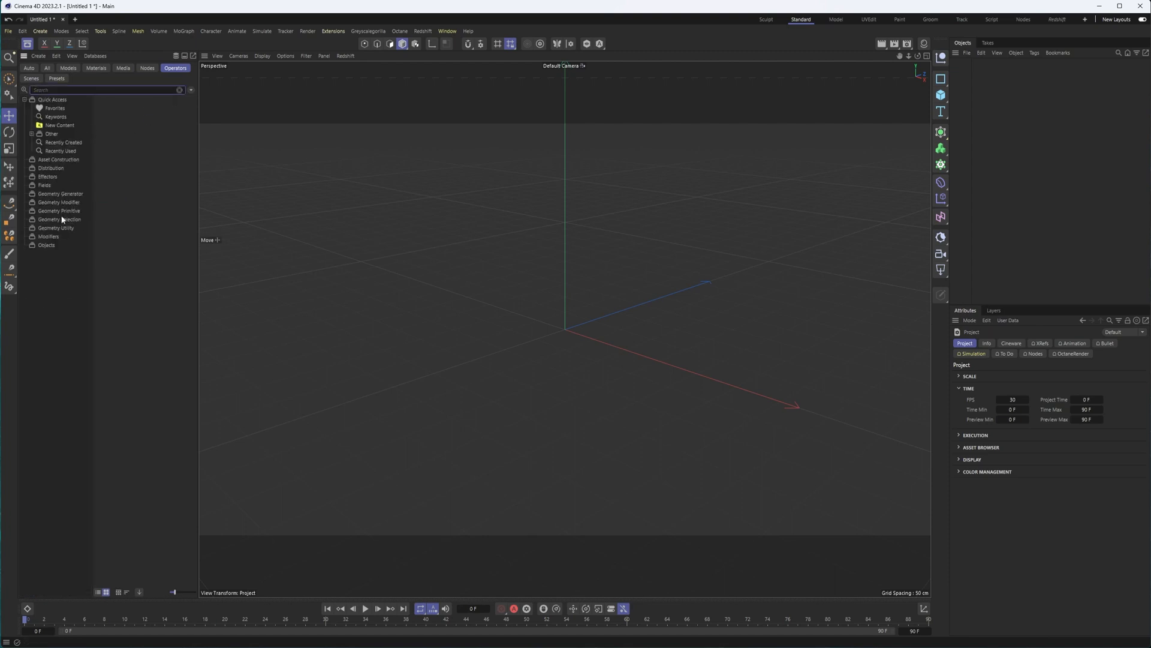
- From Geometry Primitive operators, add the Backdrop and FUI Graph primitives to the scene
{"action": "left_click", "coordinate": [60, 211]}
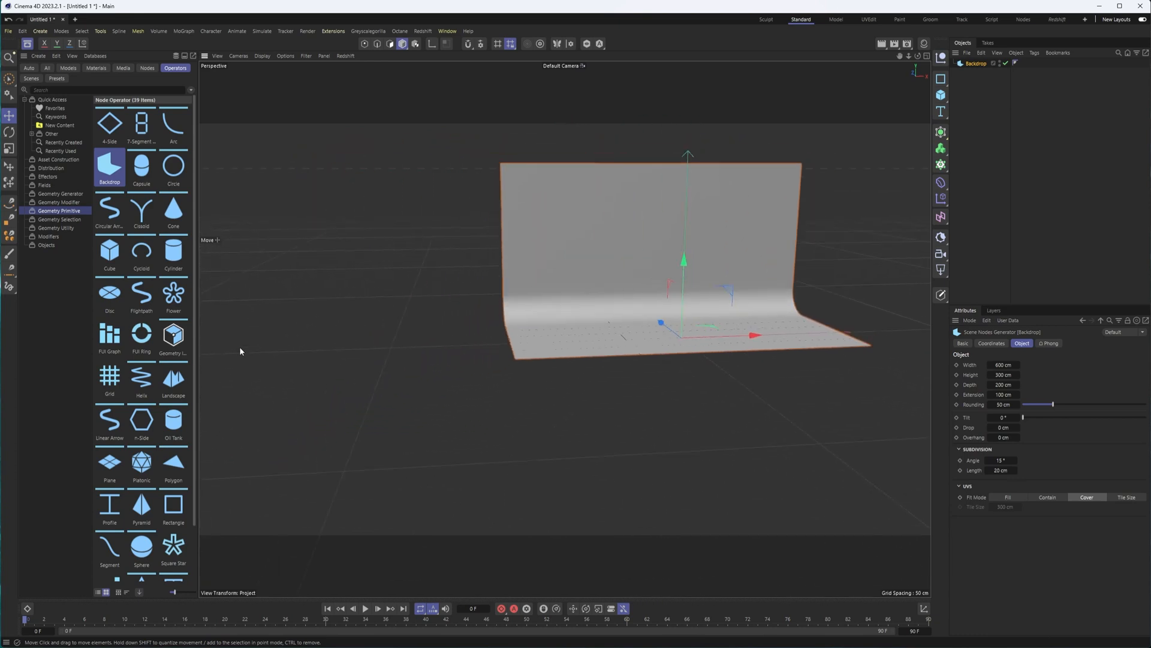
{"action": "left_click", "coordinate": [109, 335]}
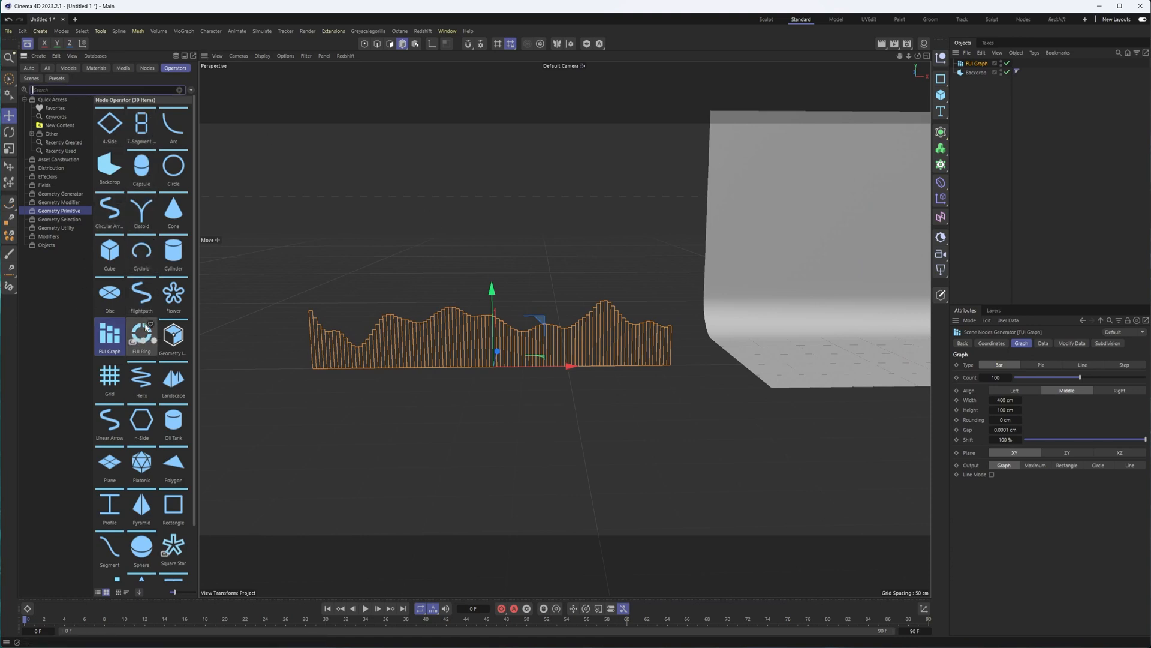
{"action": "scroll", "scroll_direction": "down", "scroll_amount": 3}
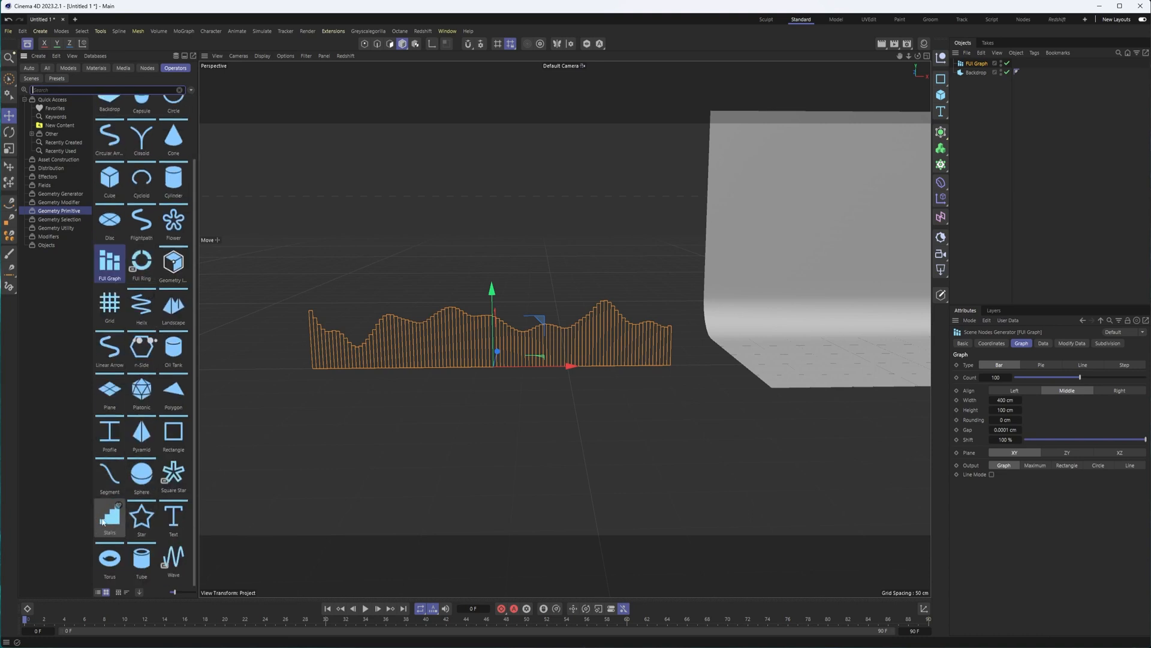
{"action": "mouse_move", "coordinate": [142, 348]}
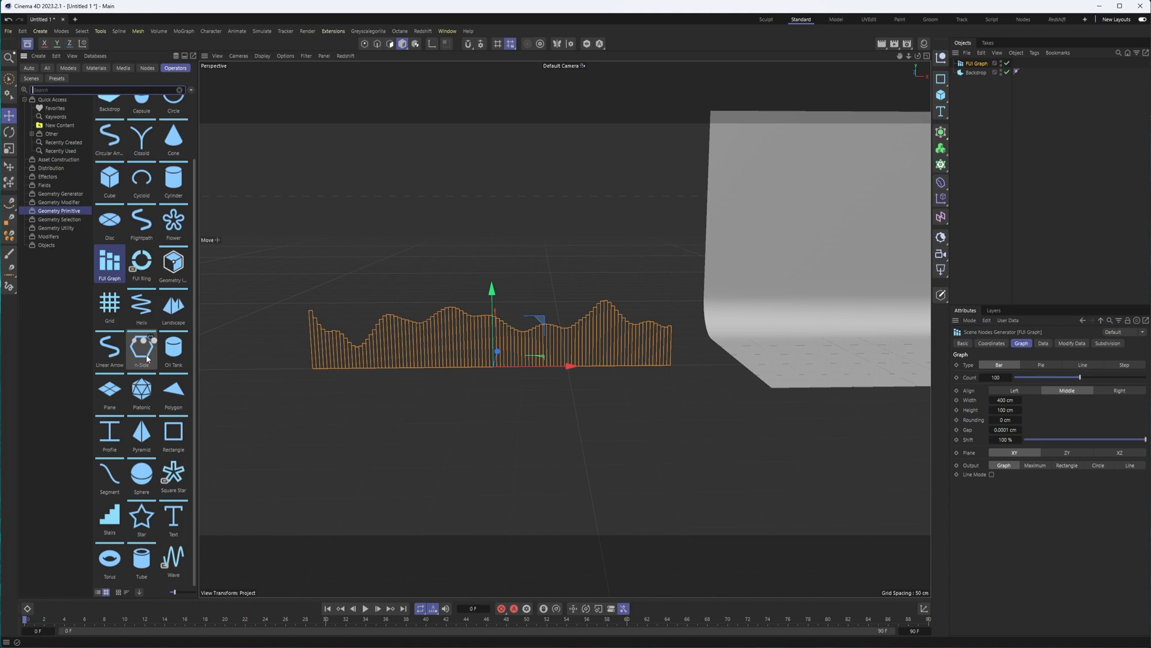
{"action": "mouse_move", "coordinate": [174, 391]}
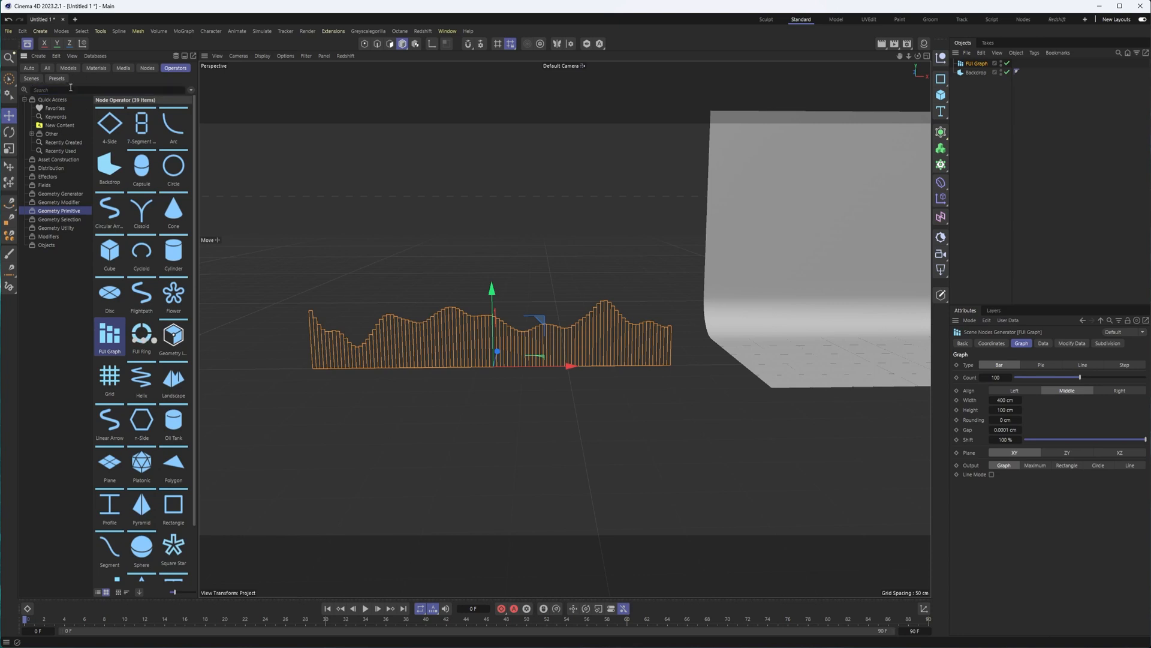
- Search 'FUI', open the bar graph example scene and inspect the FUI Graph Circles object
{"action": "type", "text": "FUI"}
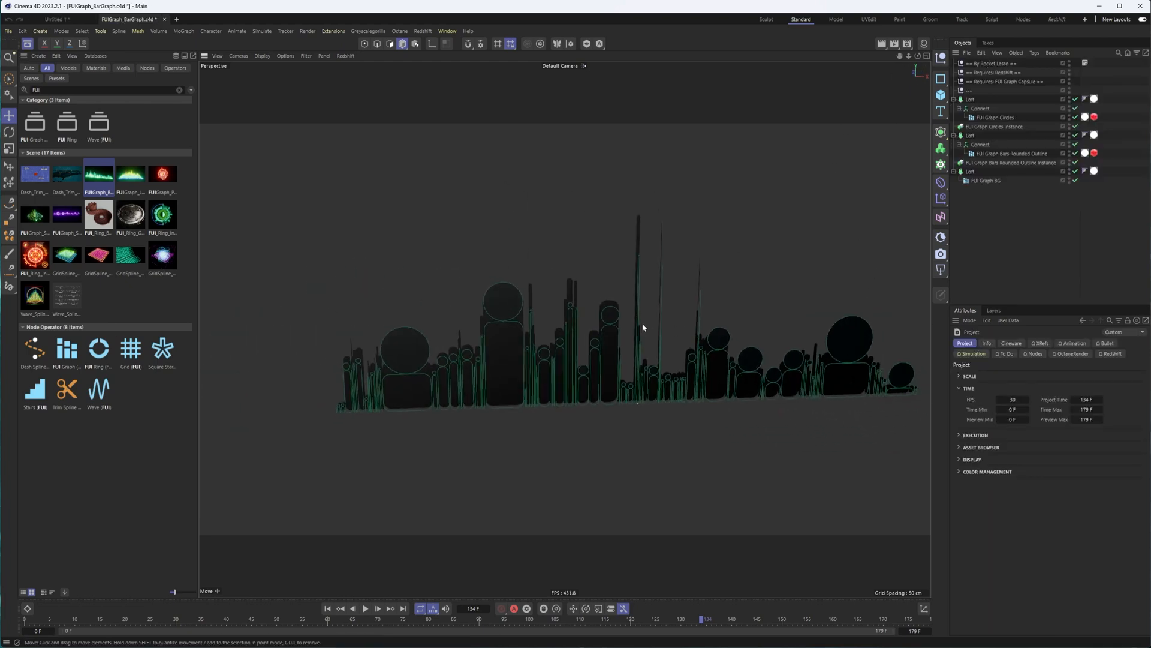
{"action": "left_click", "coordinate": [996, 118]}
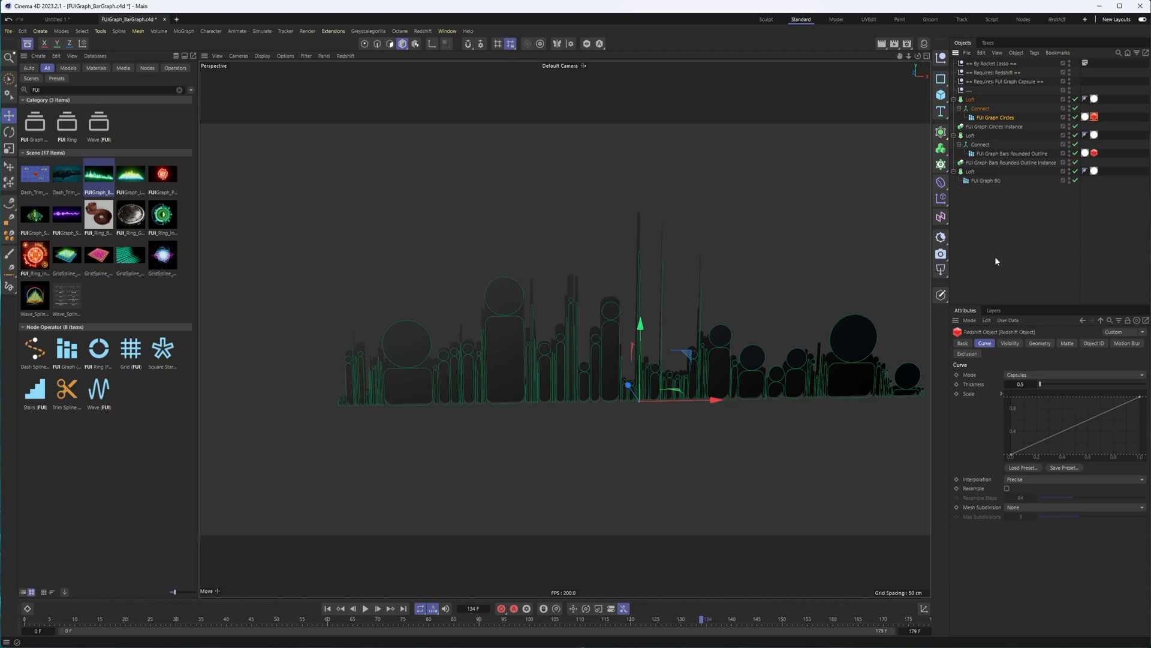
{"action": "left_click", "coordinate": [970, 100]}
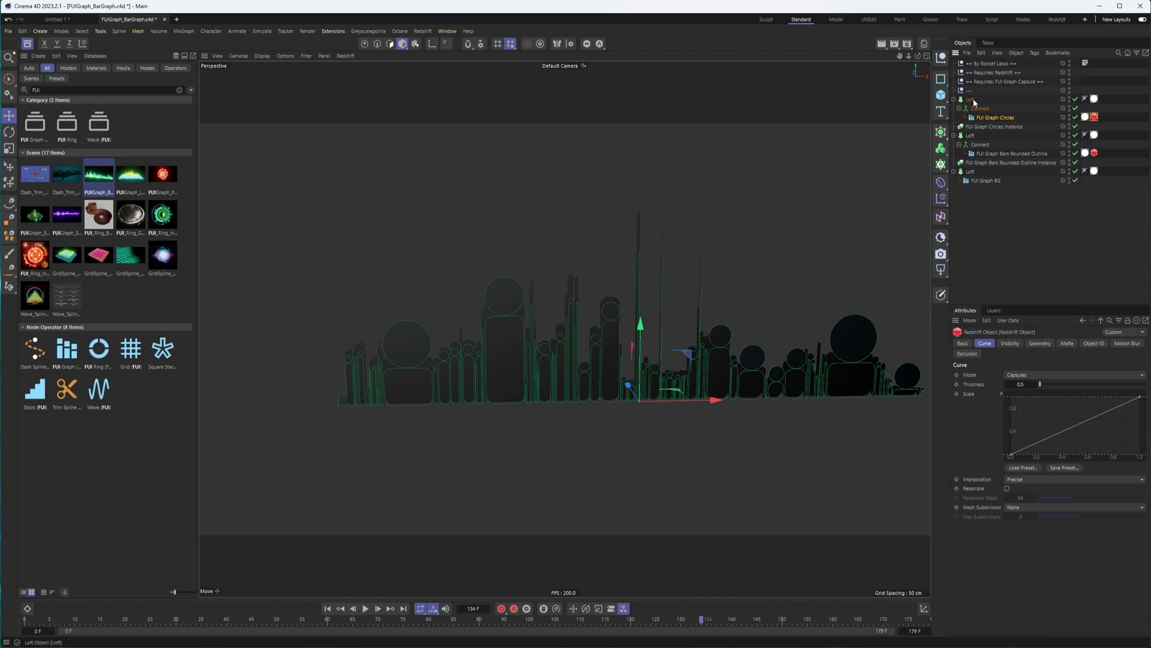
{"action": "mouse_move", "coordinate": [1068, 418]}
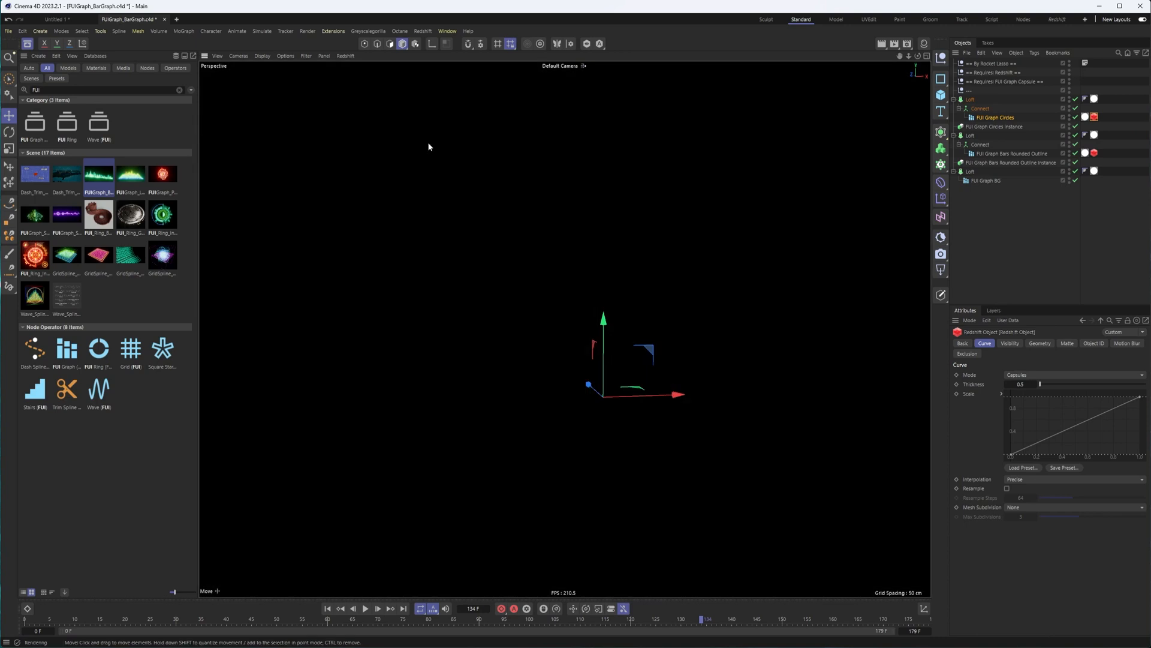
{"action": "mouse_move", "coordinate": [428, 149]}
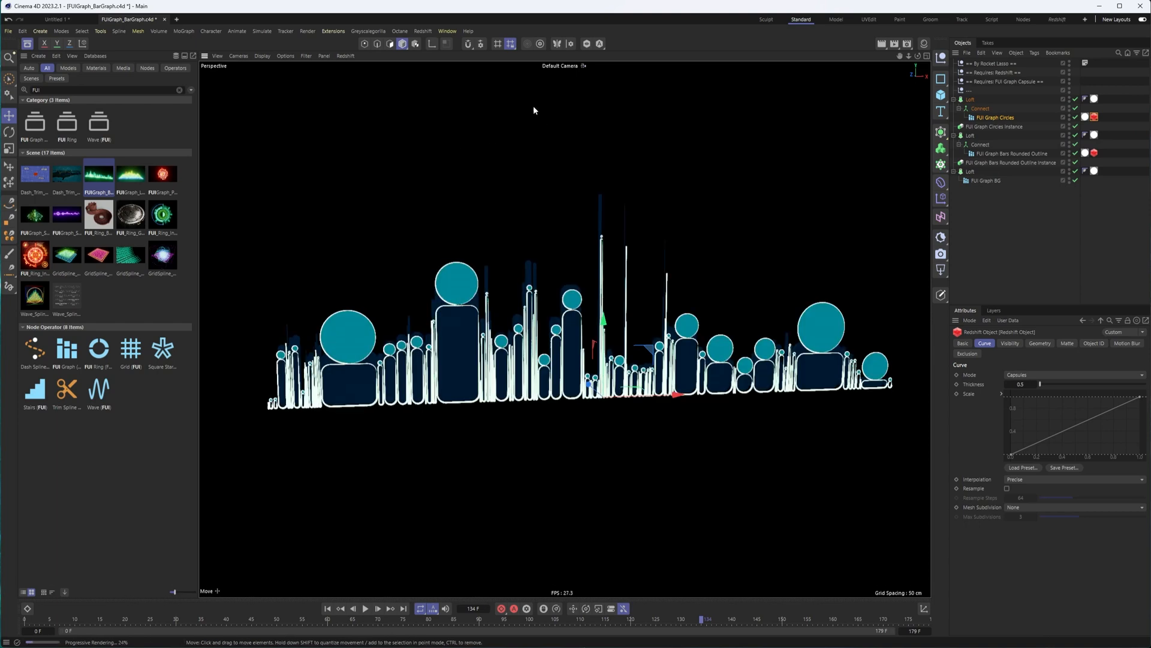
{"action": "mouse_move", "coordinate": [211, 200]}
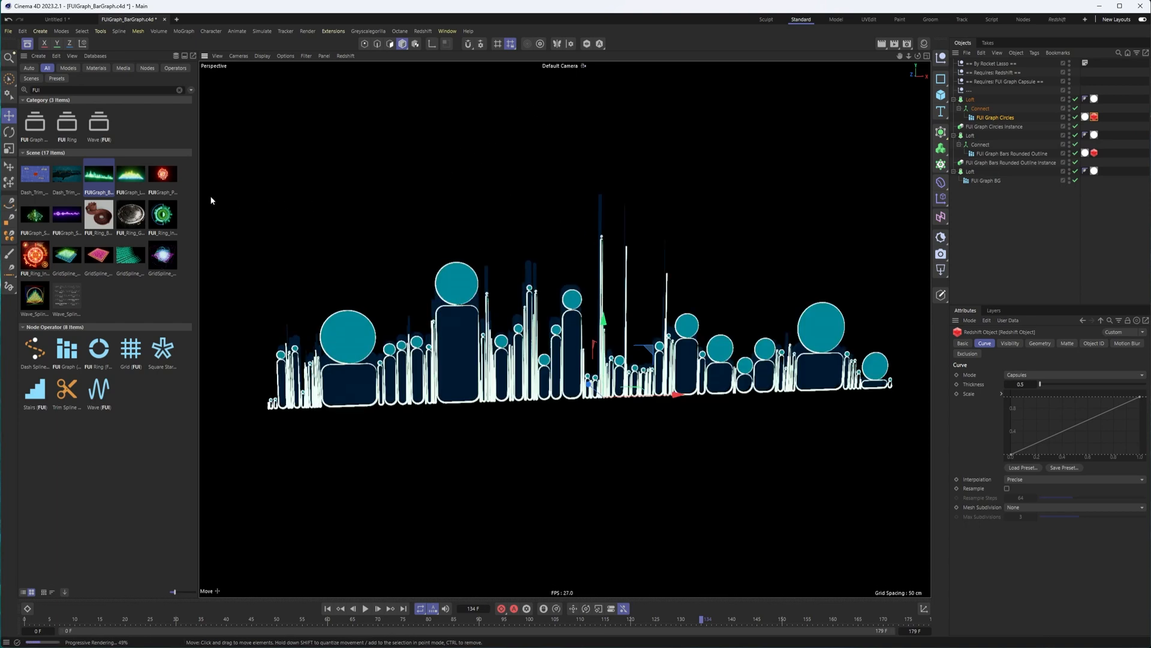
- Choose an option from the viewport Redshift render menu while the IPR refines
{"action": "left_click", "coordinate": [345, 55]}
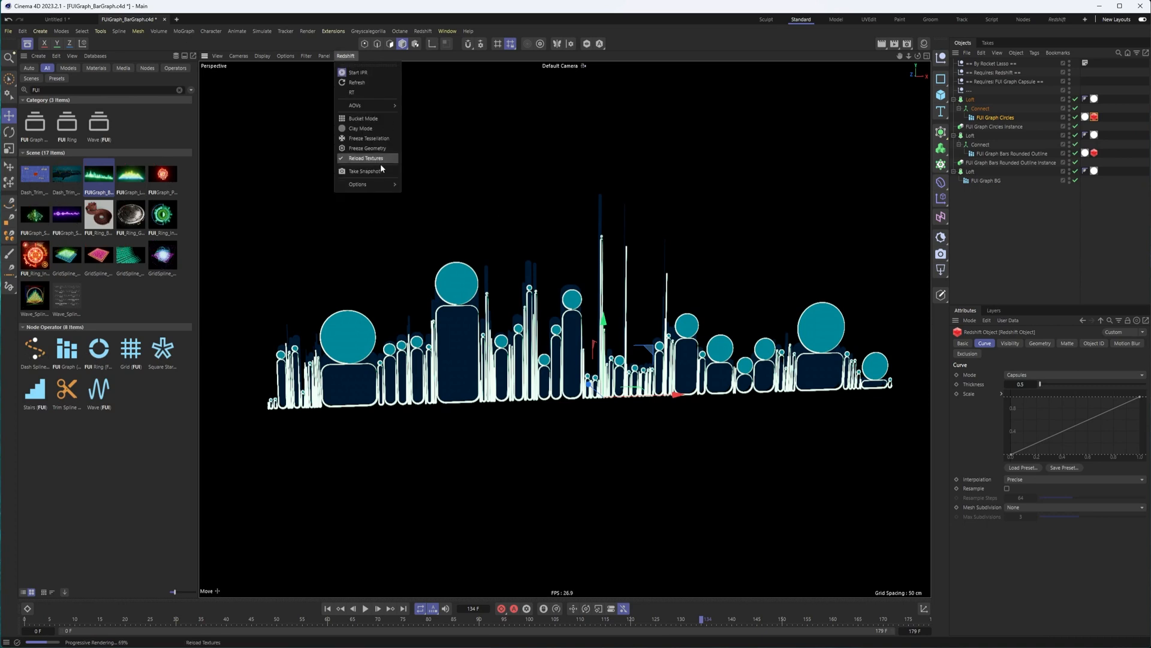
{"action": "left_click", "coordinate": [365, 159]}
{"action": "type", "text": "HDRI"}
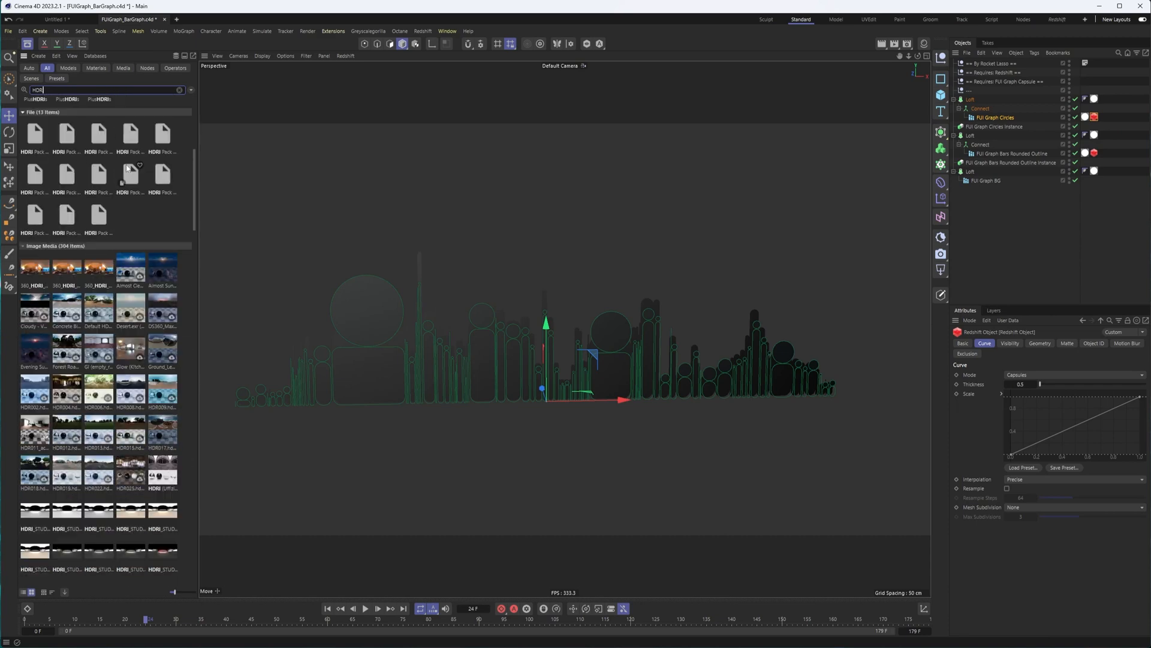
- Scroll the 'HDRI' image results down to the outdoor and studio HDR images
{"action": "scroll", "scroll_direction": "down", "scroll_amount": 3}
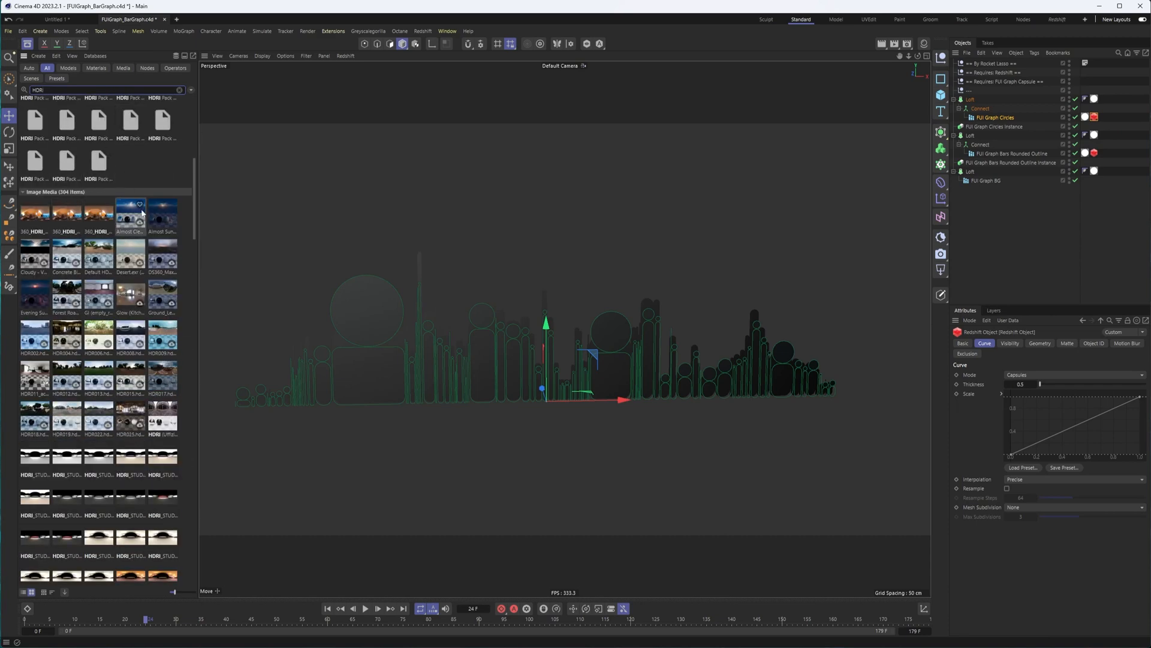
{"action": "left_click", "coordinate": [368, 31]}
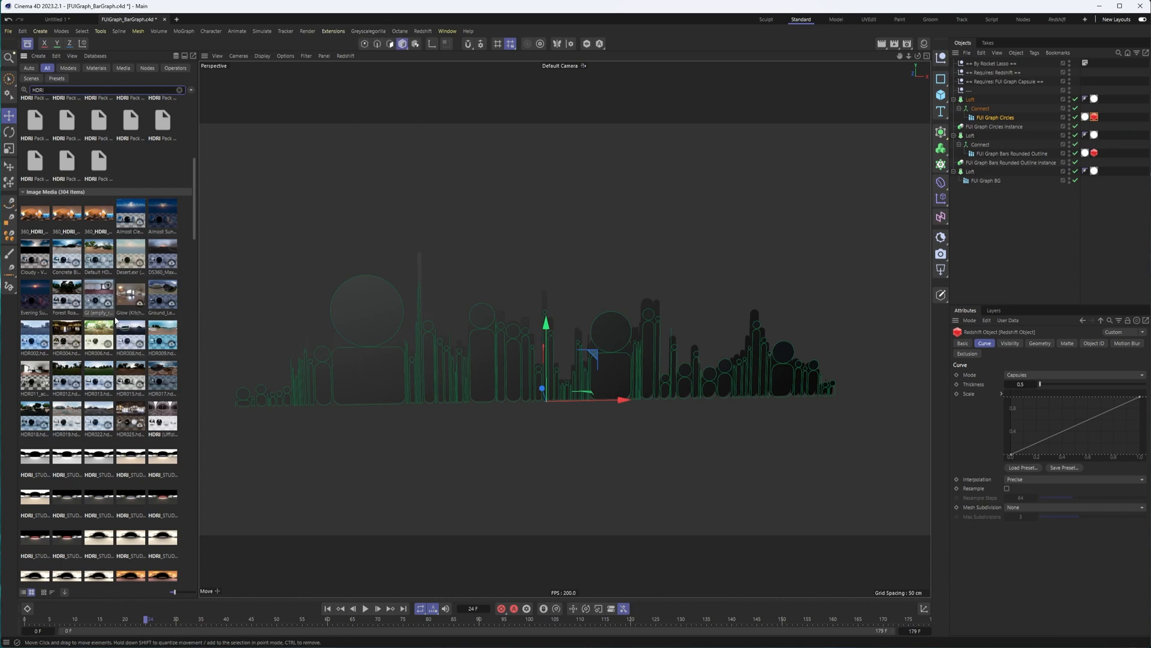
{"action": "scroll", "scroll_direction": "down", "scroll_amount": 3}
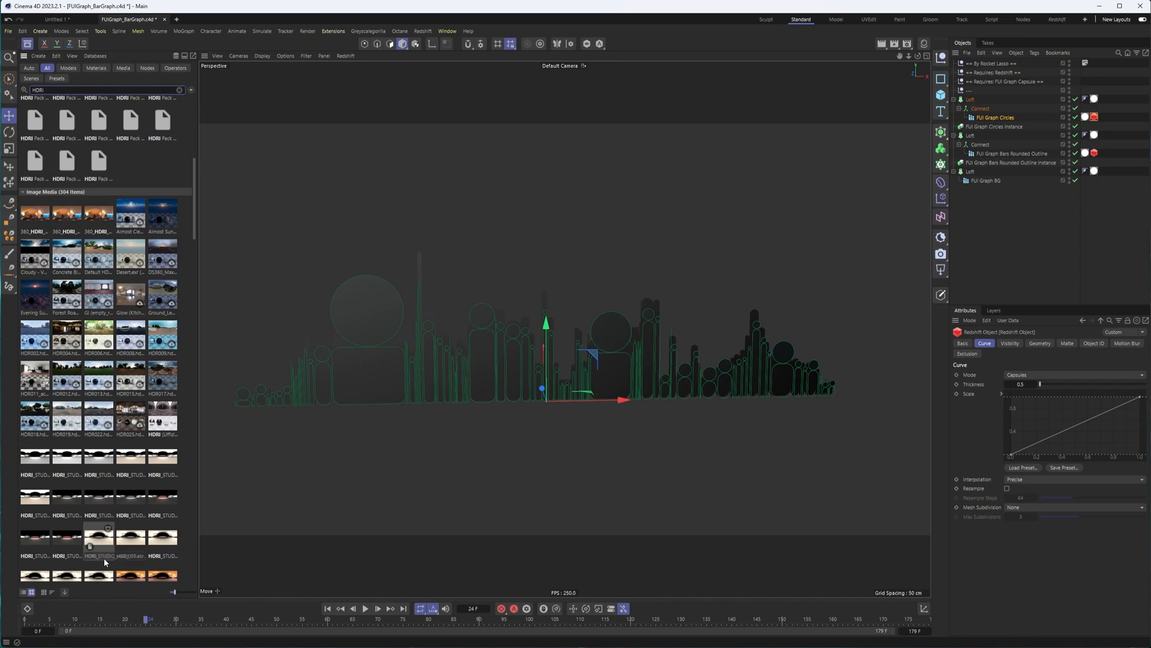
{"action": "mouse_move", "coordinate": [98, 252]}
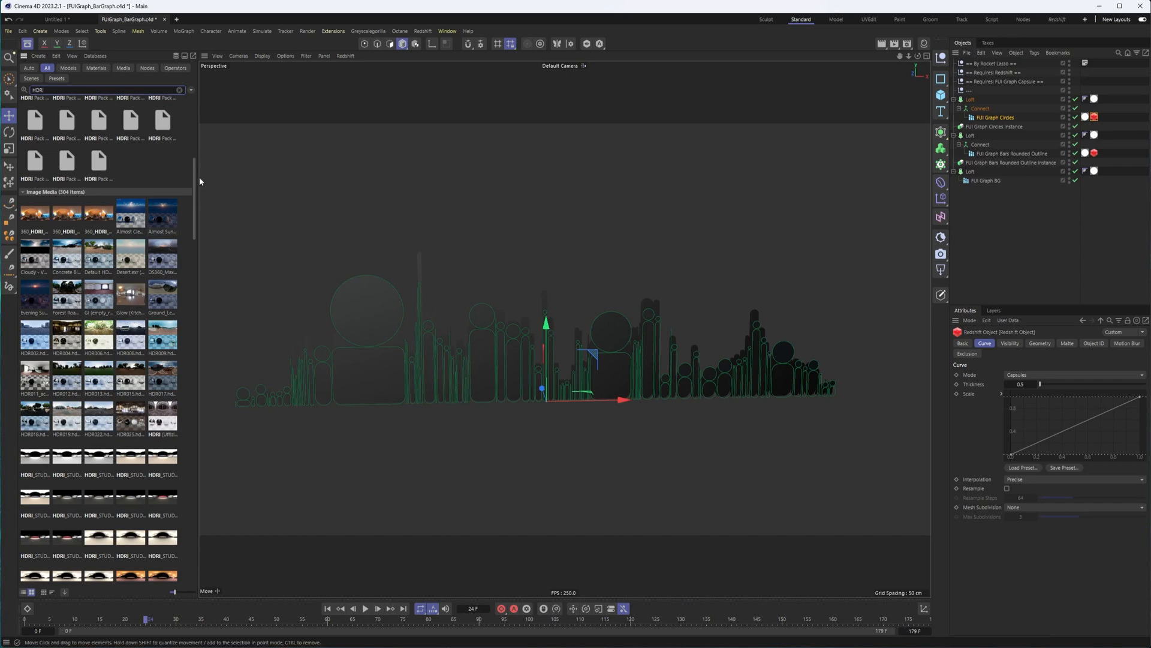
{"action": "scroll", "scroll_direction": "down", "scroll_amount": 3}
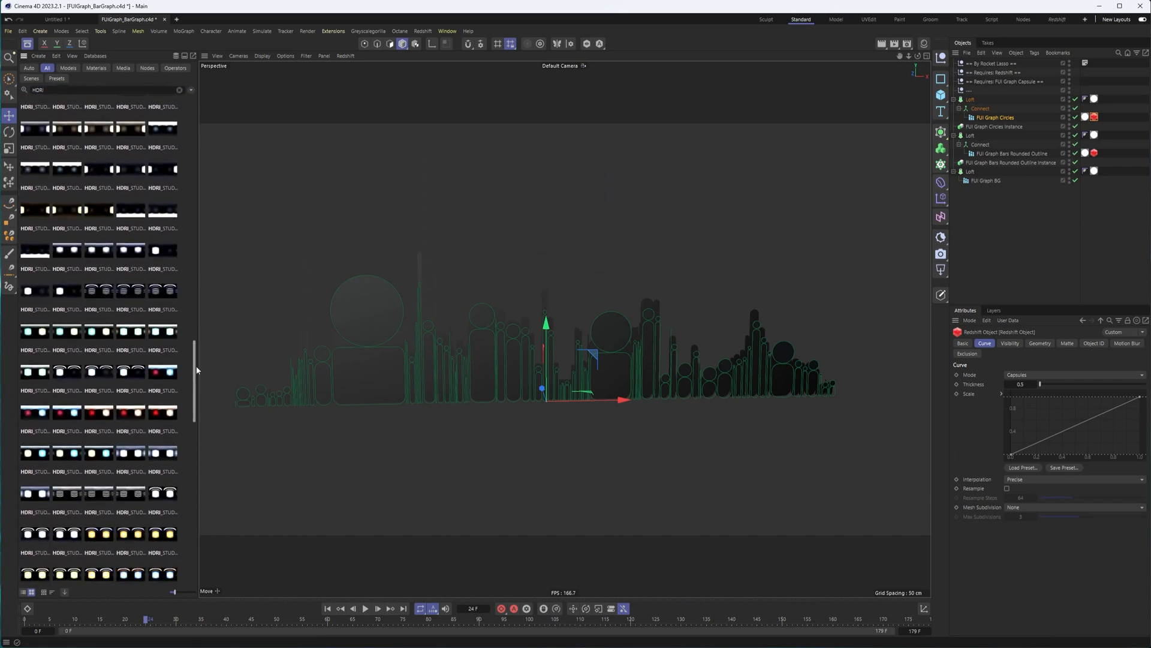
{"action": "scroll", "scroll_direction": "down", "scroll_amount": 3}
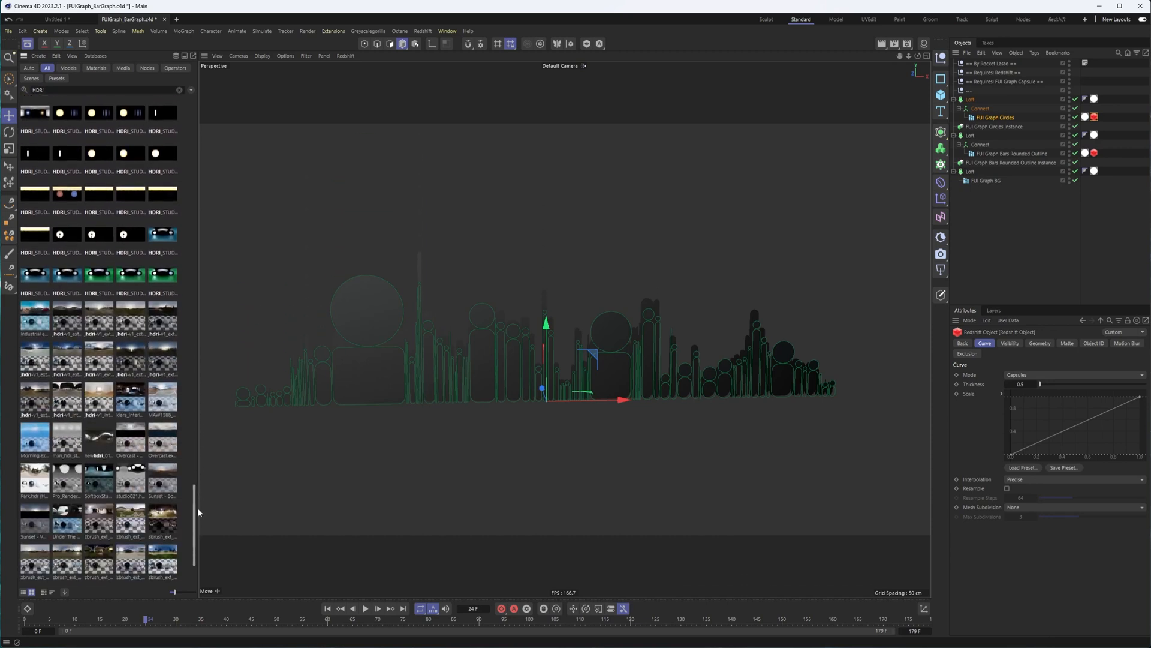
{"action": "scroll", "scroll_direction": "down", "scroll_amount": 3}
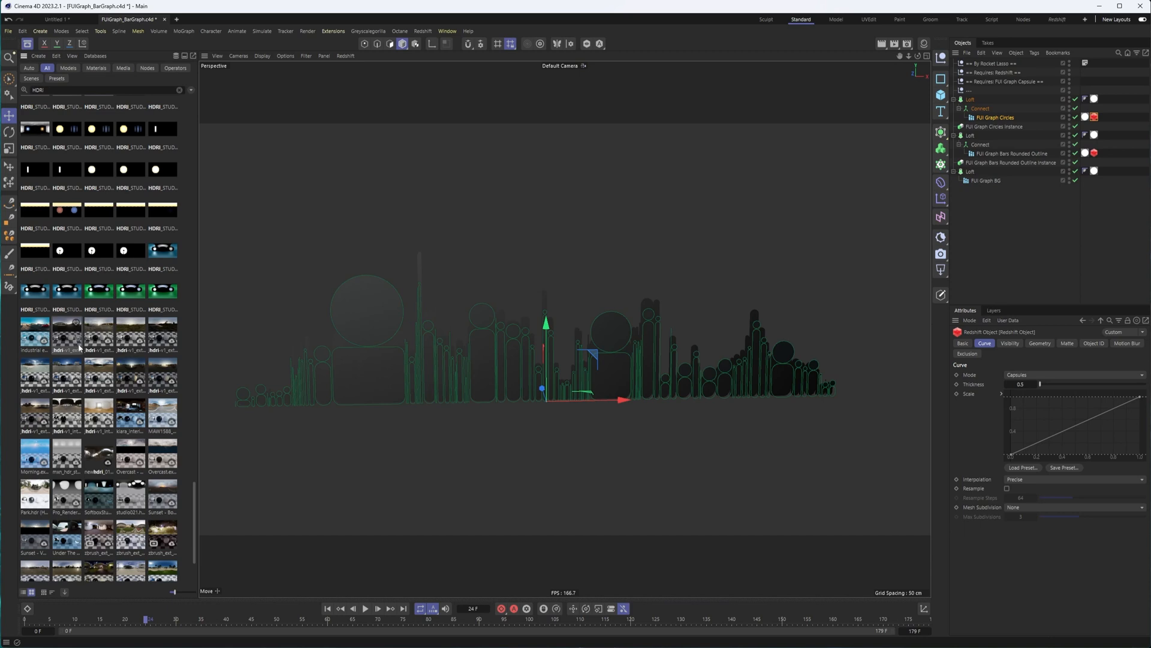
{"action": "mouse_move", "coordinate": [94, 375]}
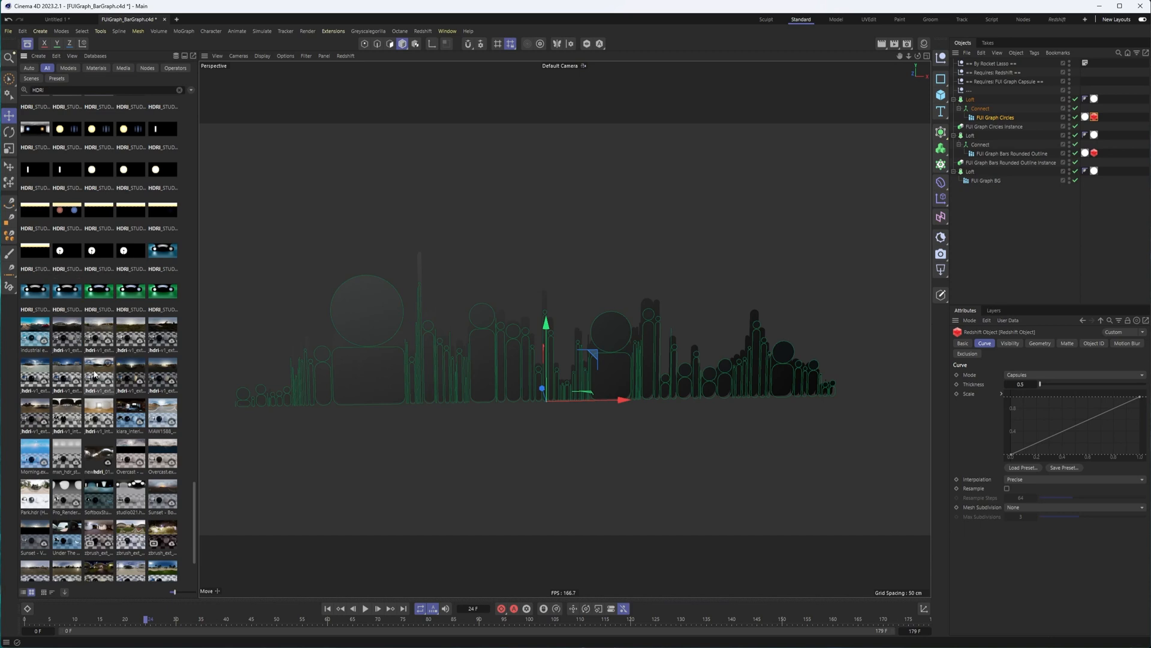
{"action": "scroll", "scroll_direction": "down", "scroll_amount": 3}
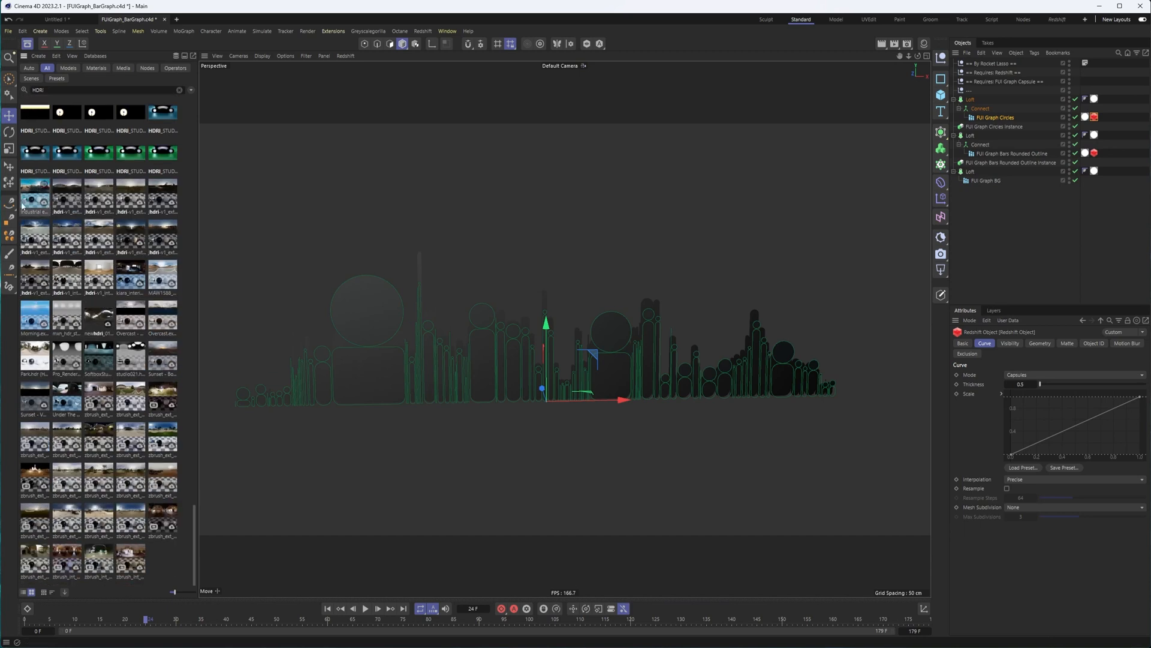